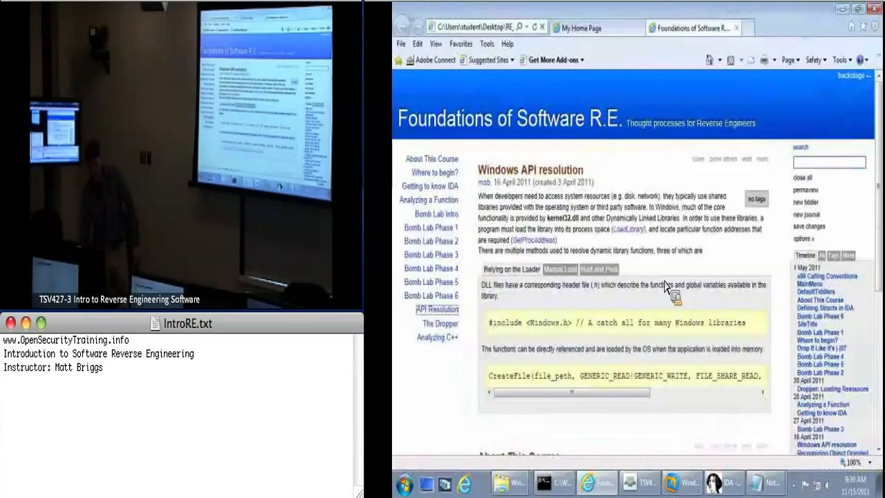
Step: Scroll through the course wiki and open the Windows API resolution tiddler from the sidebar
scroll("down", 3)
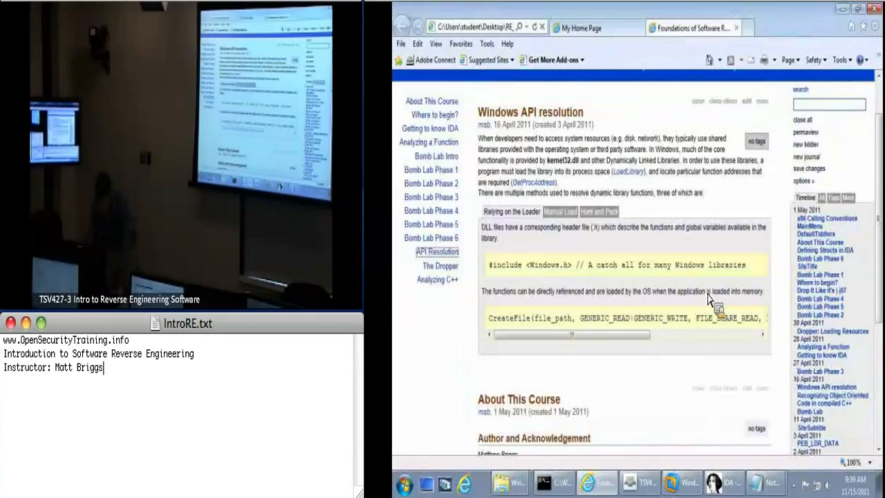
scroll("down", 3)
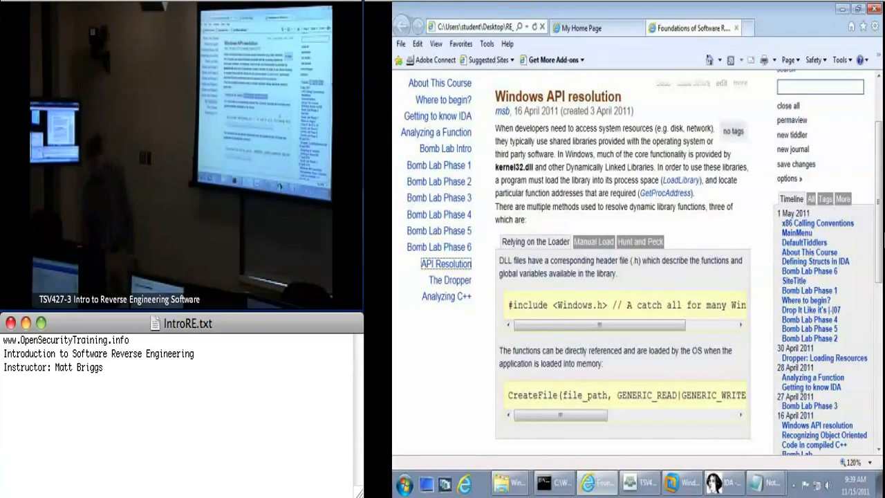
scroll("down", 3)
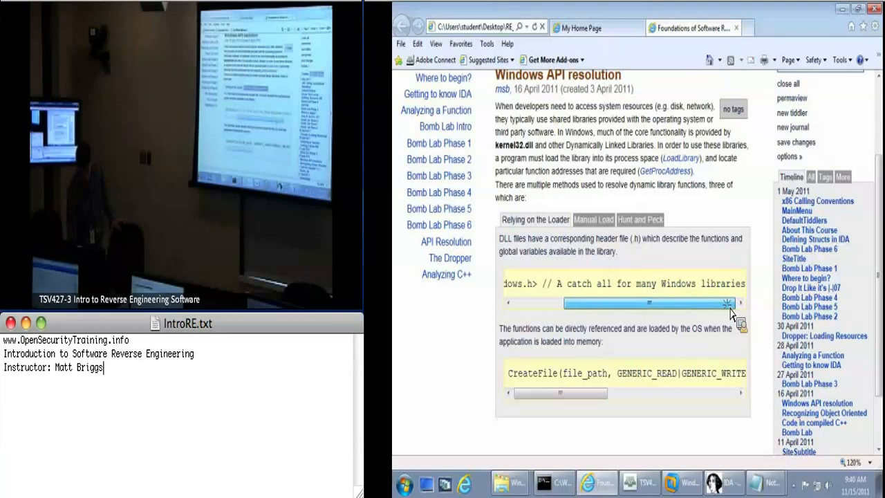
left_click_drag(726, 303, 599, 303)
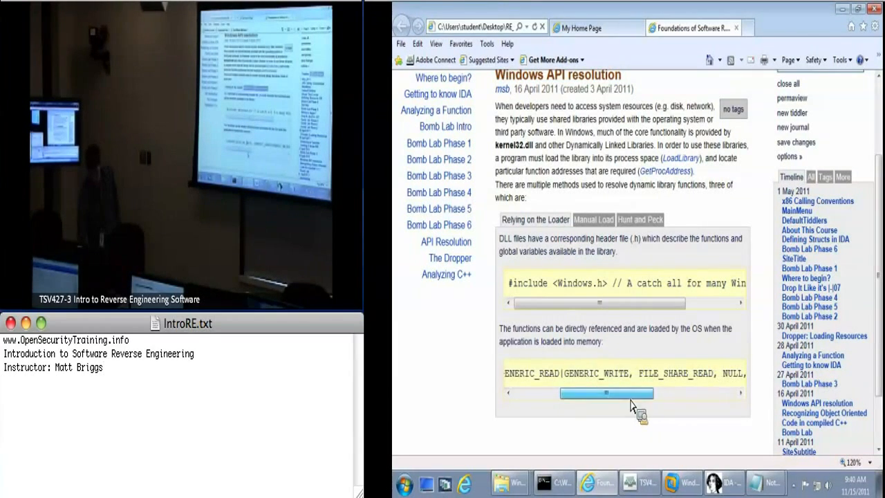
left_click_drag(605, 393, 628, 392)
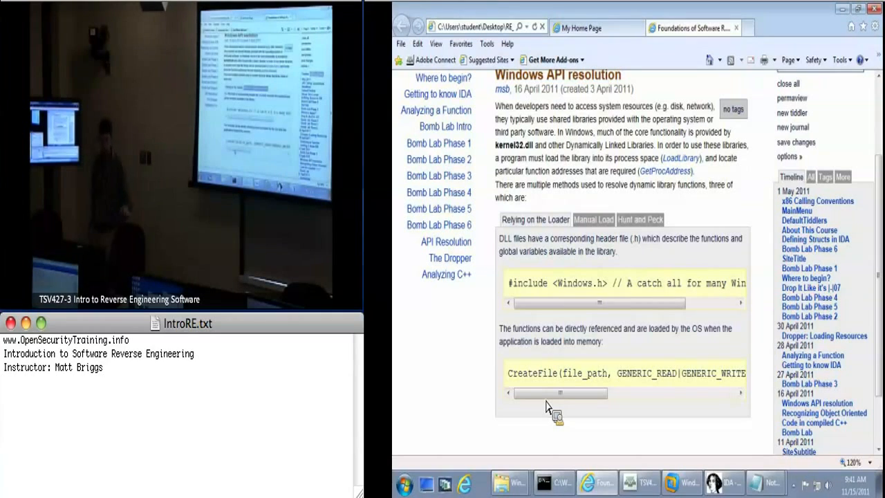
left_click(446, 241)
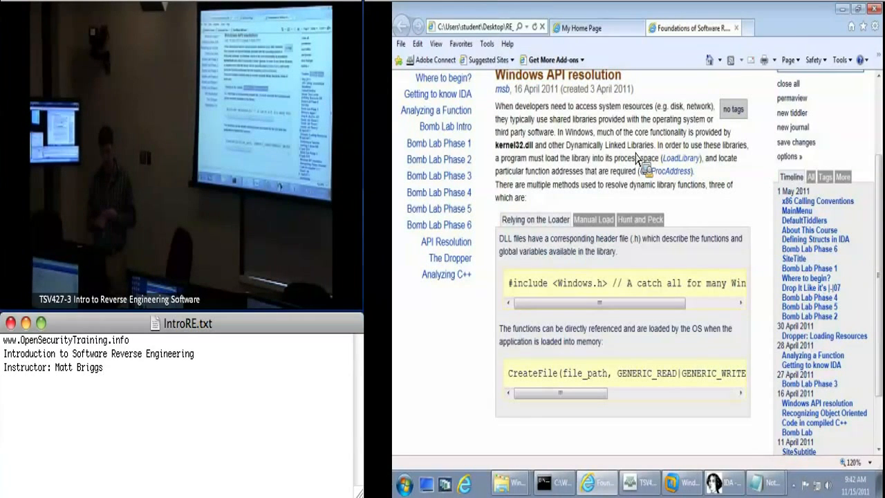
mouse_move(606, 210)
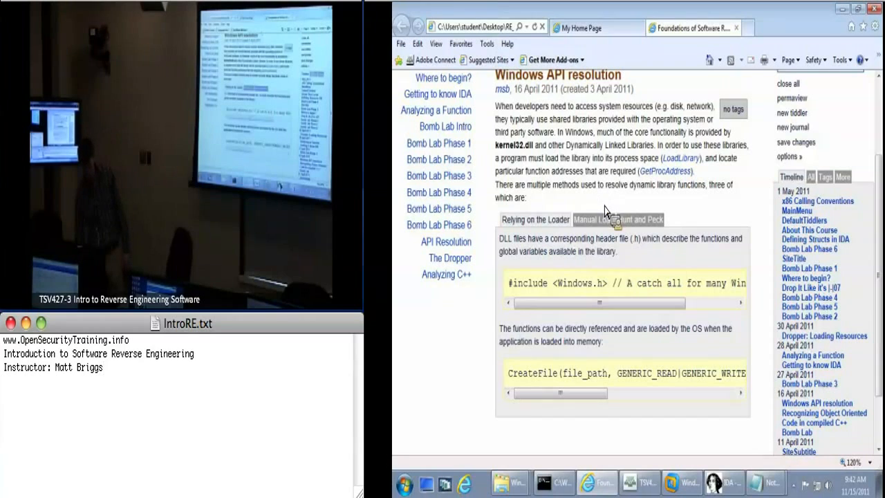
Step: Read down the article and show its Manual Load tab with the LoadLibrary/GetProcAddress example
scroll("down", 3)
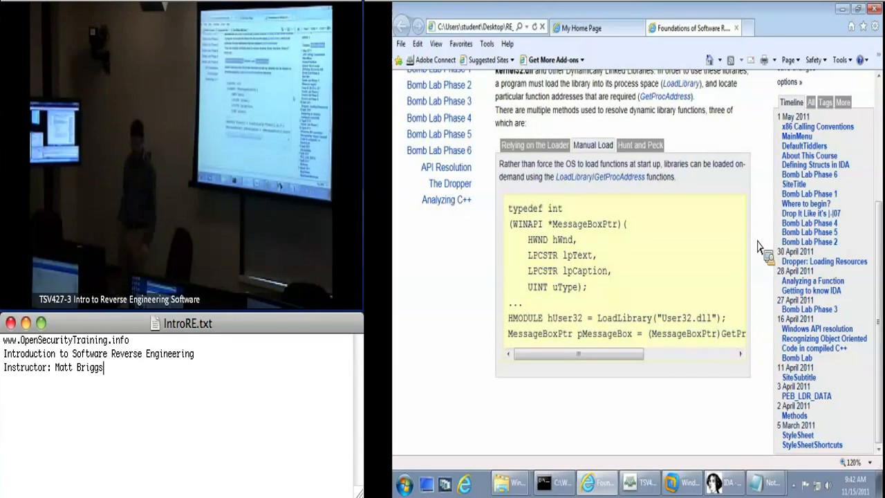
left_click_drag(578, 354, 647, 354)
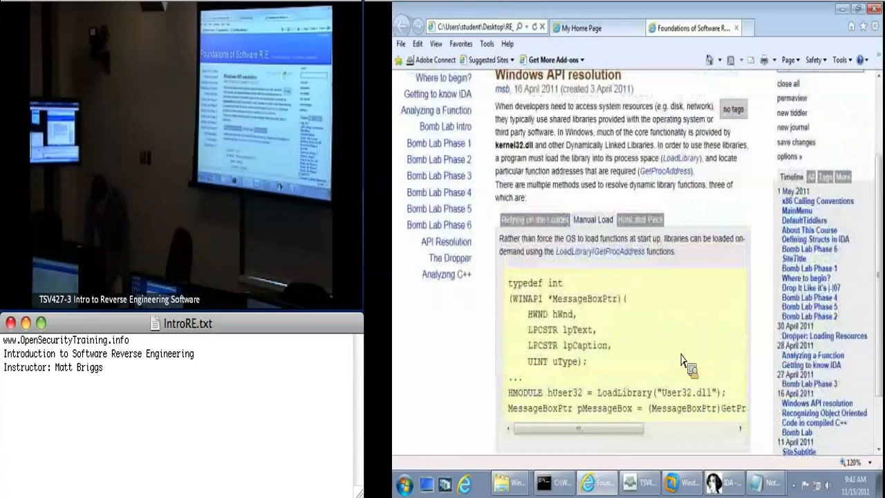
mouse_move(560, 403)
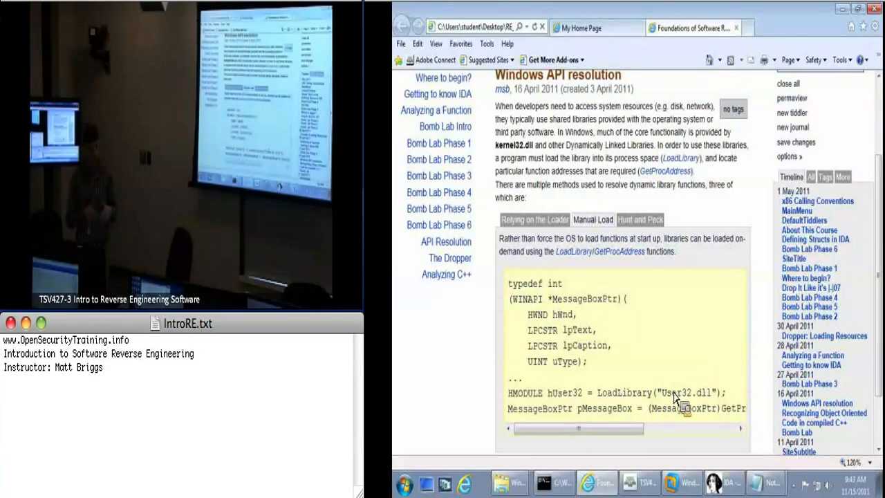
mouse_move(636, 436)
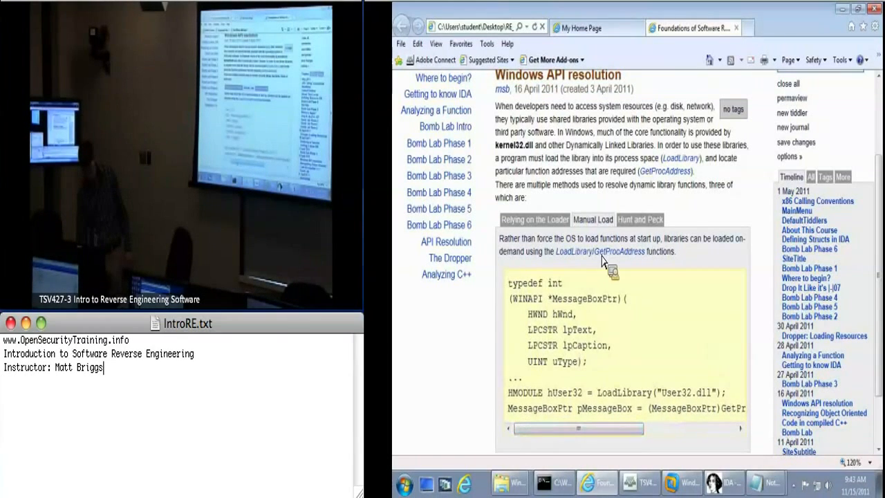
left_click(641, 219)
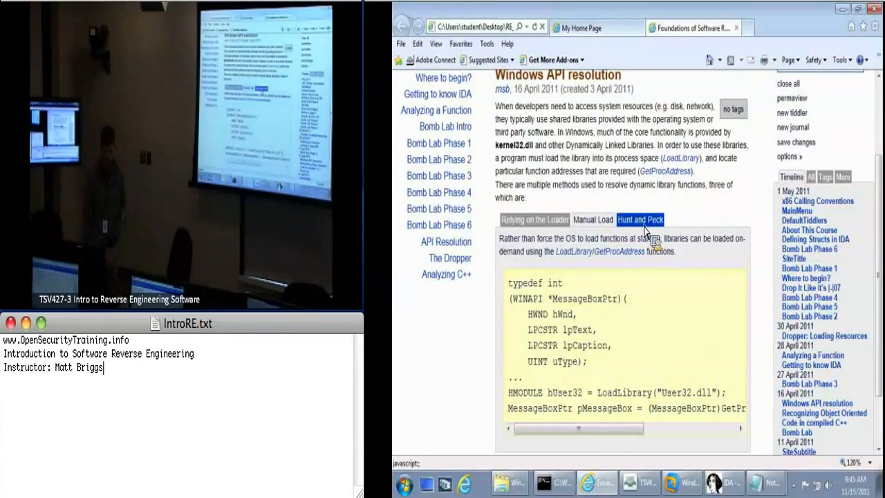
Step: Show the Hunt and Peck technique tab listing its five numbered steps
left_click(640, 219)
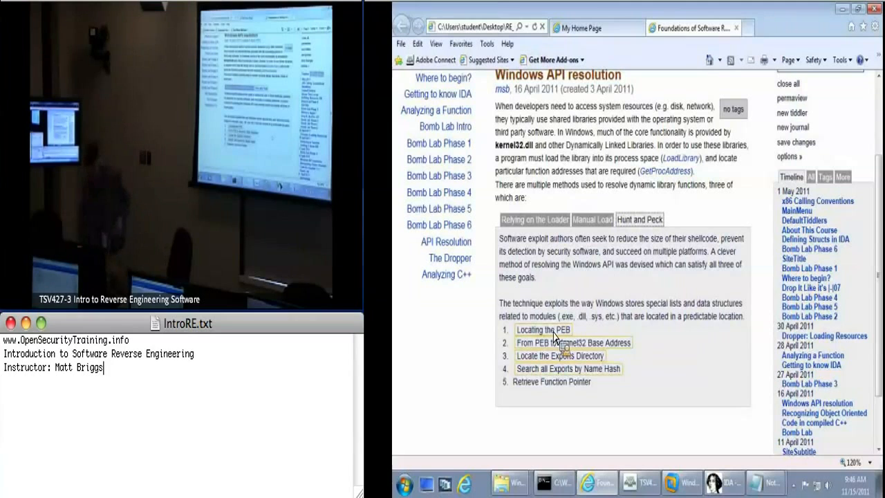
Step: Scroll down to the Locating the PEB step with its _TEB struct and assembly snippet
scroll("down", 3)
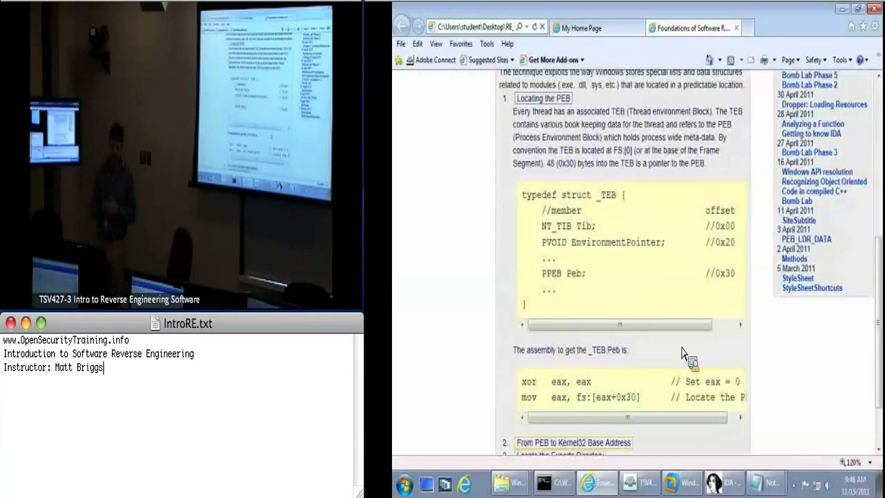
mouse_move(689, 343)
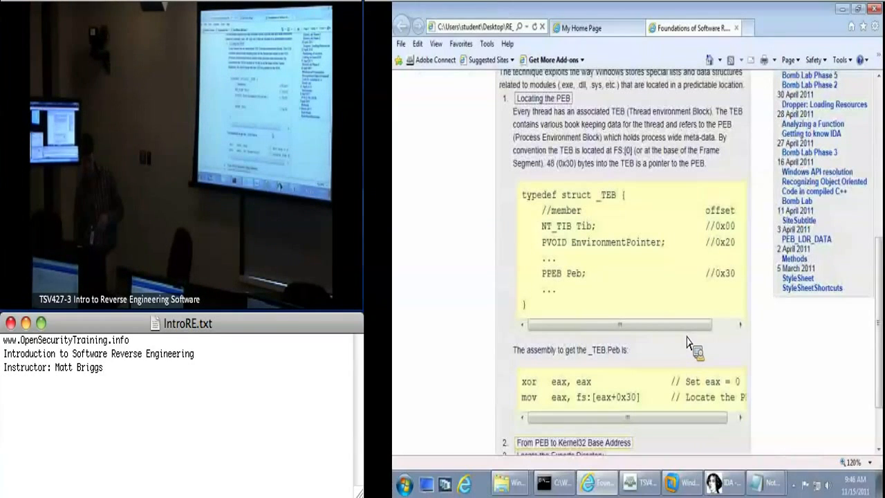
scroll("down", 3)
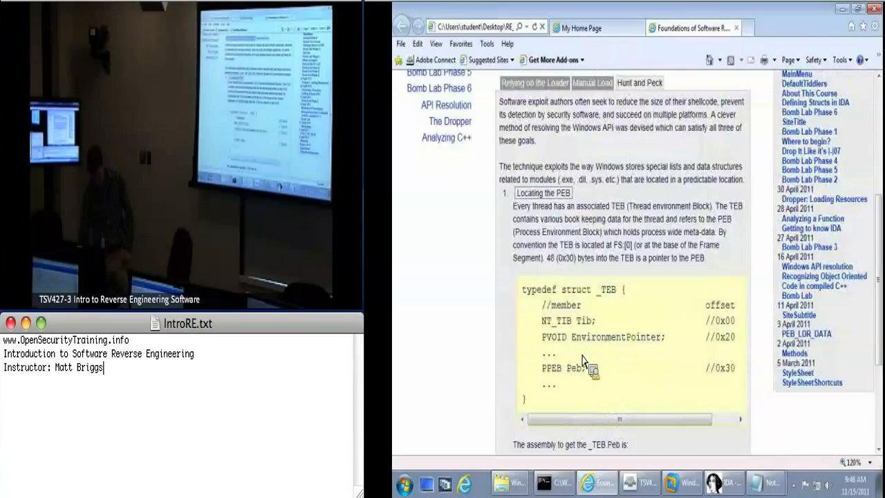
scroll("down", 3)
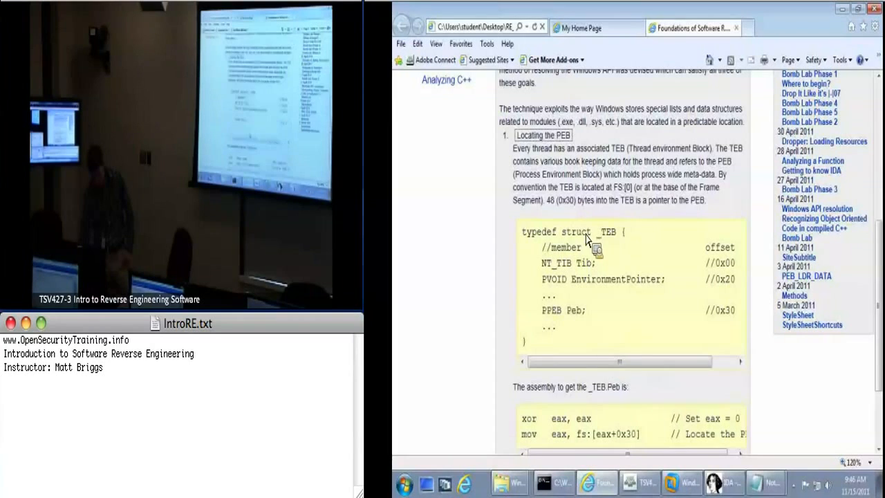
mouse_move(620, 145)
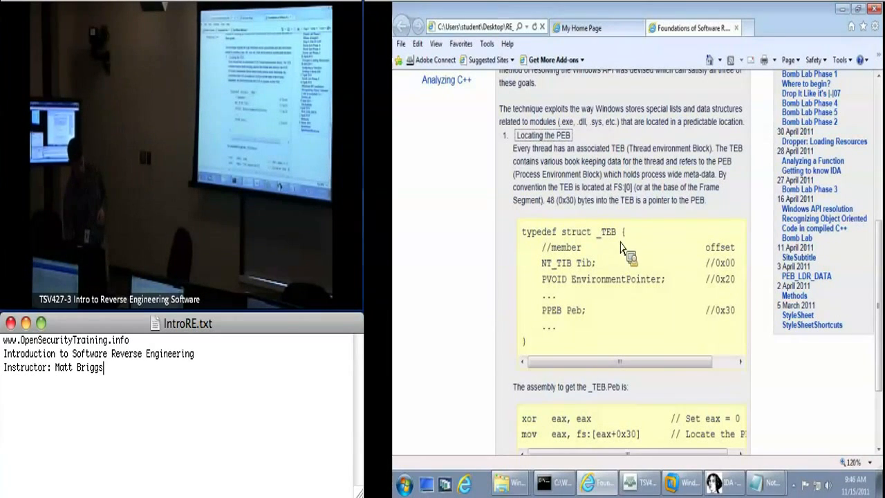
scroll("down", 3)
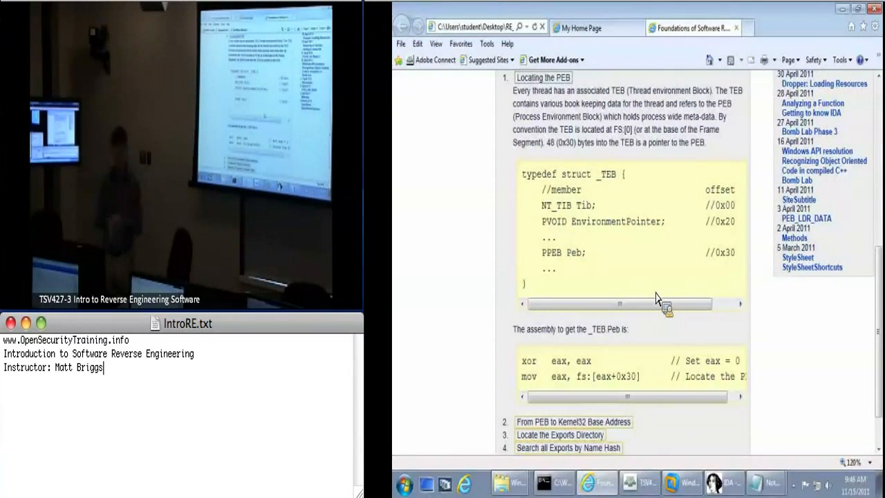
mouse_move(617, 274)
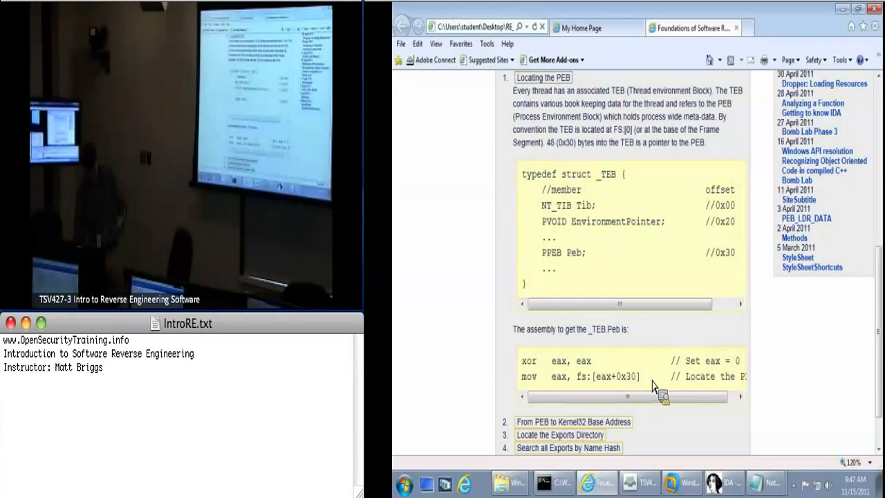
scroll("down", 3)
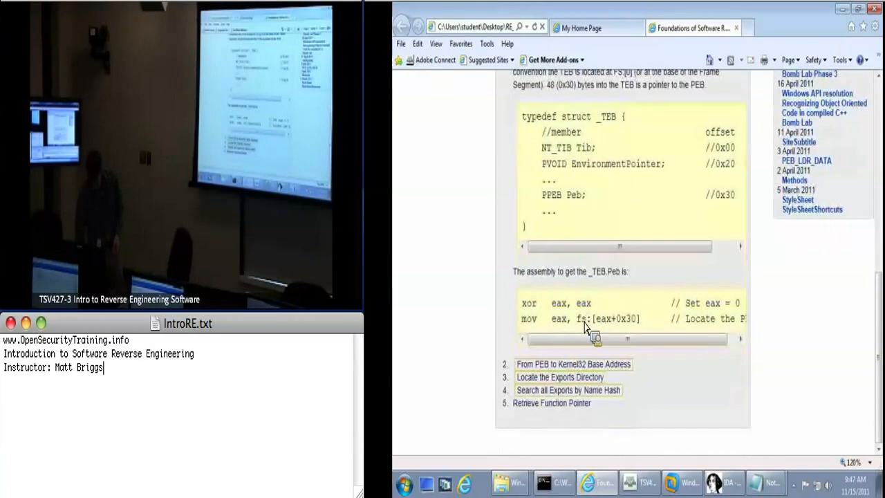
mouse_move(657, 357)
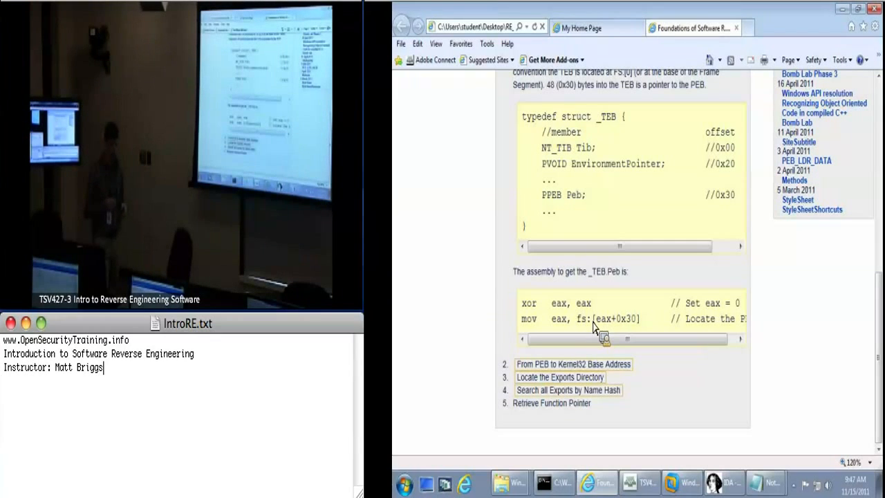
mouse_move(628, 325)
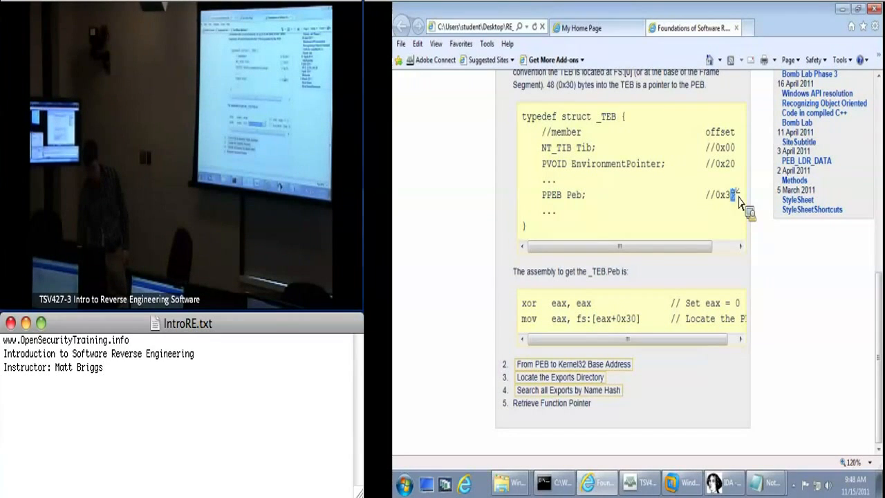
double_click(553, 194)
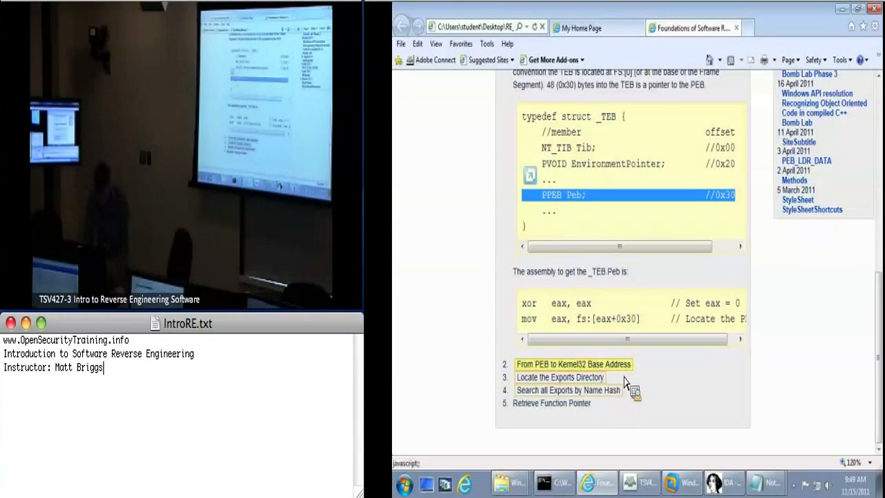
Step: Scroll to and expand the From PEB to Kernel32 Base Address step showing the PEB_LDR_DATA assembly
scroll("down", 3)
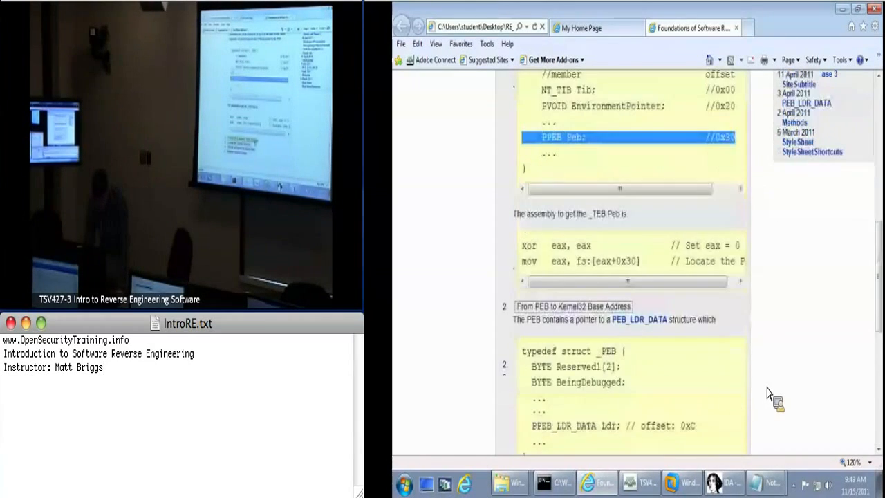
scroll("down", 3)
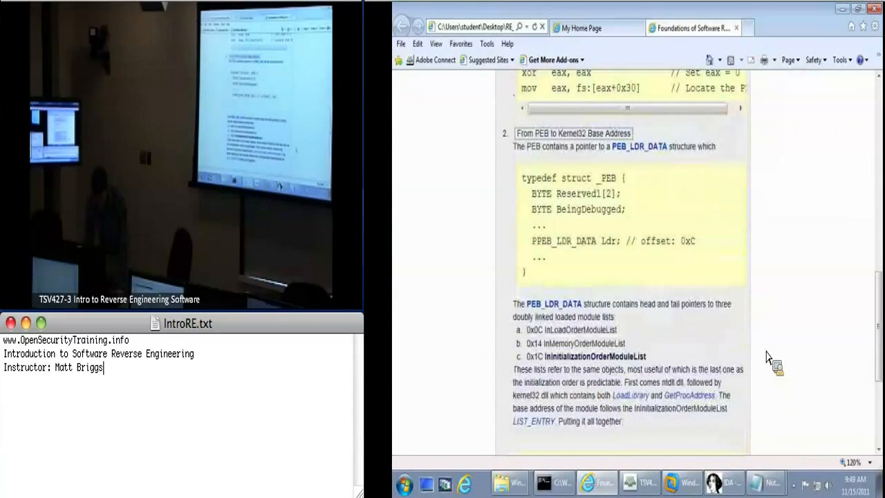
scroll("down", 3)
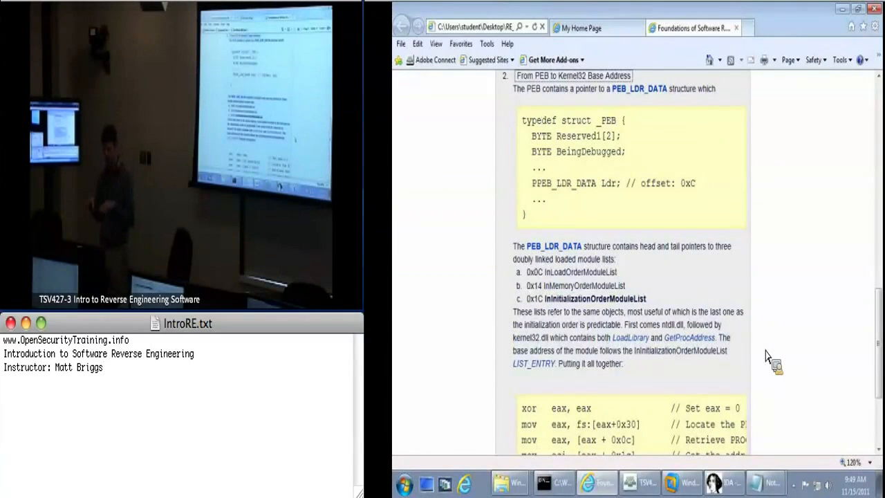
mouse_move(659, 285)
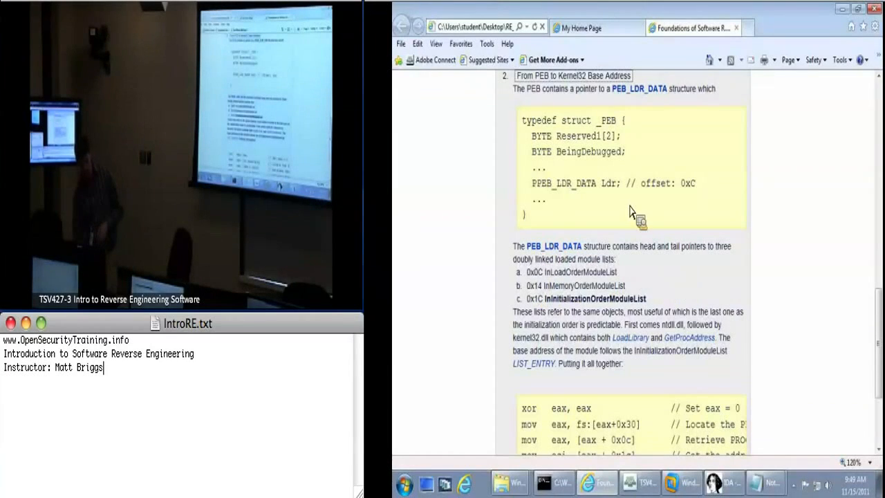
double_click(572, 182)
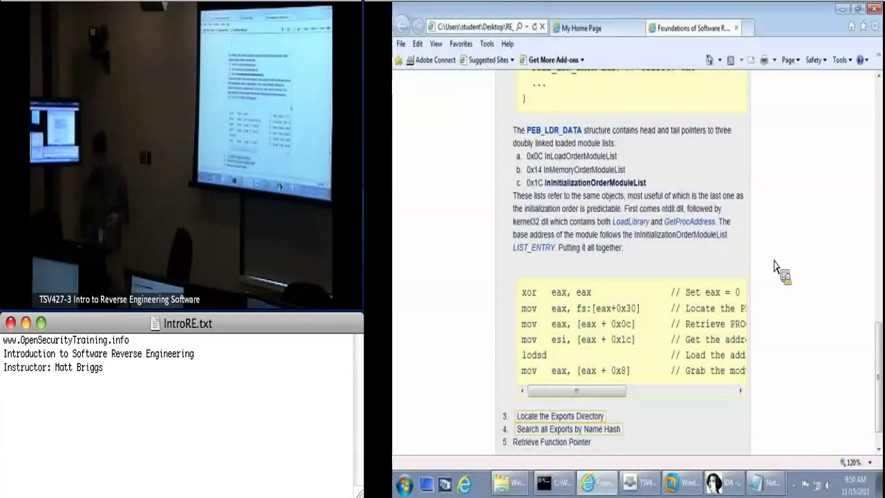
scroll("down", 3)
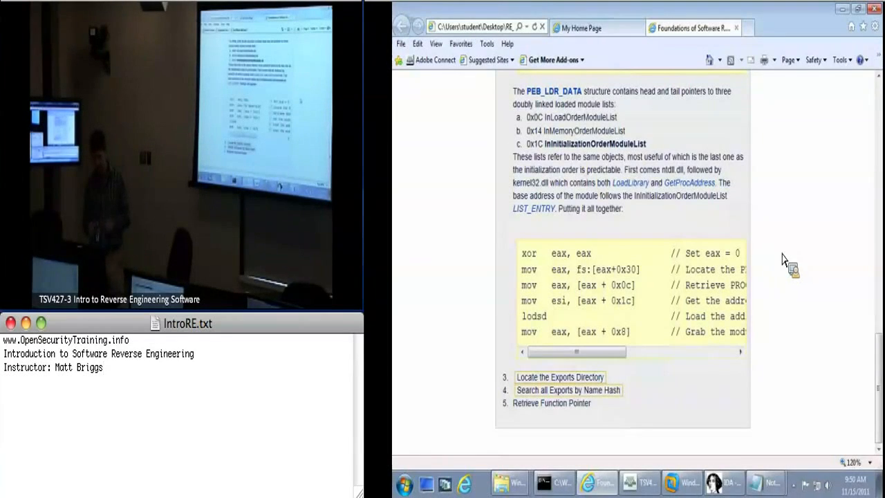
mouse_move(789, 282)
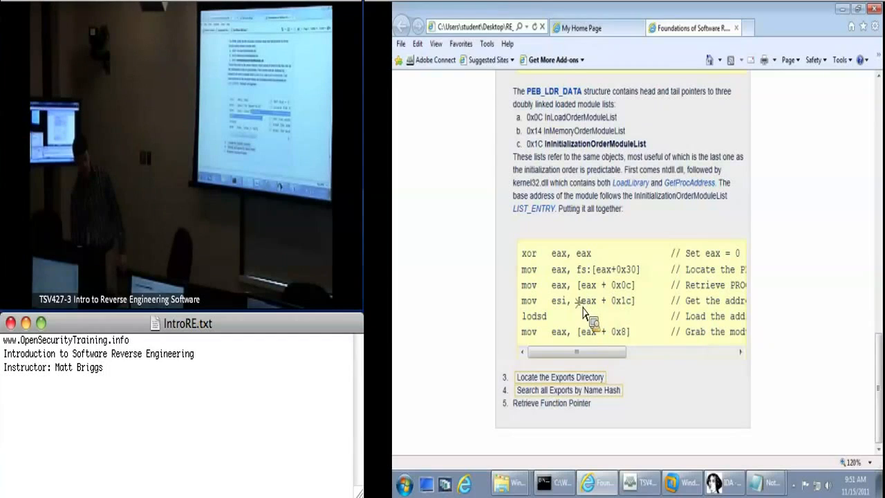
double_click(604, 300)
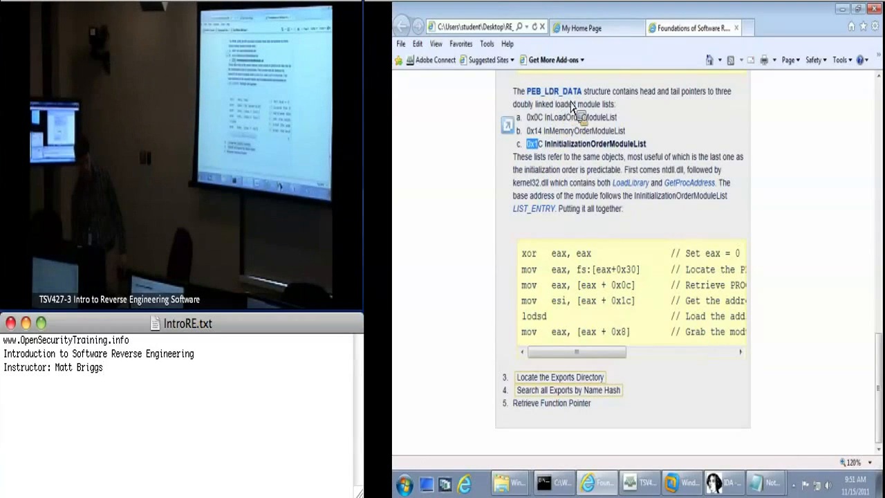
mouse_move(586, 338)
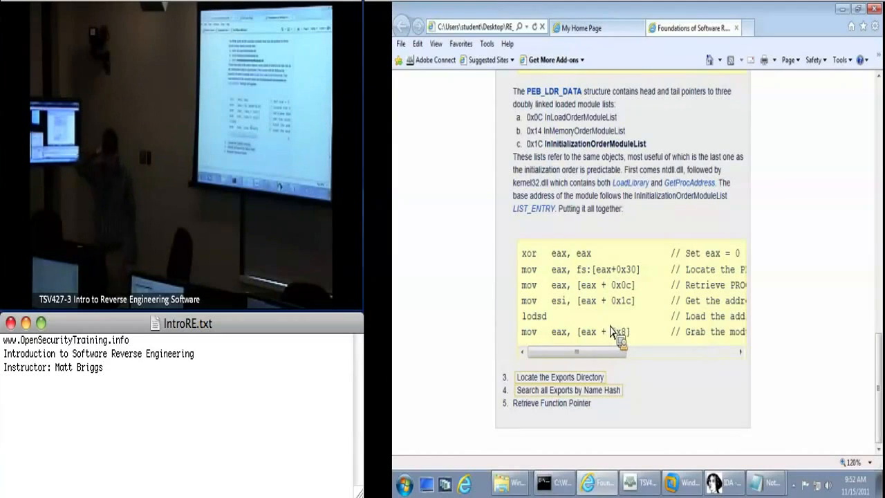
double_click(572, 144)
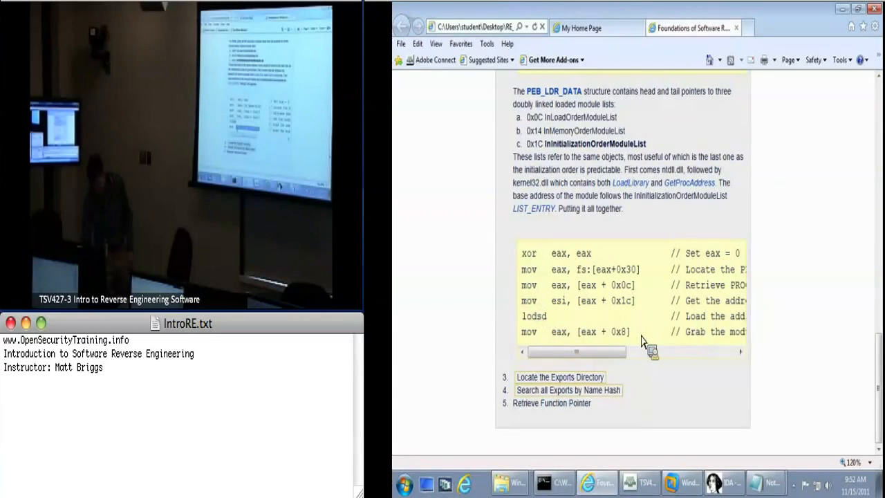
left_click_drag(578, 352, 671, 352)
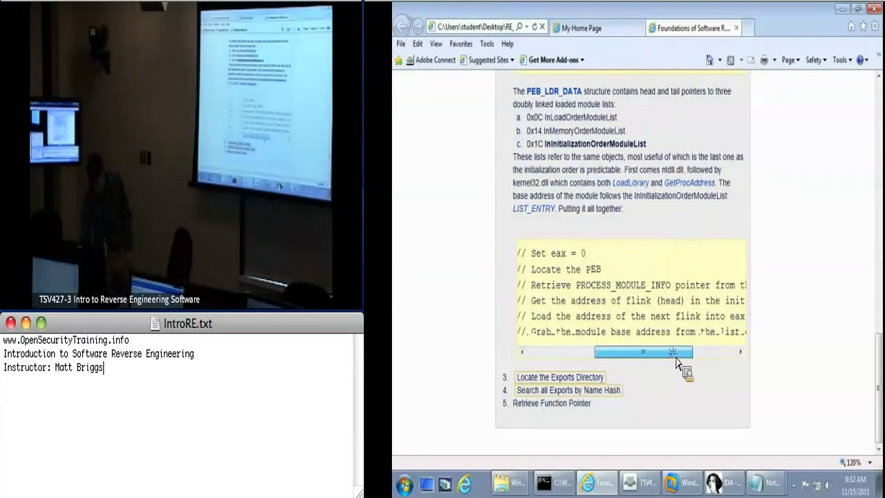
left_click_drag(643, 353, 681, 353)
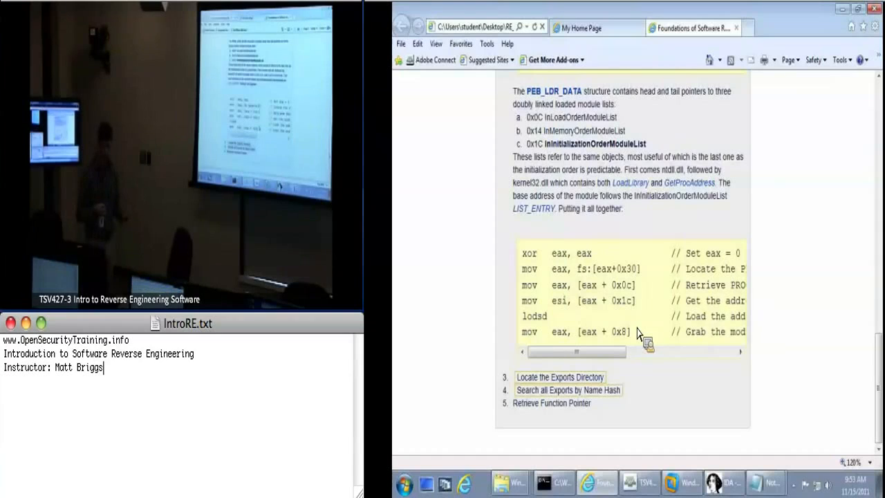
Step: Expand the Locate the Exports Directory step and scroll through its PE header structures and export-table assembly
left_click(558, 376)
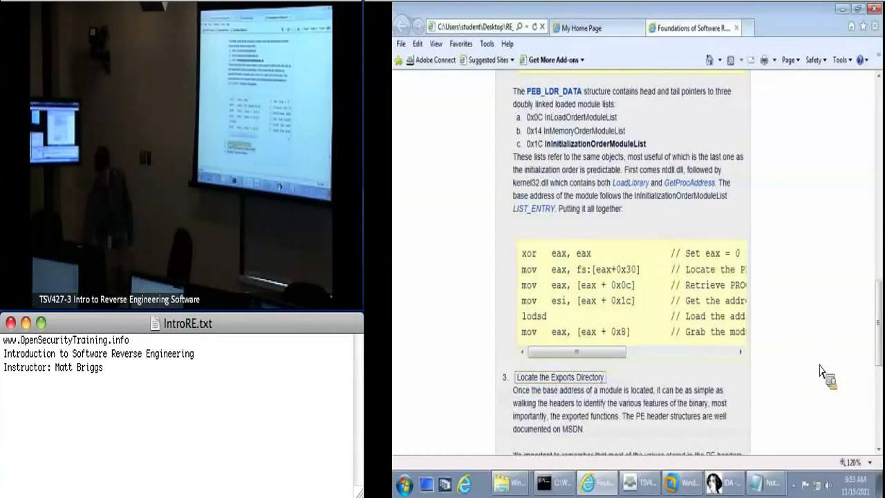
scroll("down", 3)
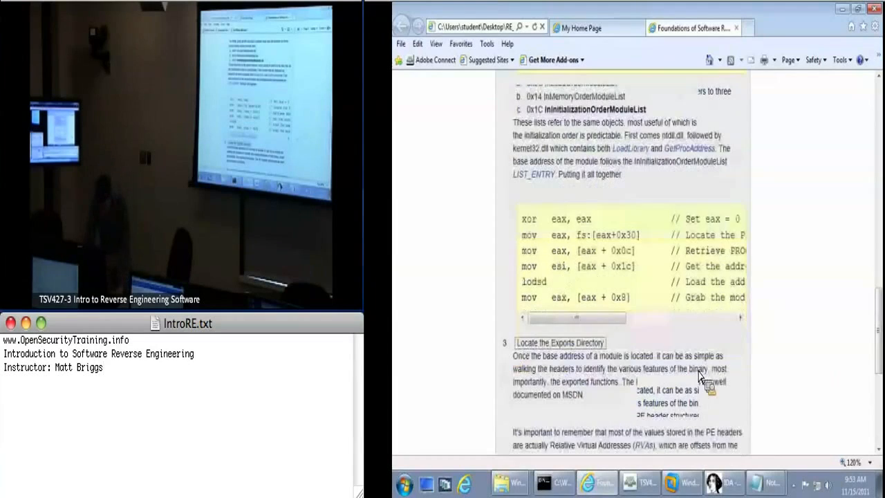
scroll("down", 3)
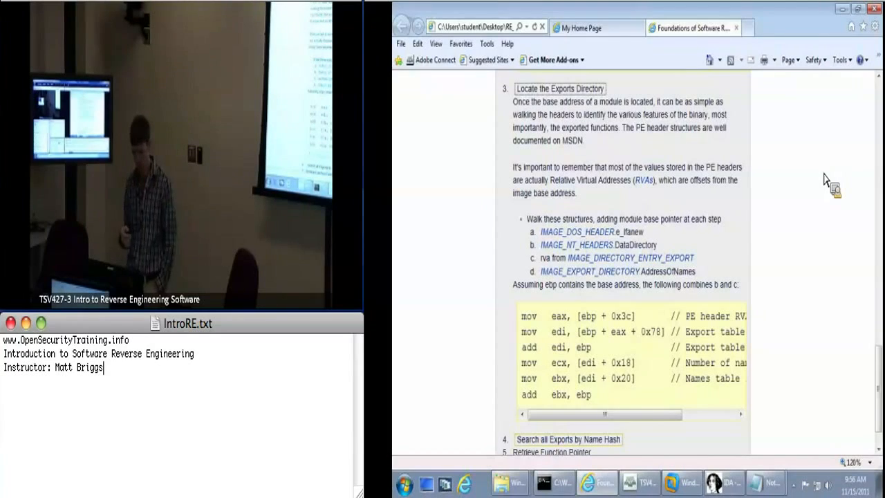
scroll("down", 3)
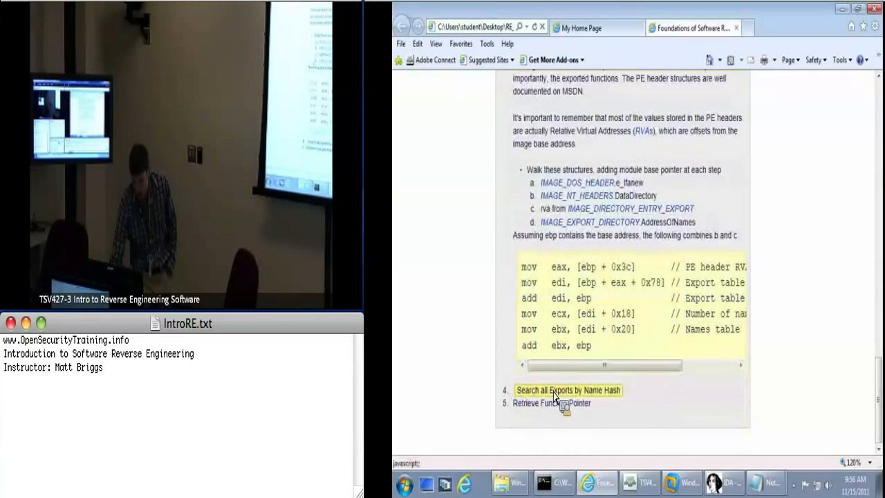
Step: Scroll to the Search all Exports by Name Hash step with the lodsb hash loop code
scroll("down", 3)
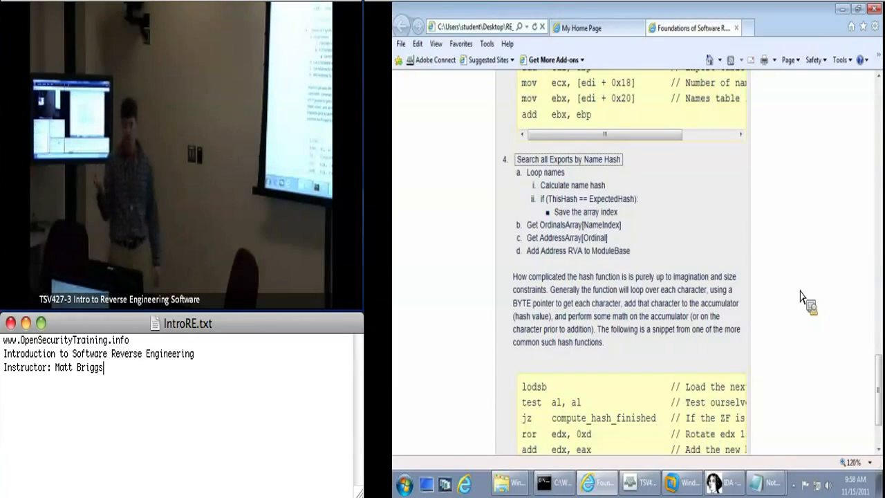
Step: Scroll back to the top of the Windows API resolution article
scroll("down", 3)
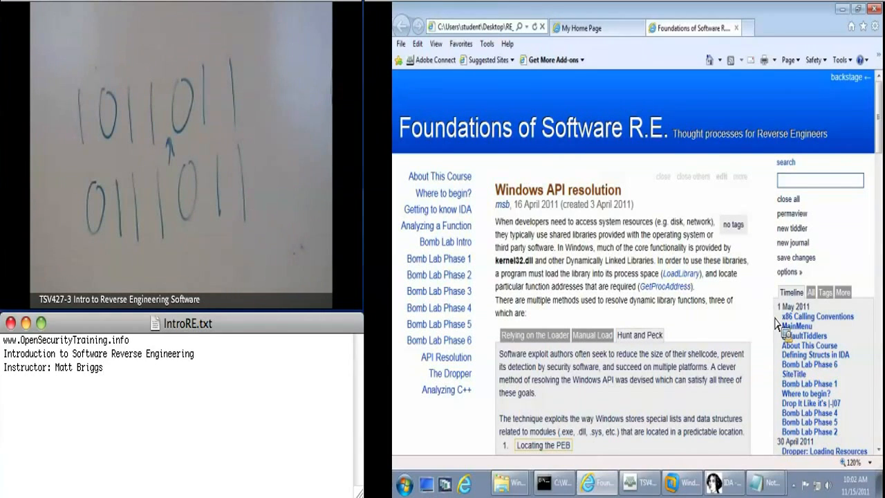
scroll("down", 3)
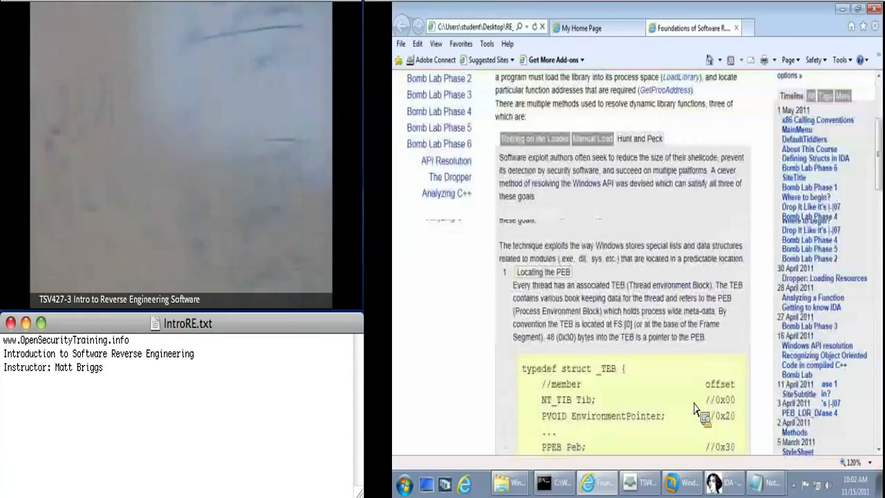
scroll("down", 3)
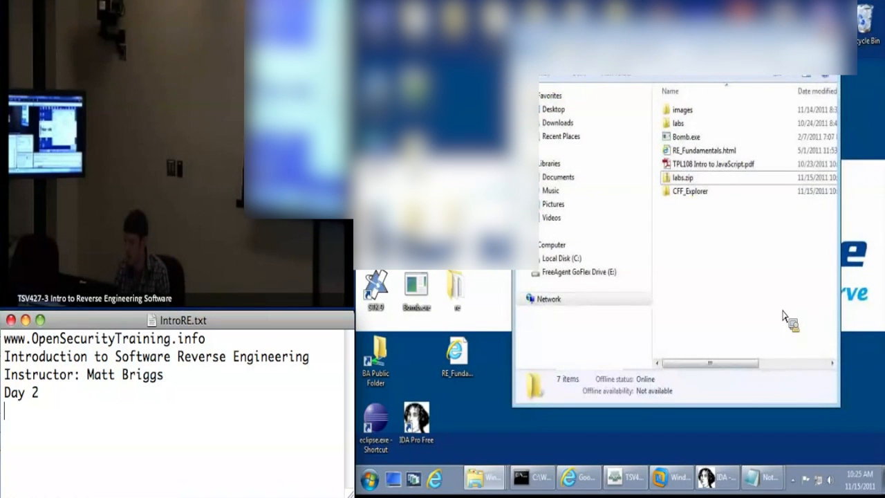
Step: Open the CFF_Explorer folder and run CFF Explorer past the unverified-publisher warning
left_click(691, 191)
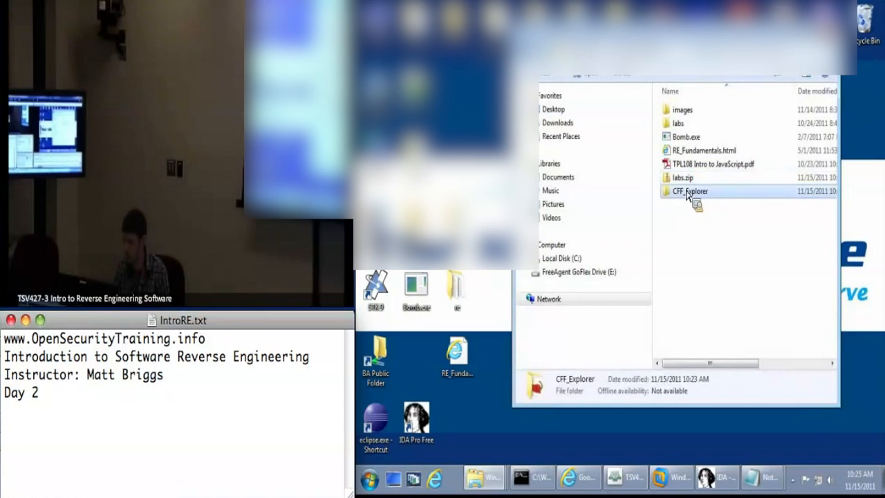
double_click(689, 191)
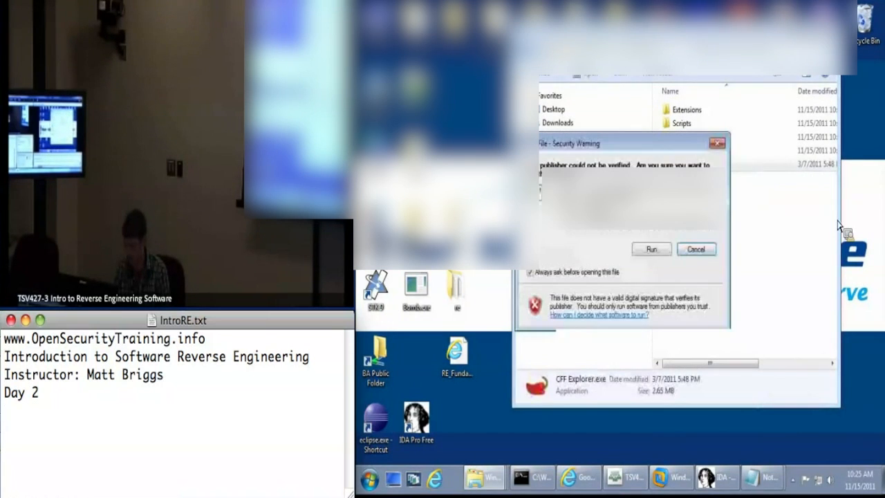
left_click(650, 249)
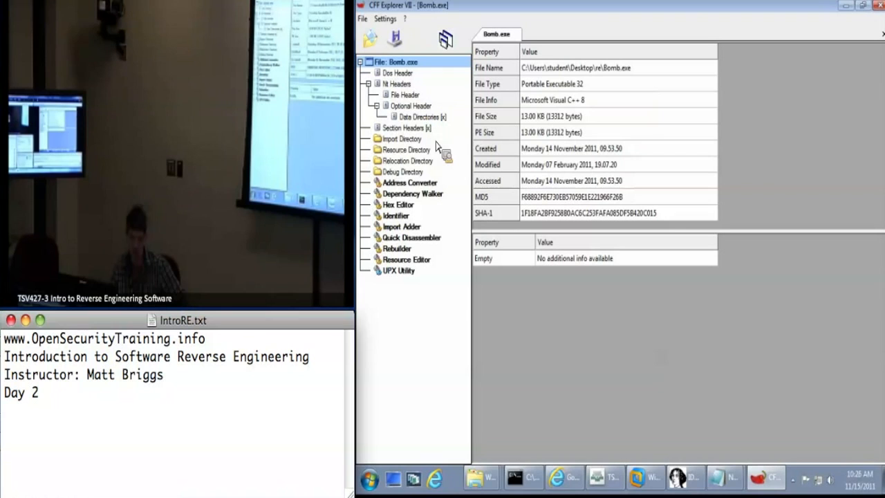
mouse_move(443, 86)
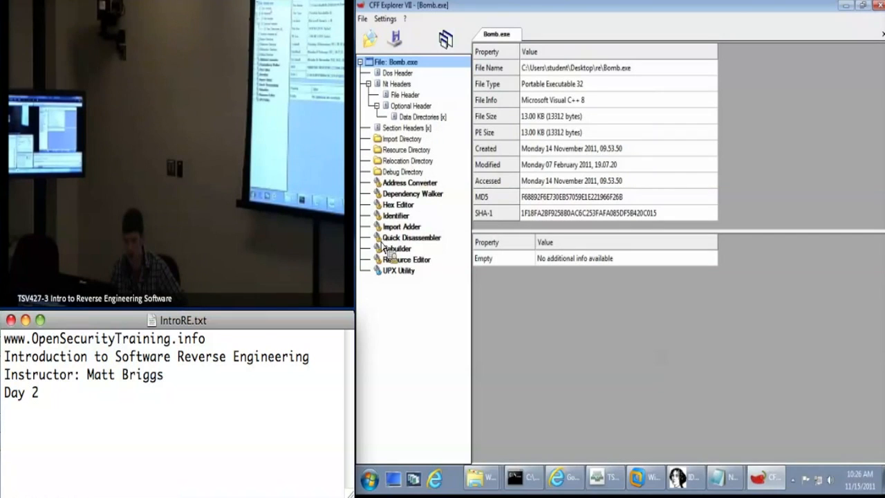
mouse_move(454, 151)
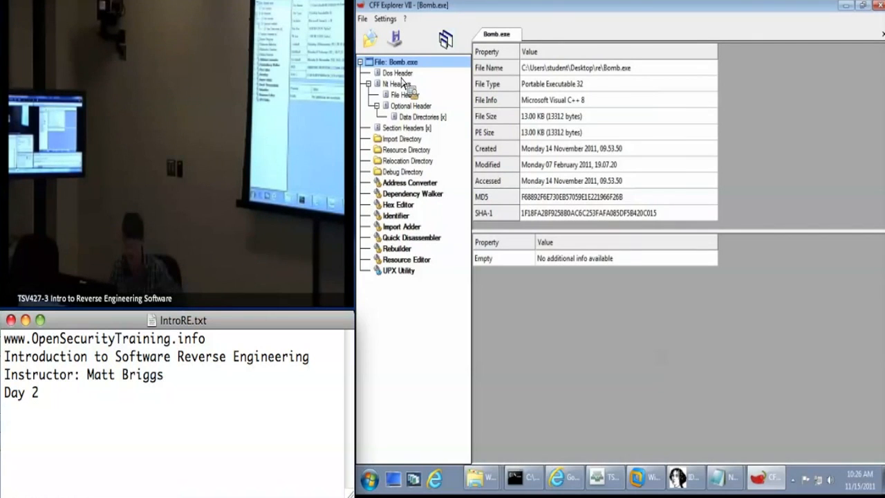
Step: Show Bomb.exe's DOS header fields in CFF Explorer
left_click(396, 72)
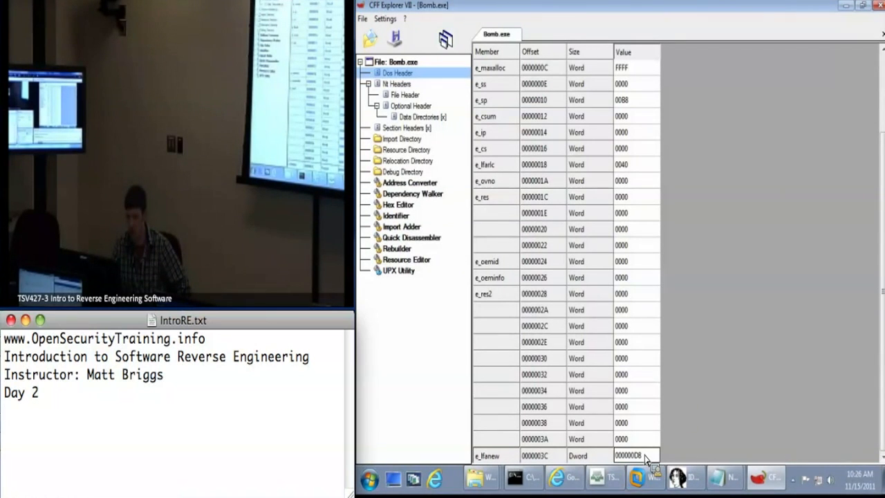
mouse_move(487, 136)
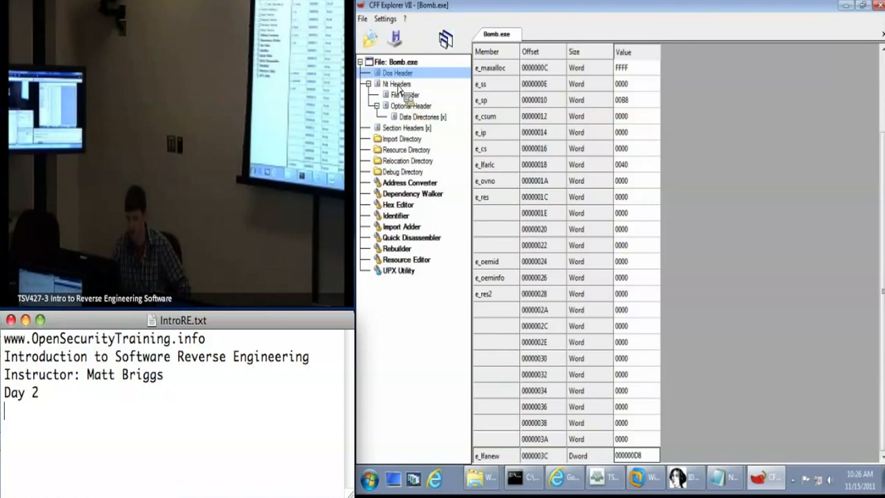
Step: View Bomb.exe's NT Headers signature, then its File Header fields (Intel 386, five sections)
left_click(396, 84)
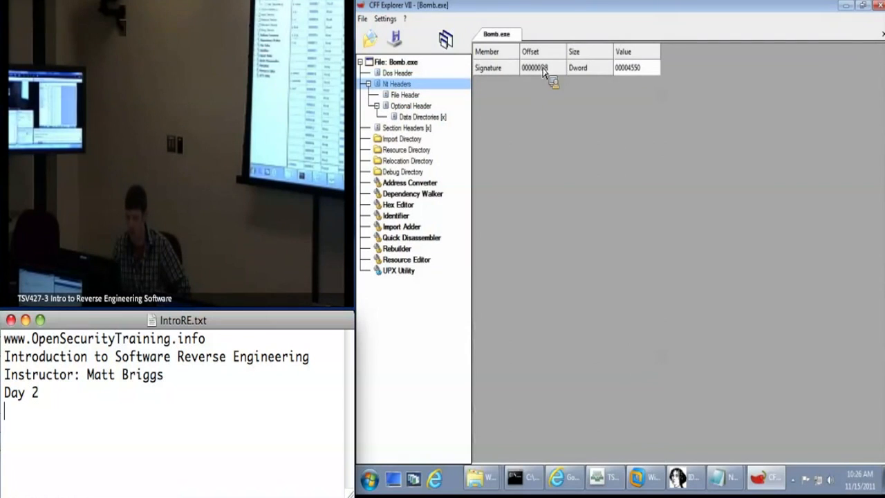
mouse_move(628, 76)
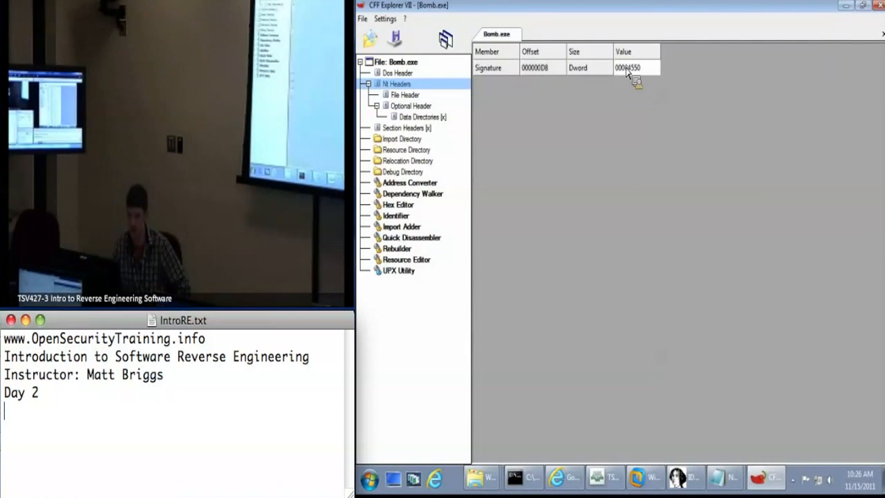
left_click(395, 94)
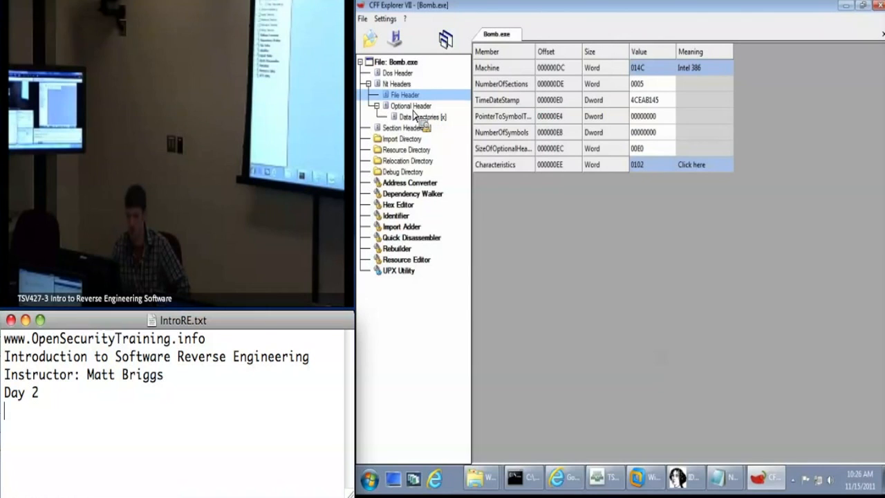
Step: Show Bomb.exe's Optional Header fields, then the Data Directories table with RVAs and sizes
left_click(408, 105)
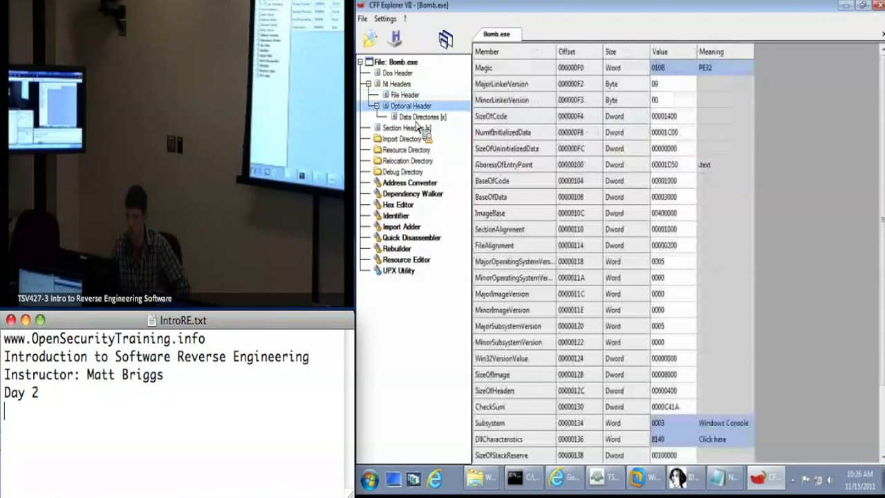
left_click(421, 116)
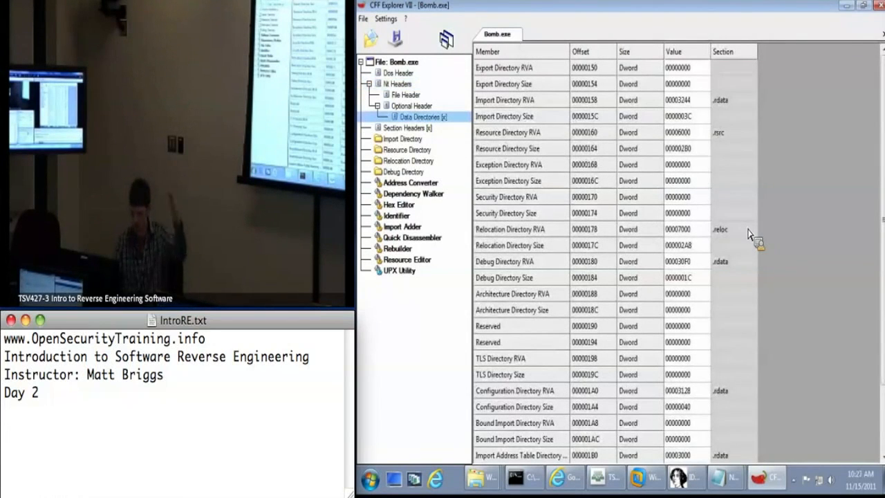
mouse_move(631, 121)
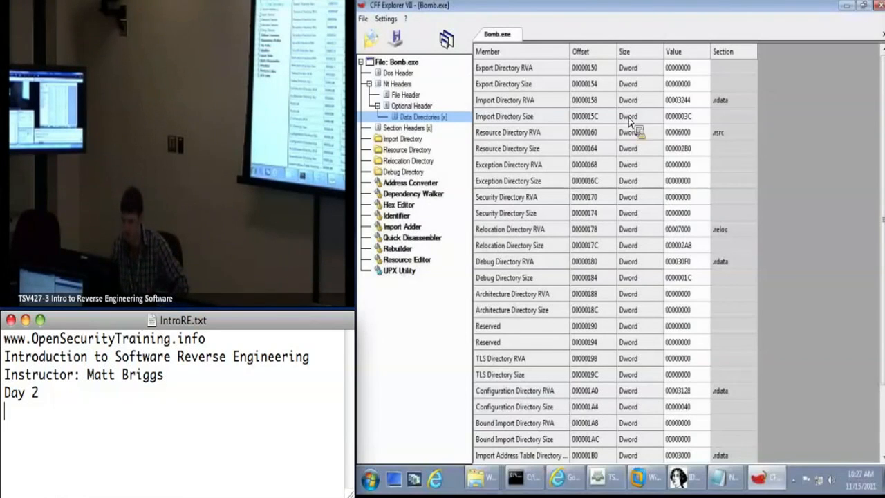
mouse_move(505, 94)
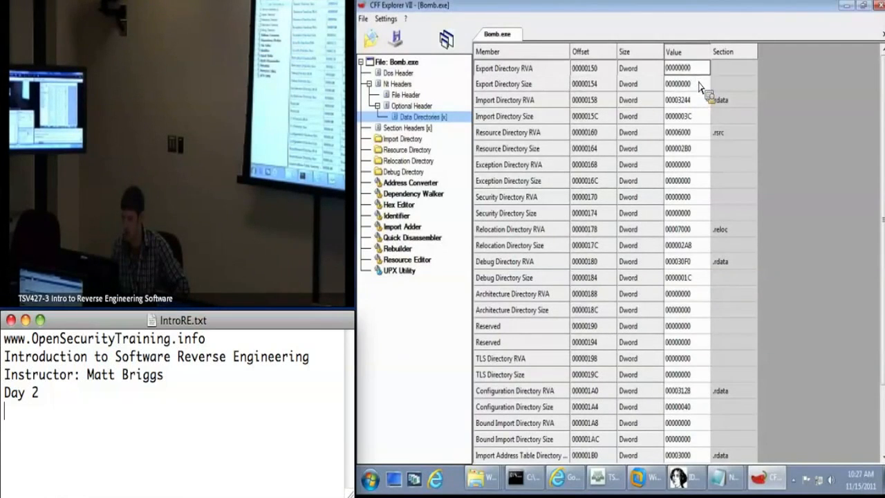
mouse_move(717, 95)
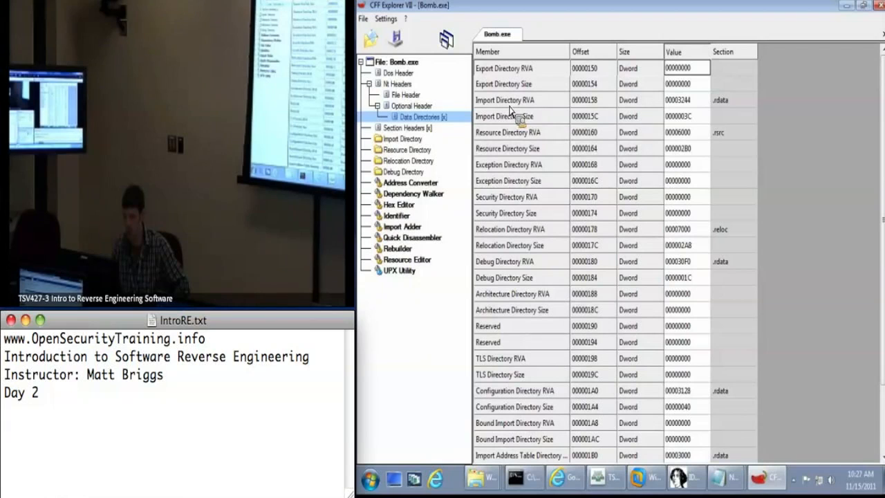
mouse_move(736, 105)
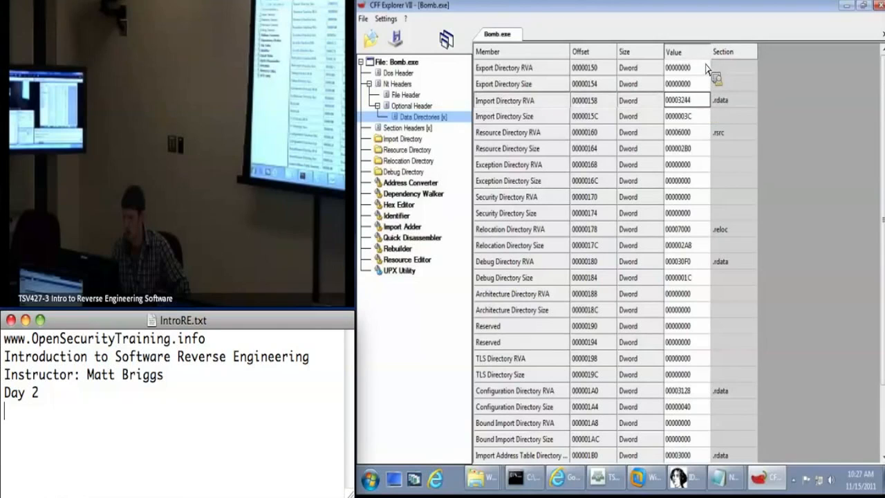
mouse_move(755, 112)
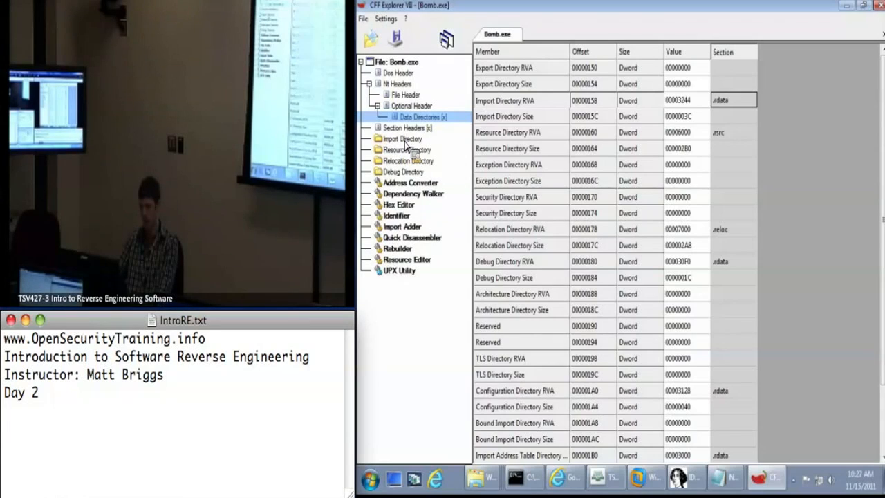
Step: List Bomb.exe's imports from KERNEL32.dll and MSVCR90.dll (printf, exit) in the Import Directory
left_click(404, 139)
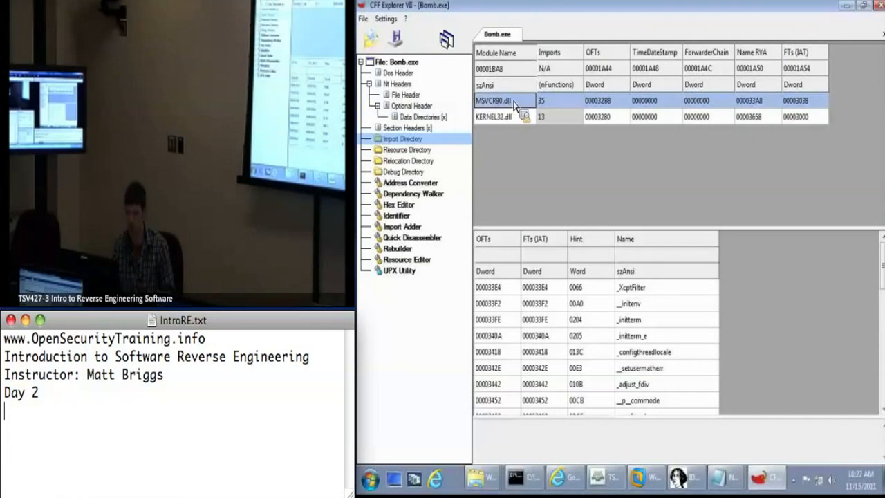
left_click(500, 117)
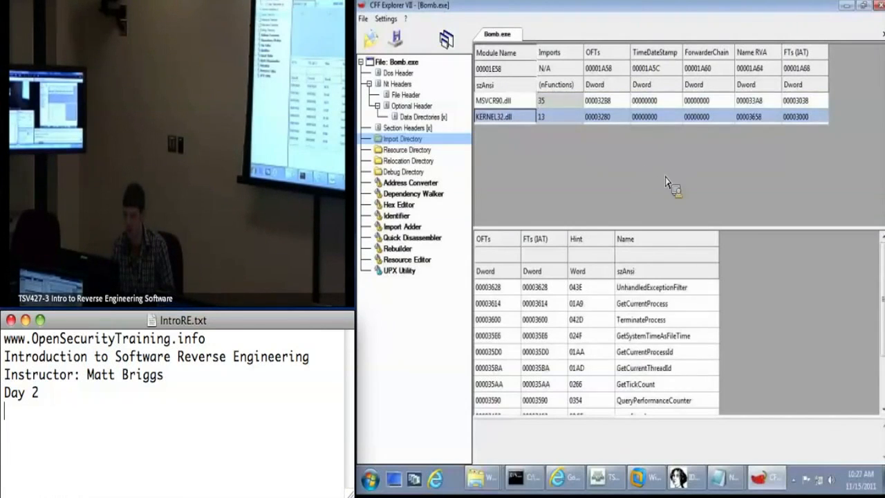
mouse_move(681, 251)
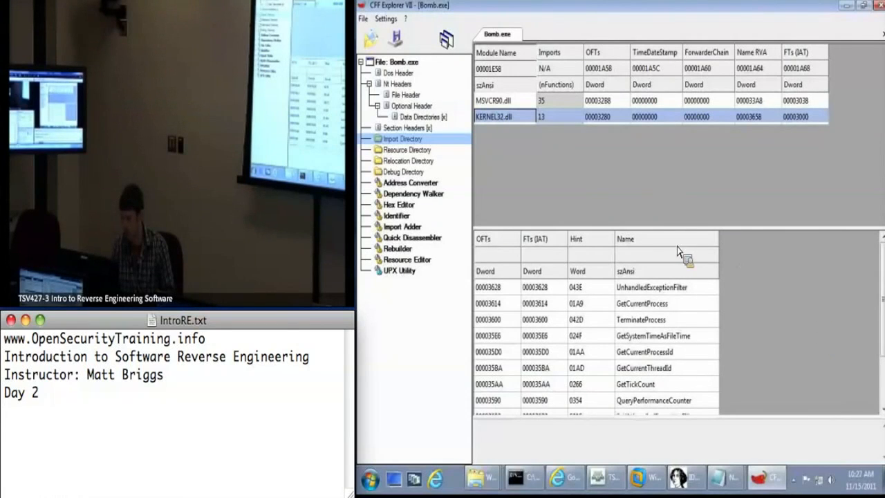
scroll("down", 3)
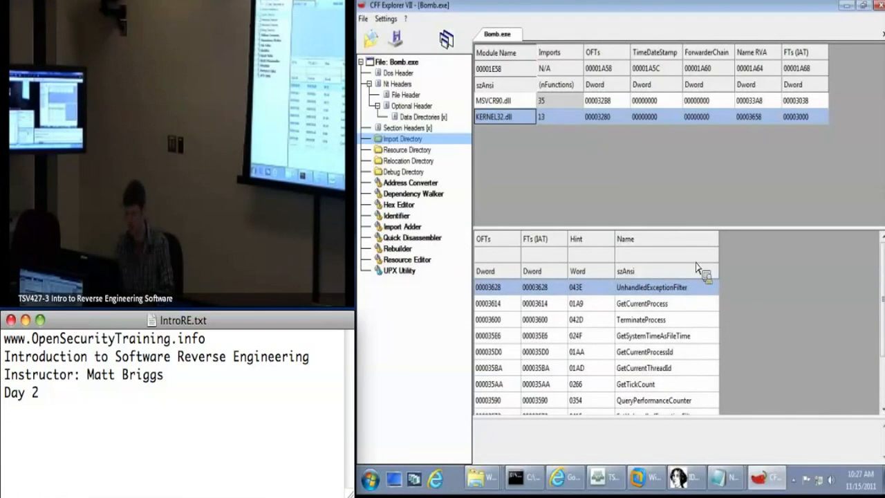
left_click(500, 100)
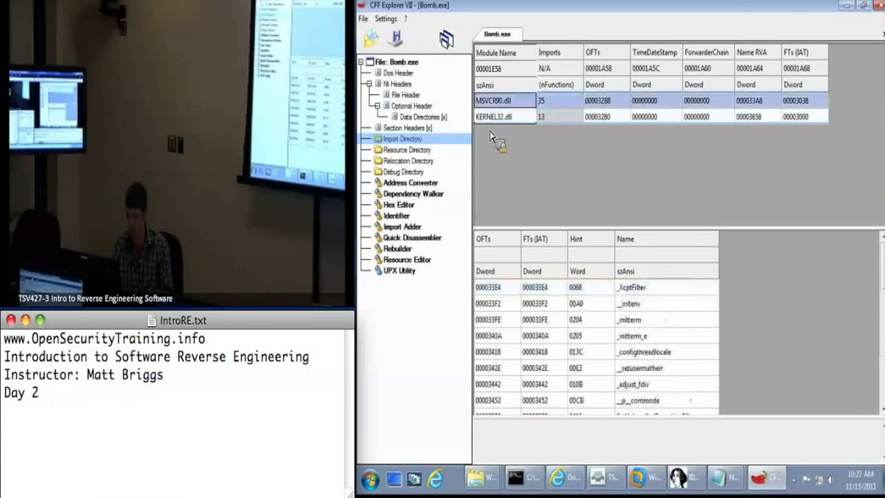
left_click(503, 117)
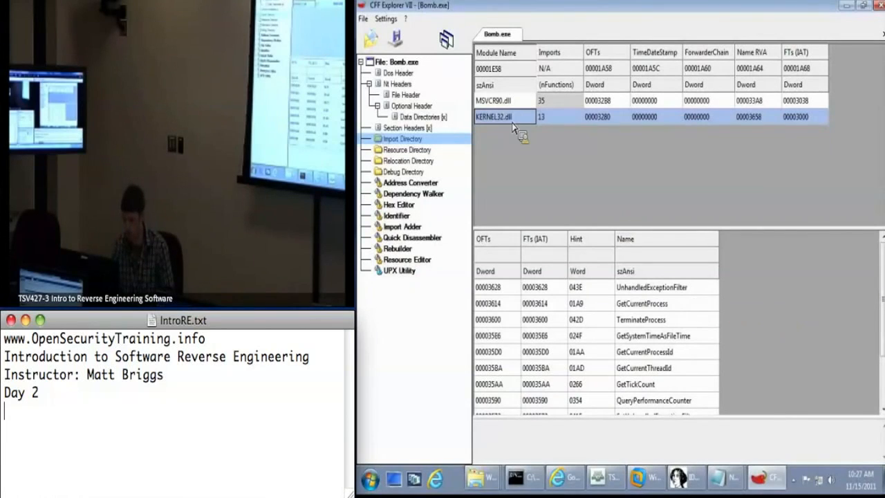
left_click(499, 100)
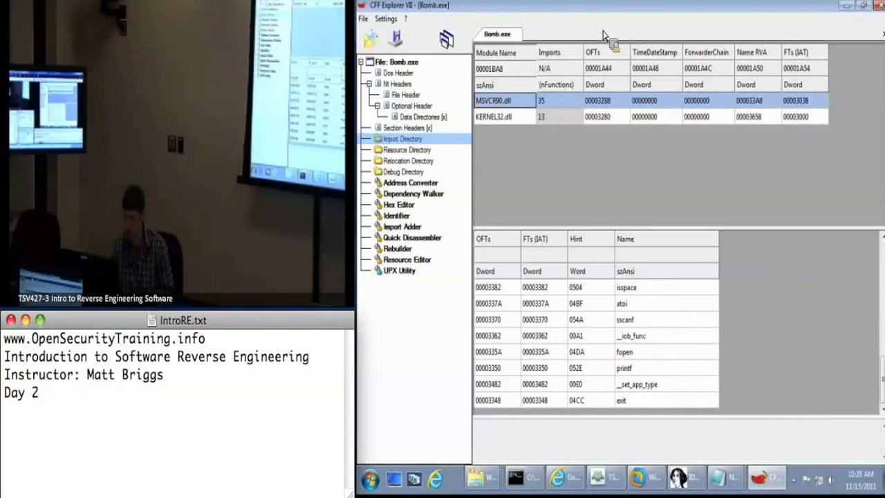
mouse_move(545, 6)
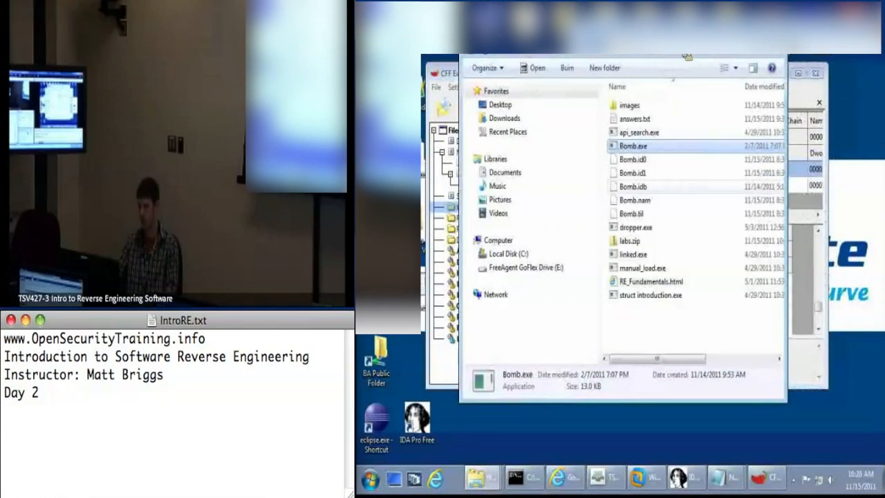
mouse_move(658, 178)
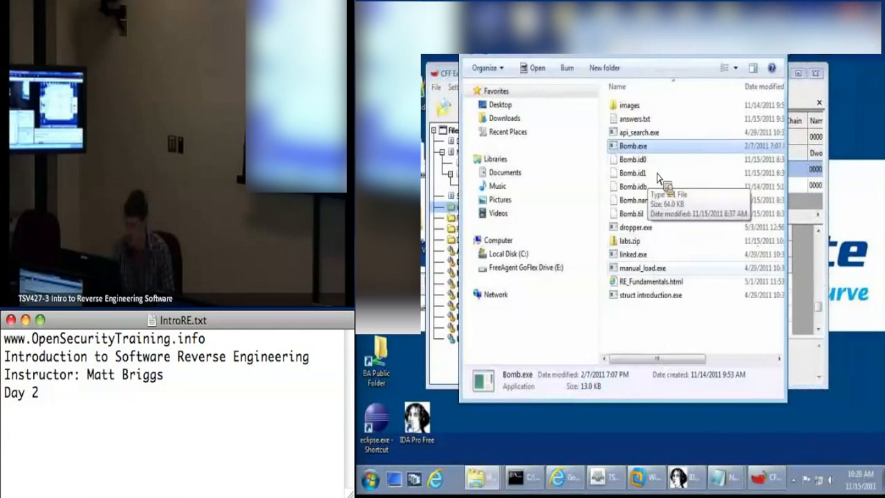
Step: Scroll through KERNEL32.dll's imported functions such as GetCurrentProcess and TerminateProcess
left_click(633, 254)
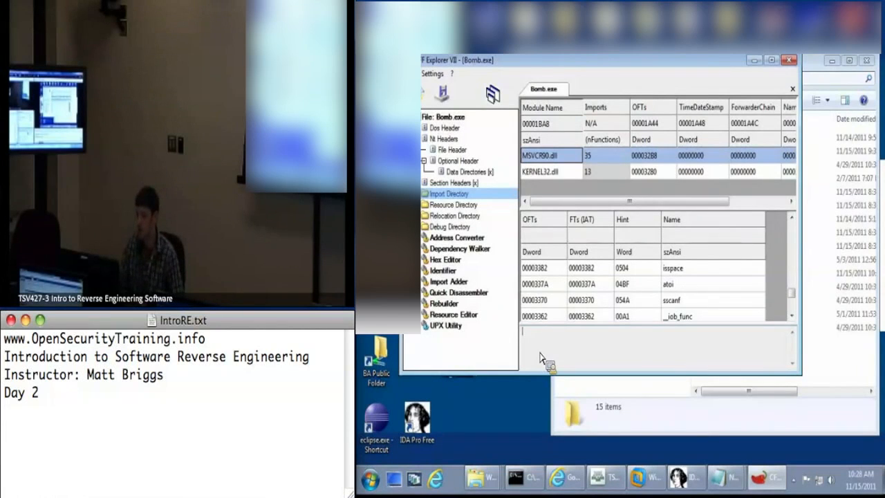
left_click(542, 171)
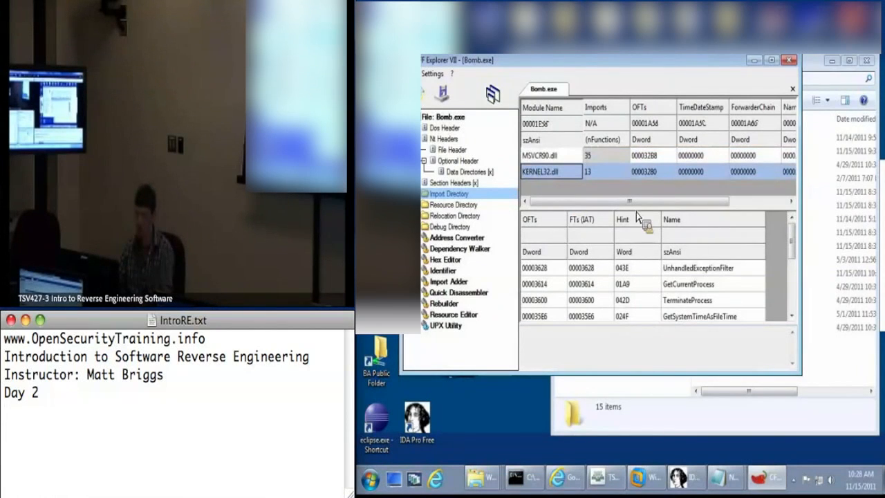
scroll("down", 3)
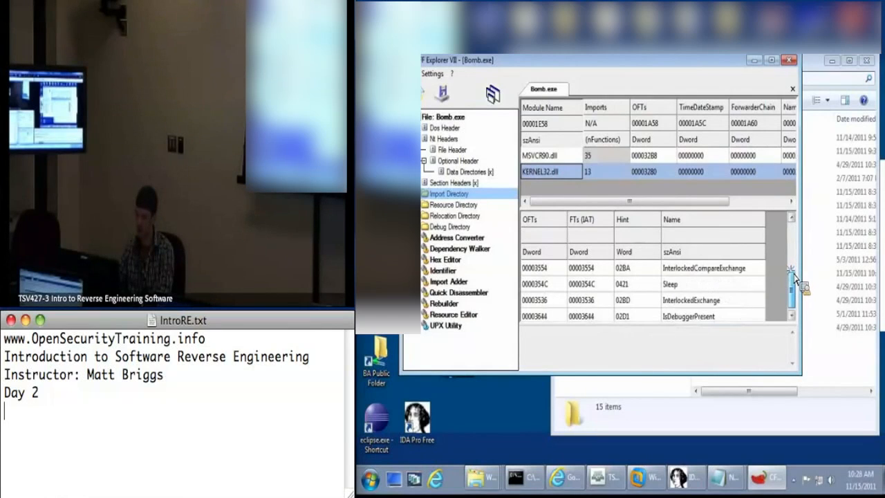
scroll("down", 3)
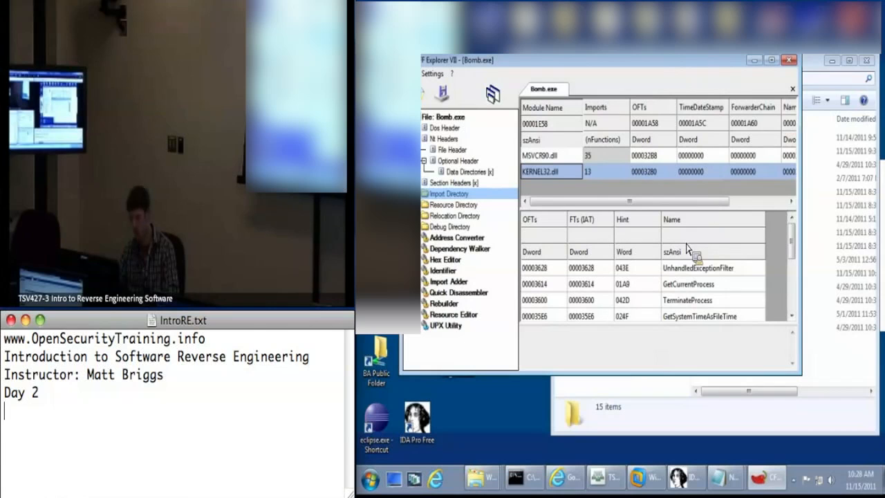
mouse_move(702, 431)
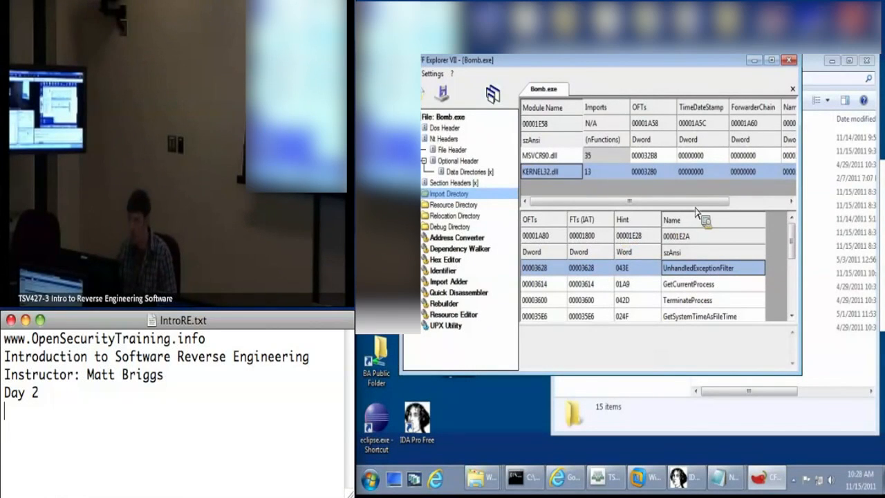
mouse_move(814, 69)
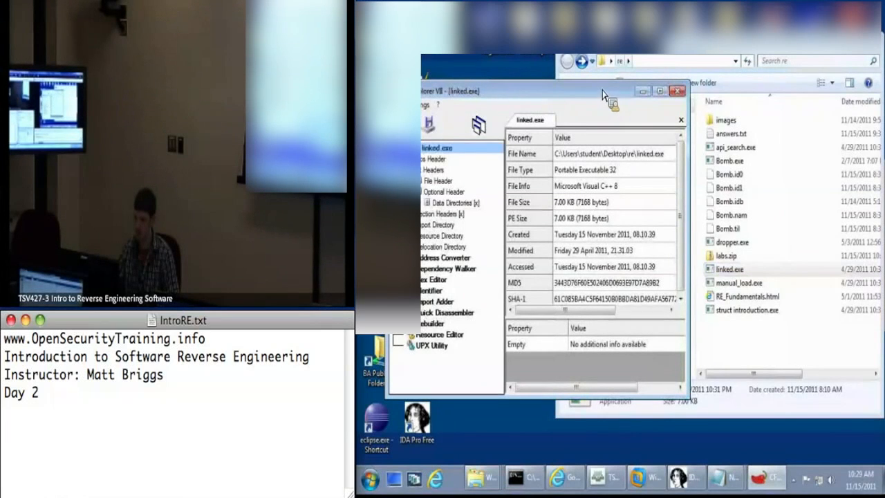
Step: Maximize CFF Explorer and show linked.exe's imports: USER32.dll (MessageBoxA), MSVCR90.dll, KERNEL32.dll
left_click(636, 94)
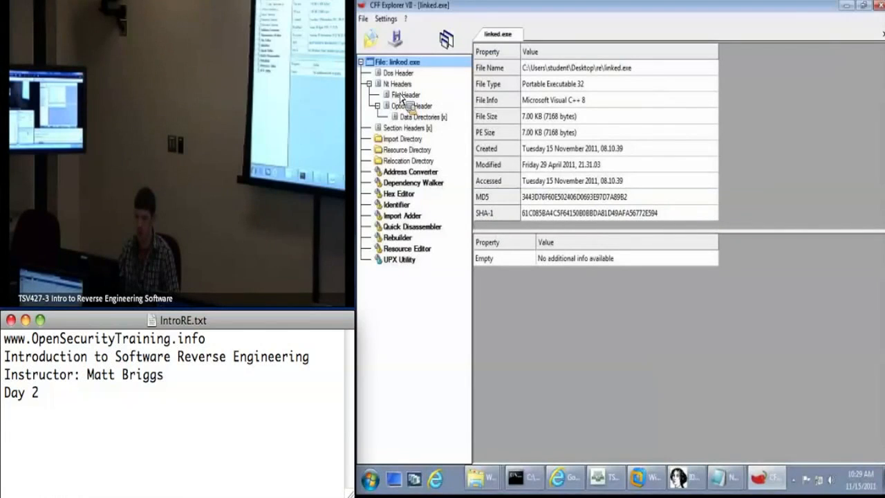
left_click(397, 138)
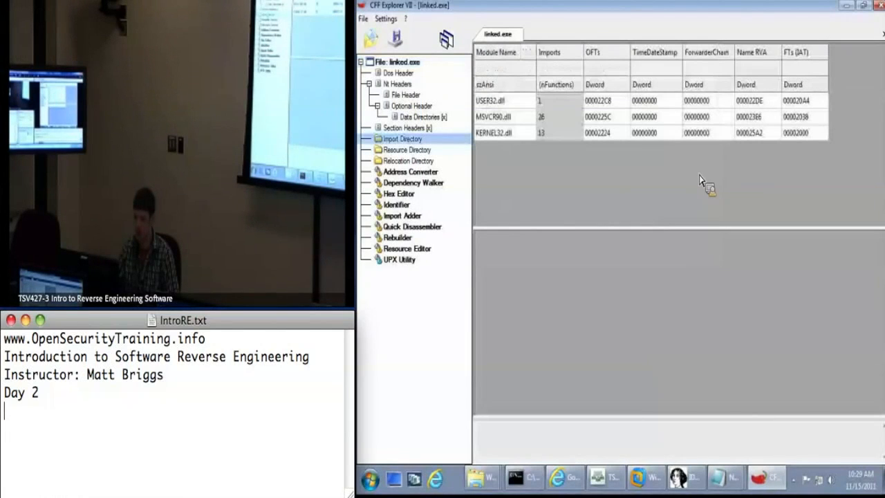
mouse_move(511, 163)
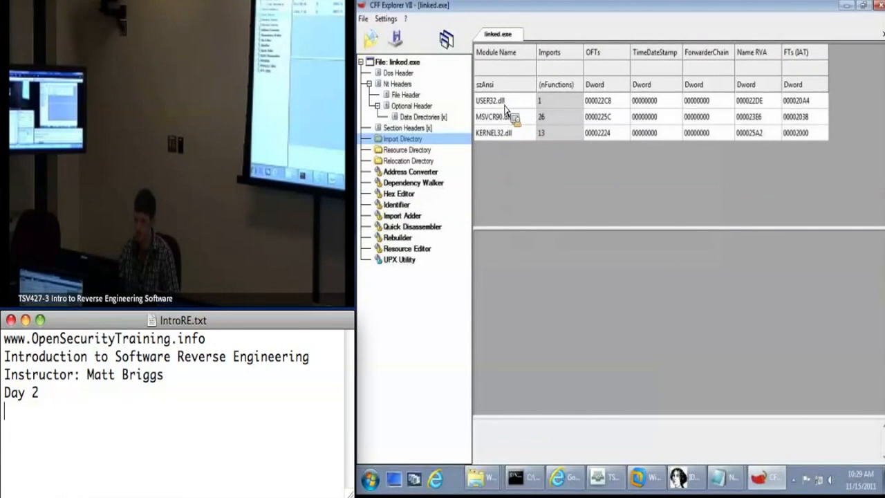
mouse_move(506, 133)
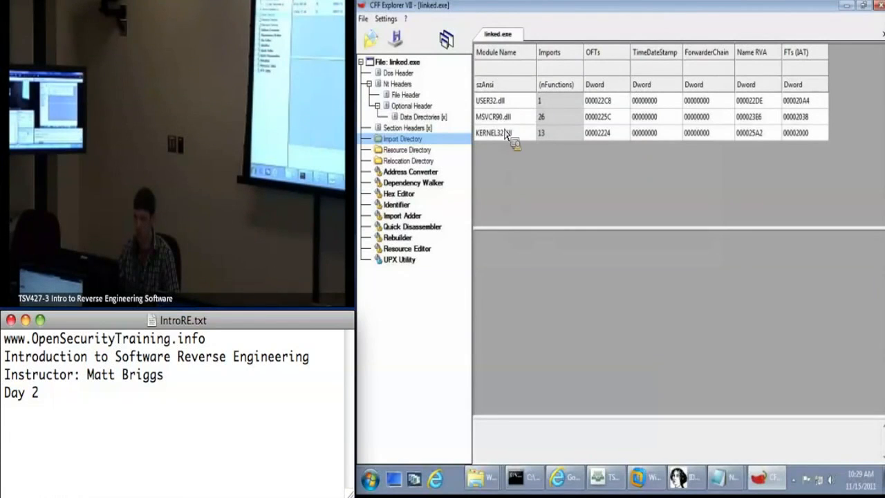
left_click(504, 133)
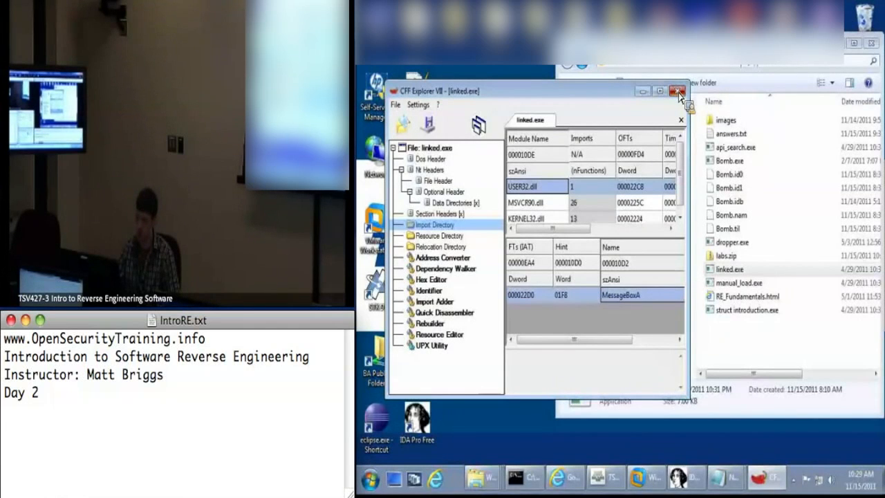
Step: Close CFF Explorer so linked.exe can be run from the folder
left_click(676, 89)
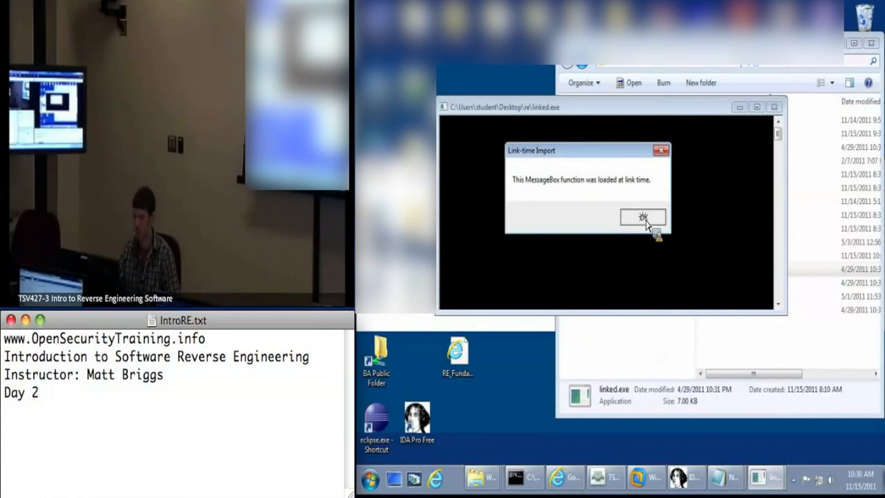
Step: Dismiss the Link-time Import message and view the API Resolution notes' 'Relying on the Loader' tab
left_click(642, 215)
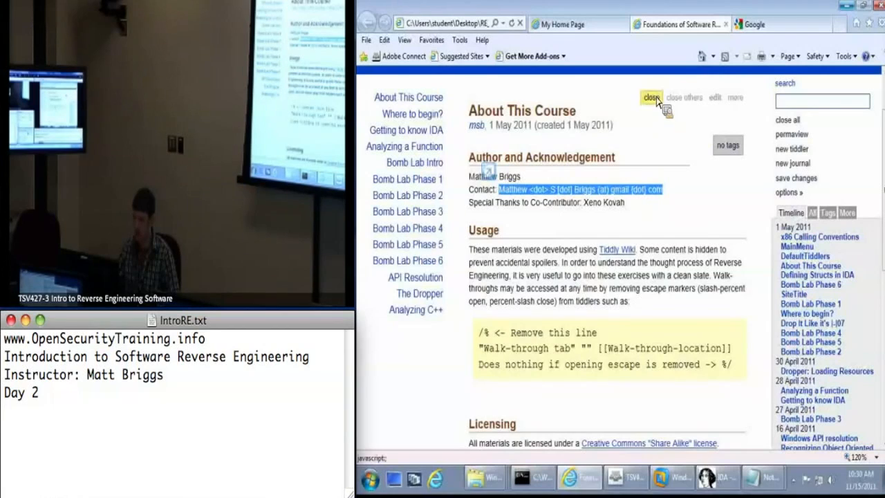
left_click(650, 97)
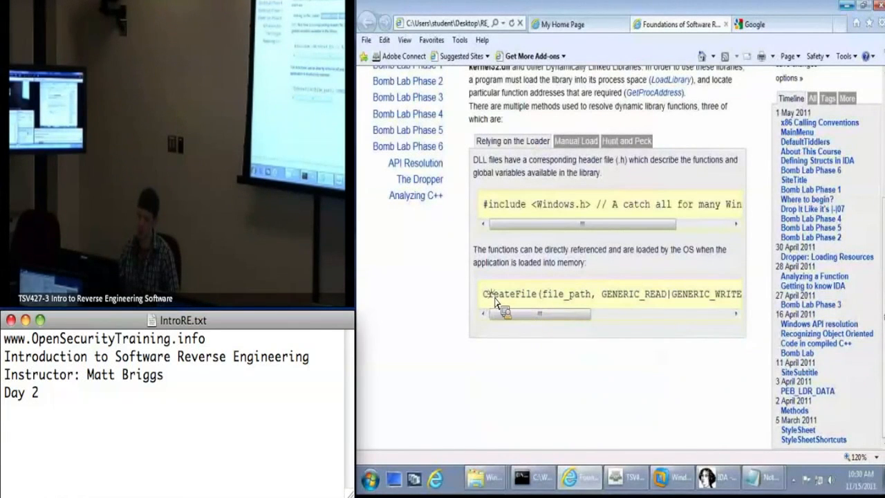
double_click(504, 294)
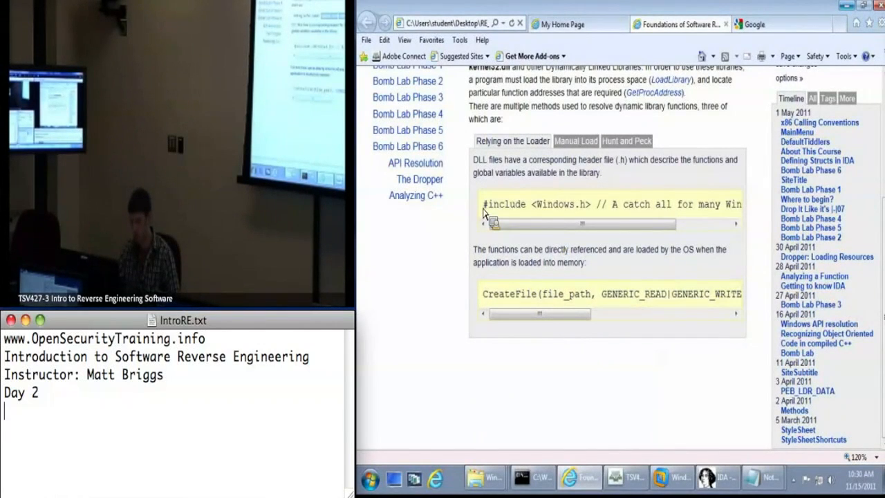
left_click_drag(484, 204, 579, 205)
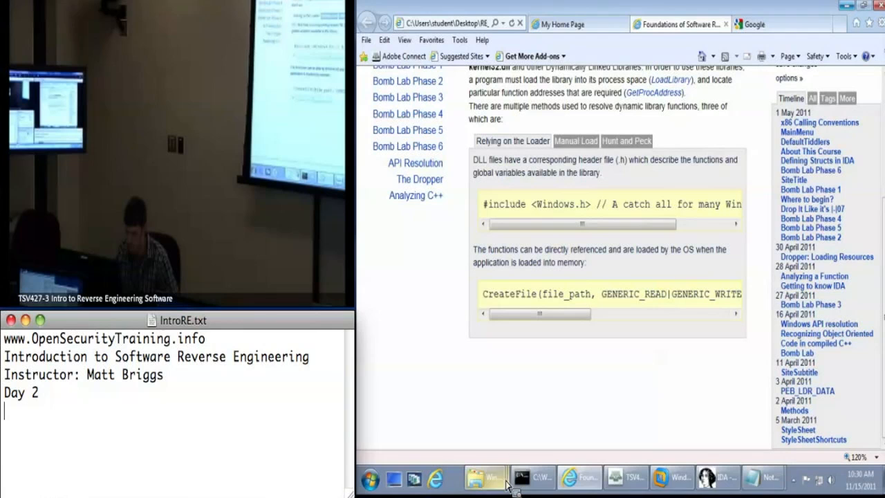
Step: Load linked.exe into IDA Pro as a Portable executable, reaching its main calling MessageBoxA
left_click(737, 475)
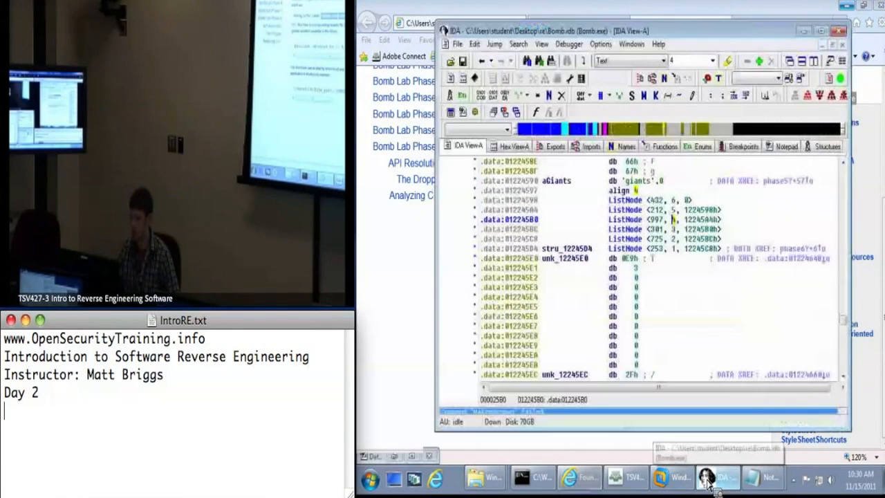
left_click(457, 44)
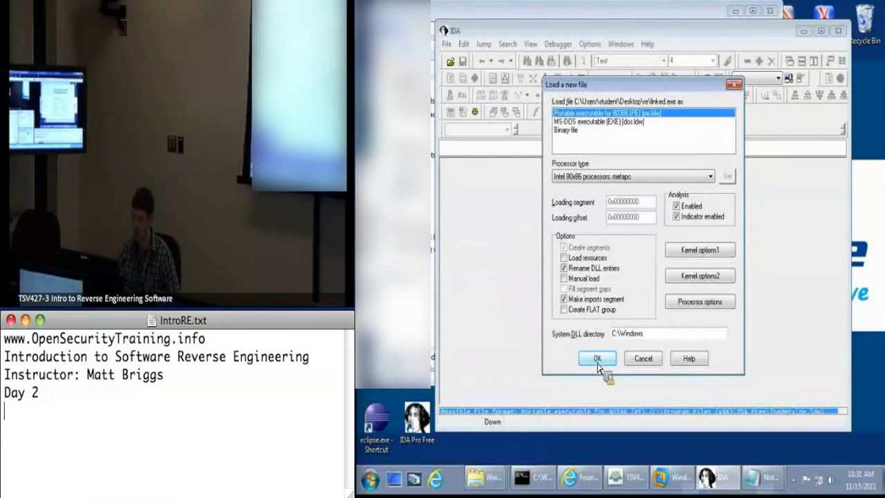
left_click(598, 359)
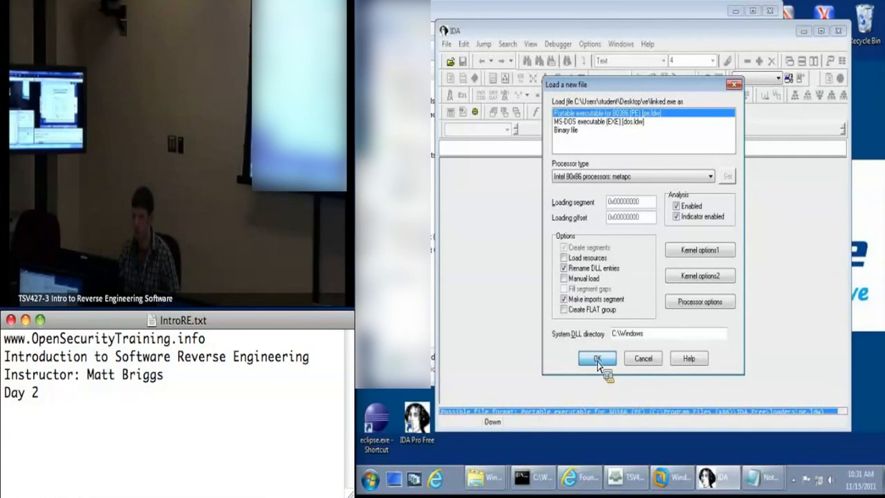
left_click(598, 358)
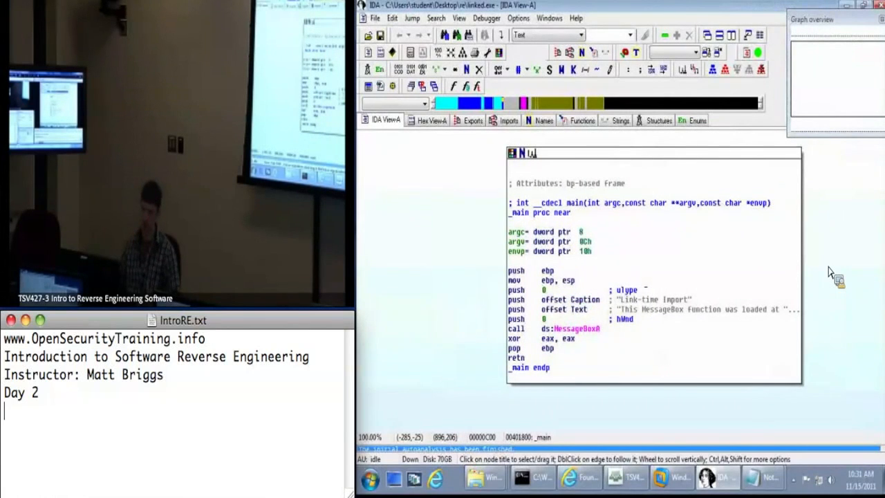
mouse_move(592, 296)
type("call")
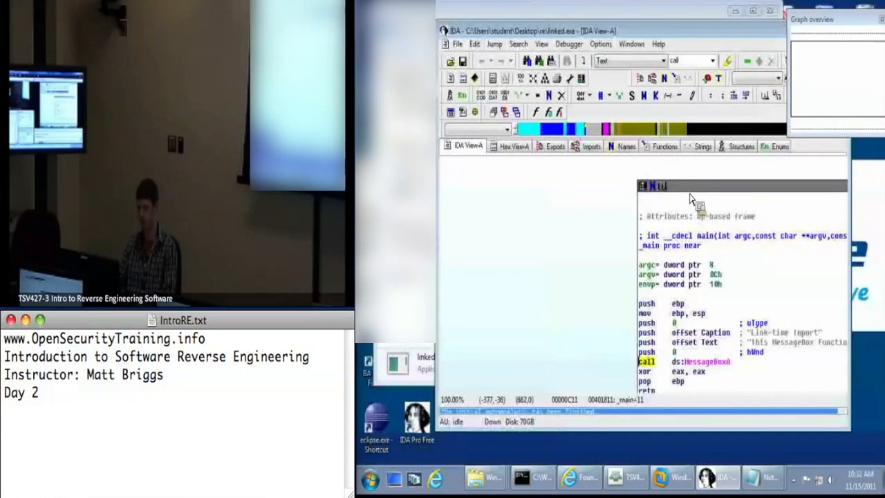
Step: After reviewing main's MessageBoxA call, start closing the linked.exe database from the File menu
left_click(454, 44)
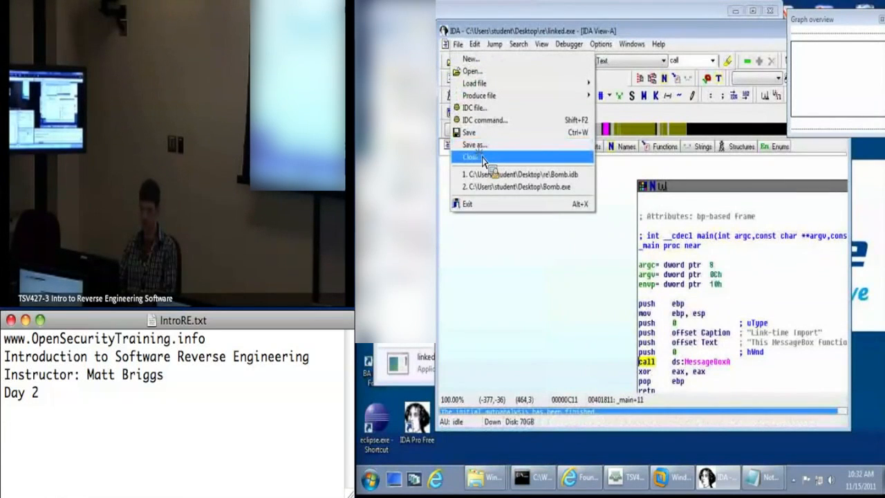
Step: Close linked.exe with 'DON'T SAVE the database' and load manual_load.exe as a PE file
left_click(468, 156)
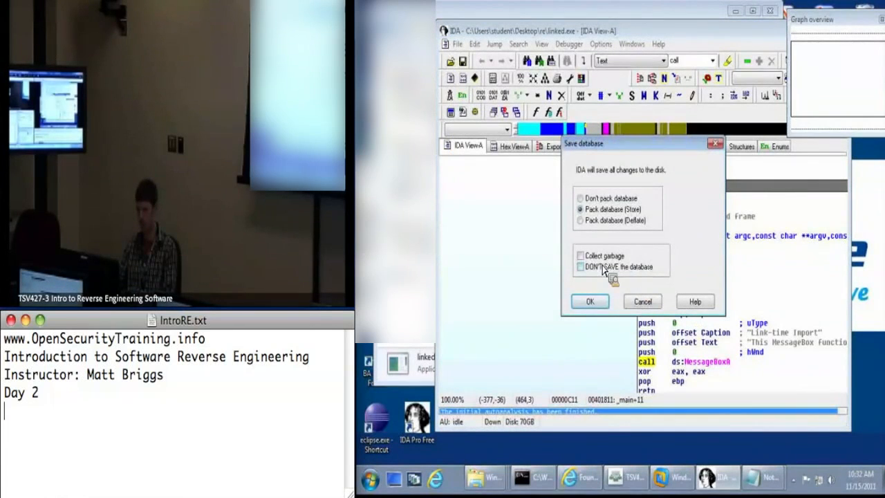
left_click(581, 268)
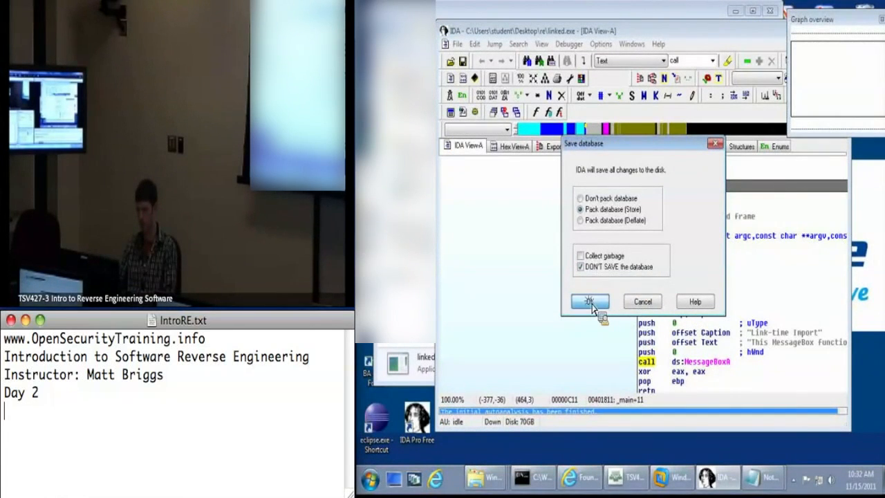
left_click(589, 302)
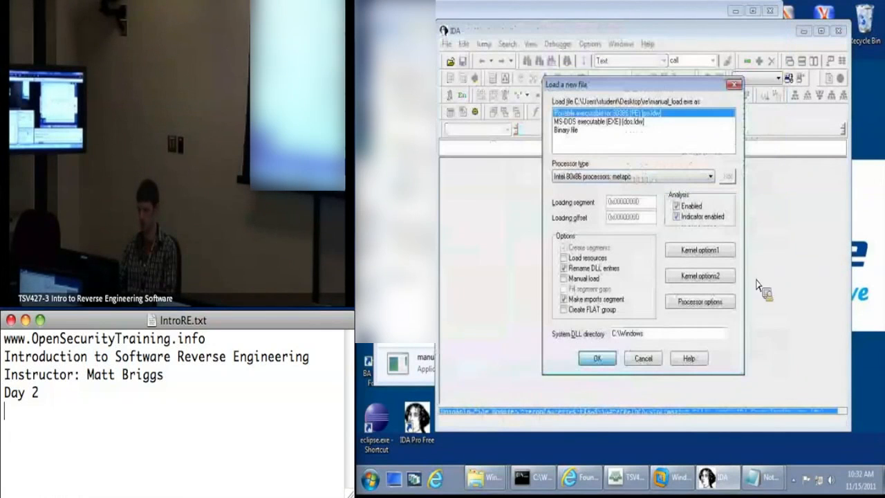
left_click(597, 356)
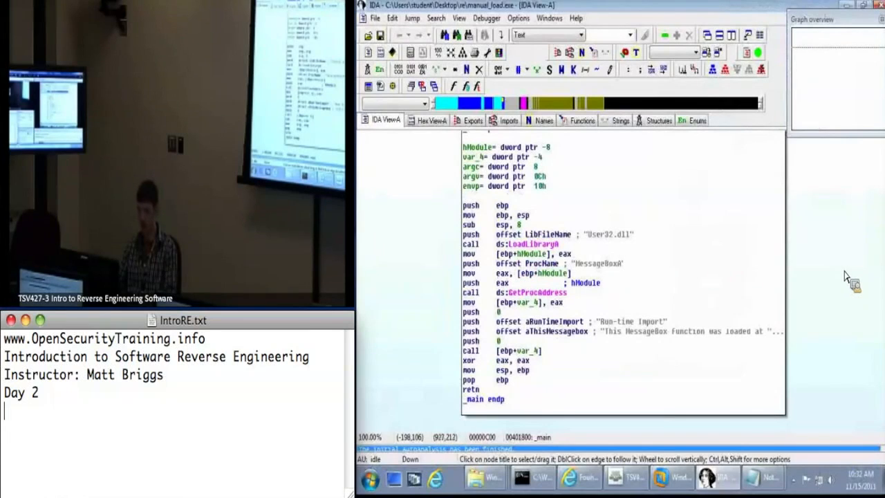
mouse_move(560, 274)
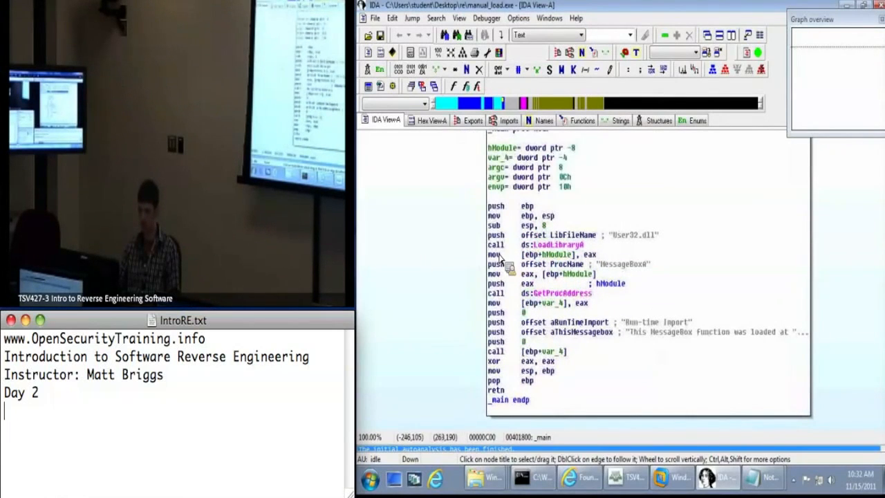
Step: Highlight every use of eax around the LoadLibraryA and GetProcAddress calls in main
left_click(561, 293)
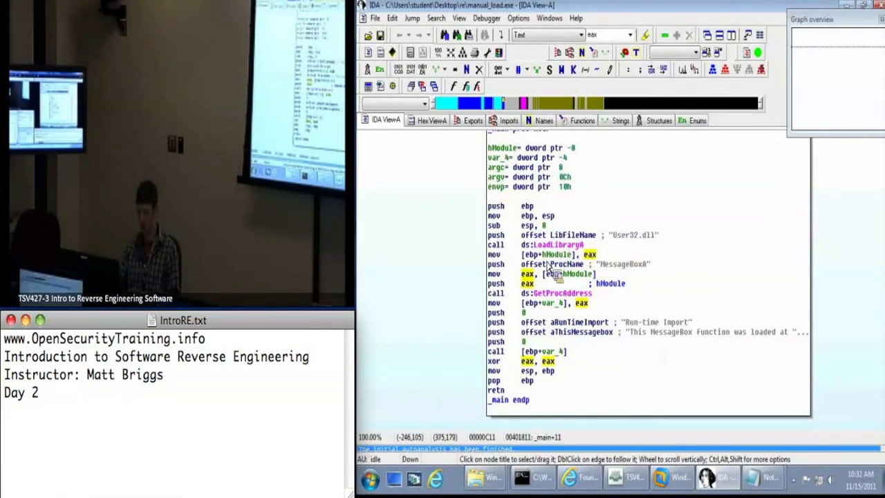
mouse_move(567, 265)
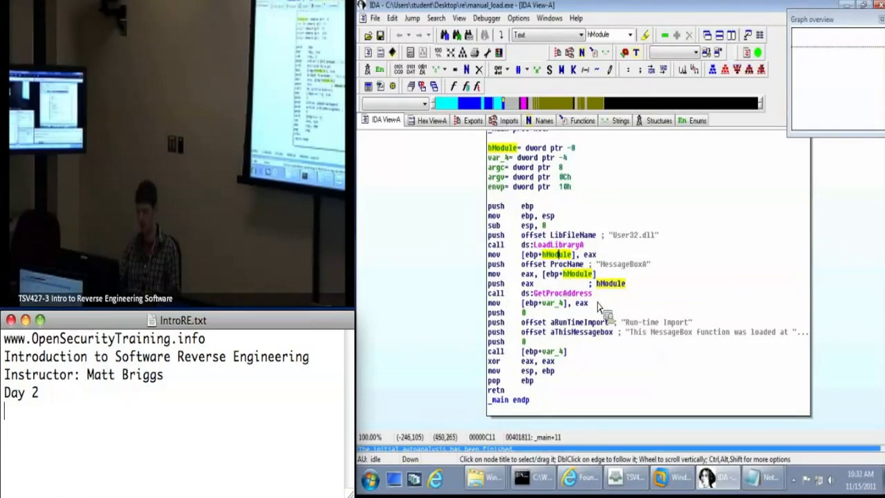
mouse_move(565, 286)
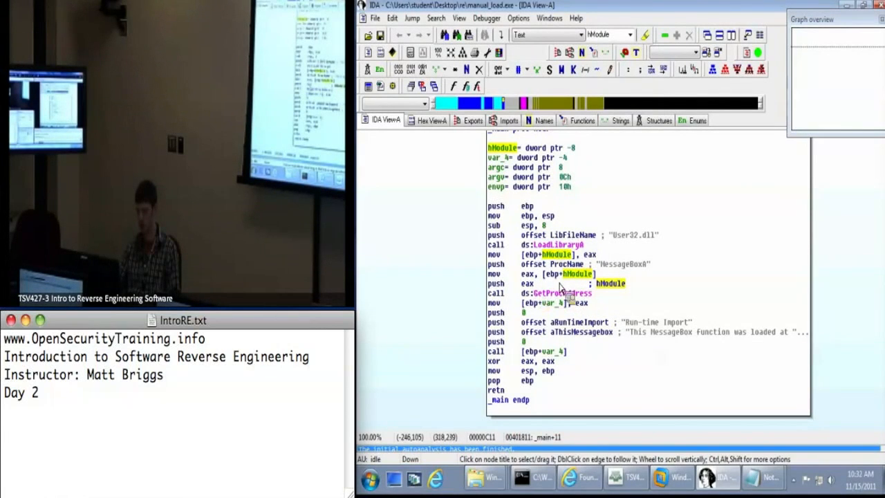
mouse_move(506, 293)
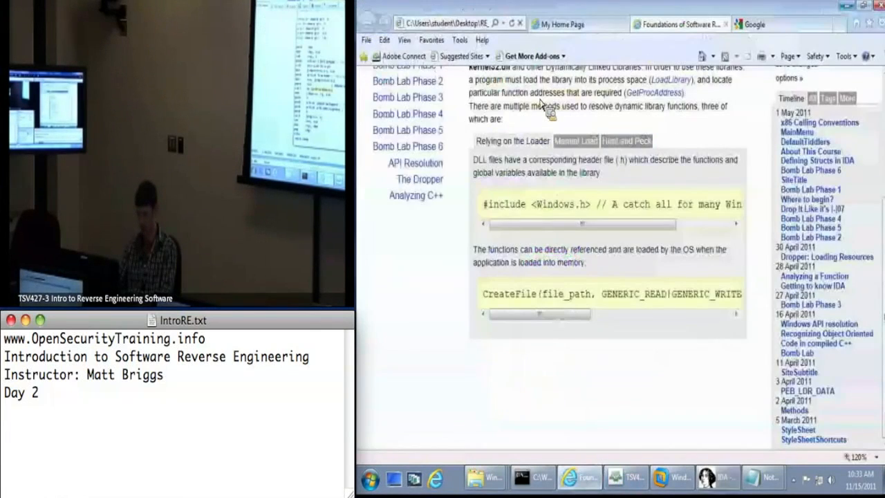
Step: Show the wiki's Manual Load tab with the LoadLibrary/GetProcAddress MessageBox example
left_click(575, 141)
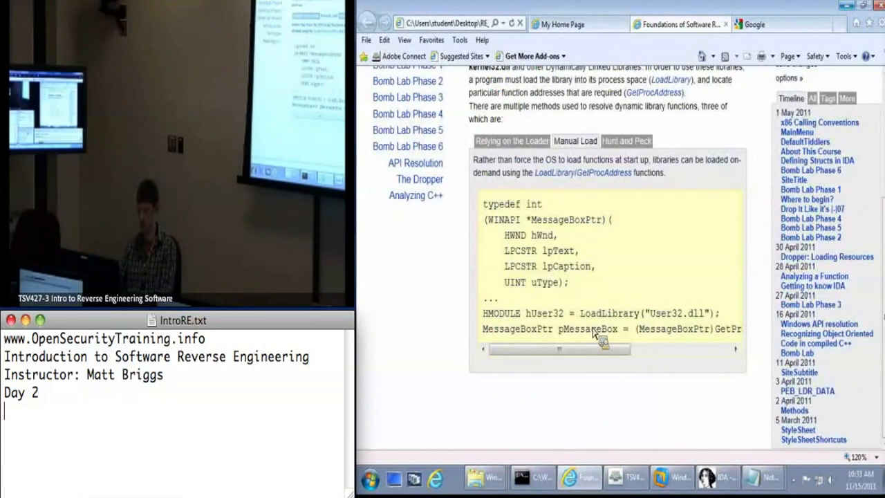
mouse_move(694, 462)
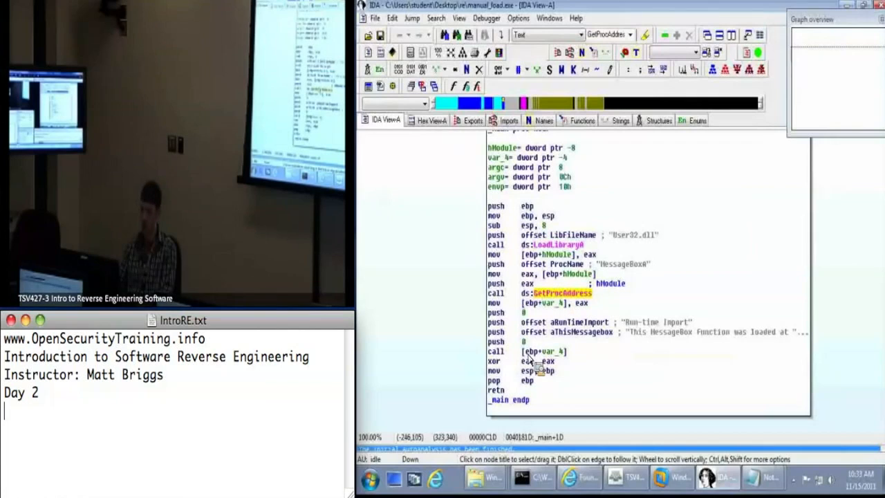
mouse_move(592, 312)
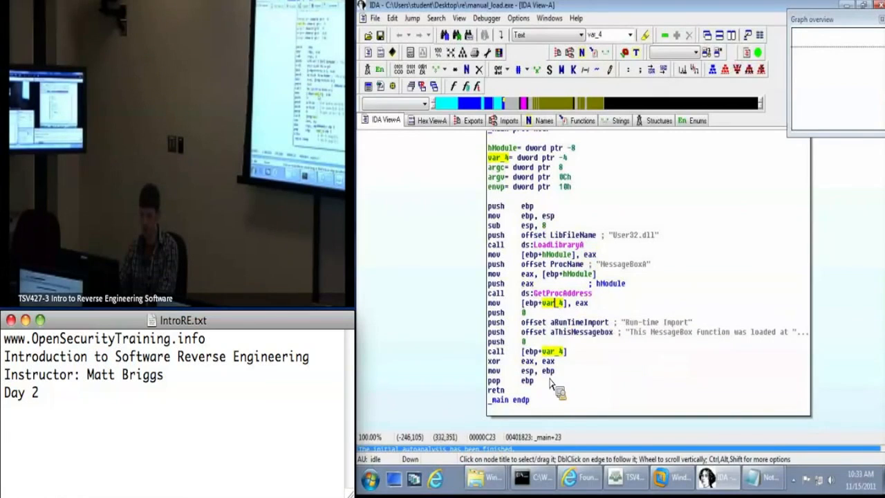
Step: Highlight every use of var_4 in manual_load.exe's main, where GetProcAddress's result is stored and called
left_click(542, 351)
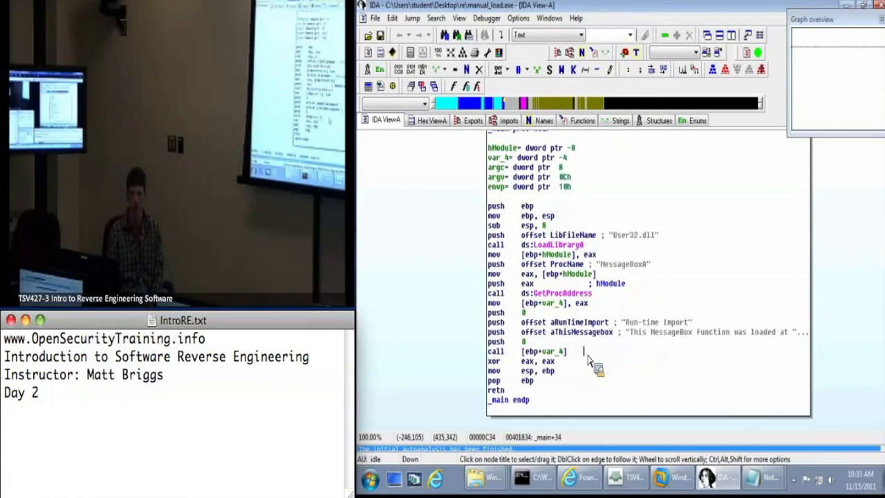
mouse_move(565, 363)
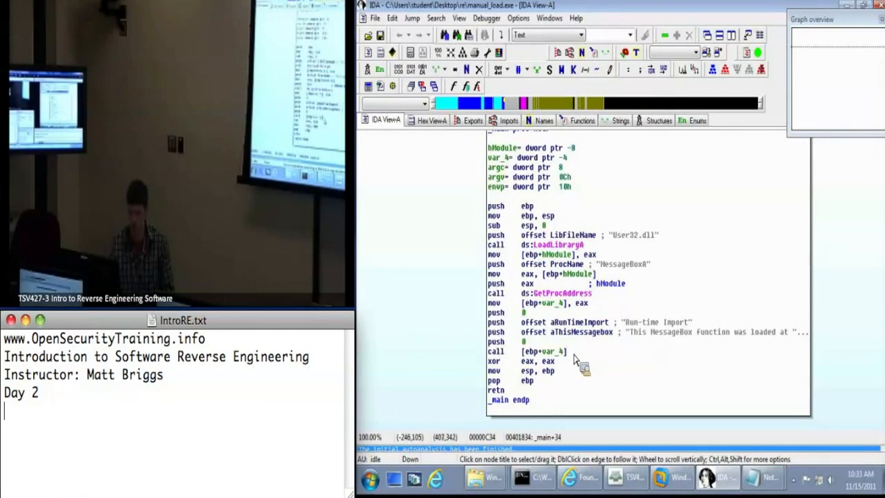
left_click(541, 351)
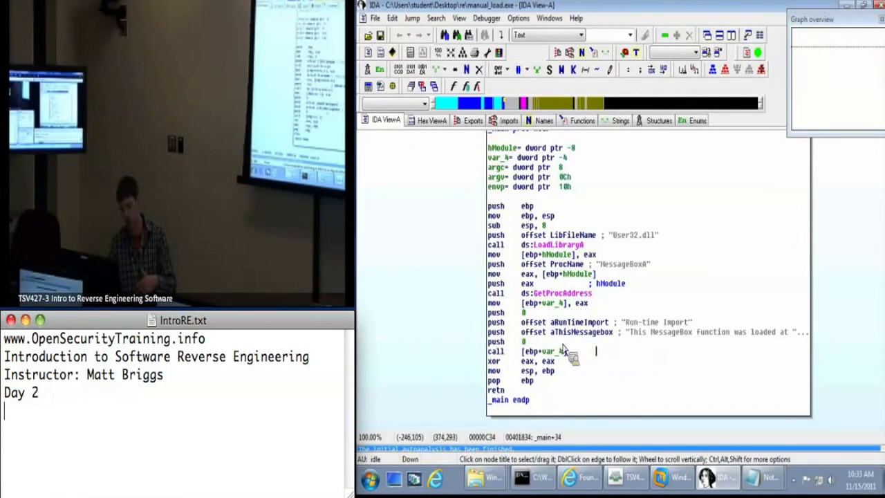
left_click(552, 351)
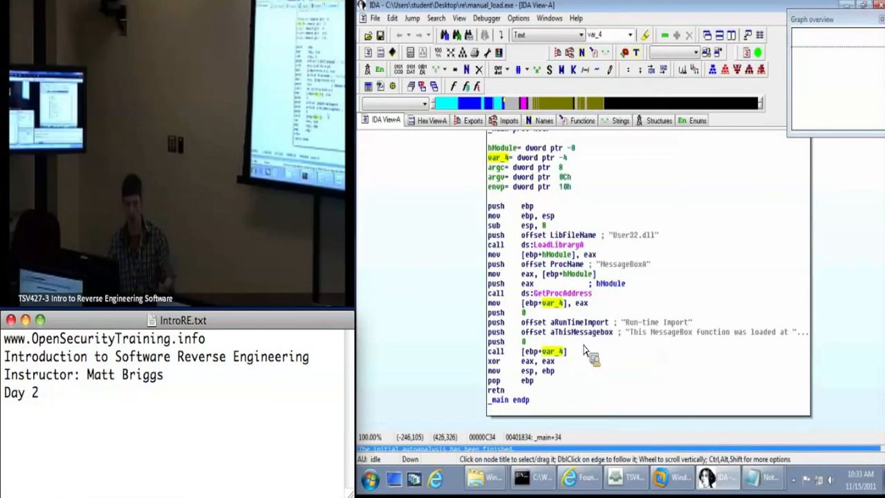
mouse_move(559, 230)
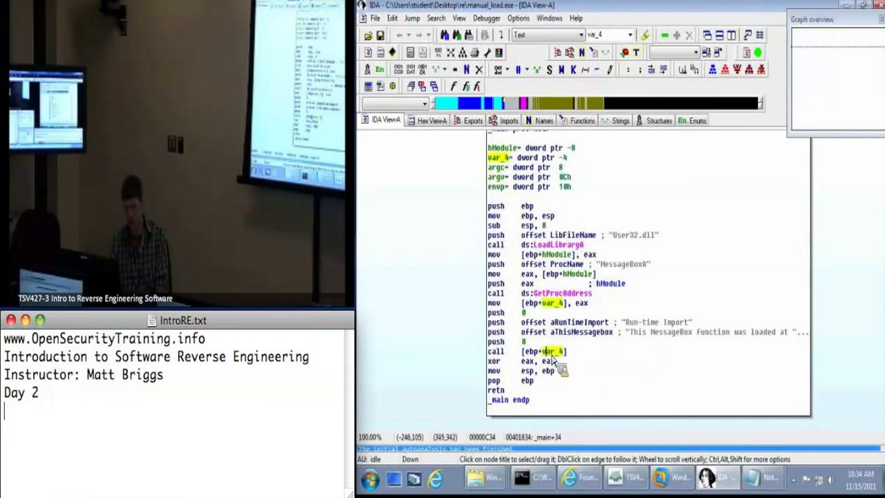
mouse_move(595, 366)
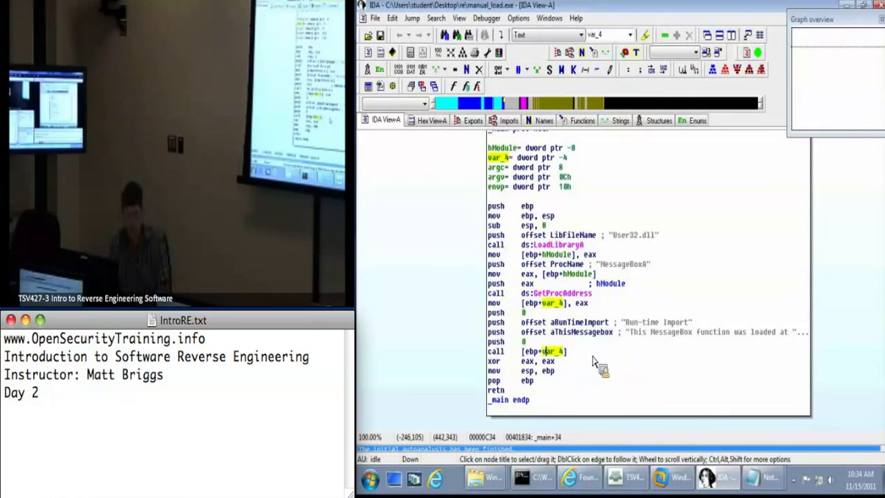
mouse_move(733, 16)
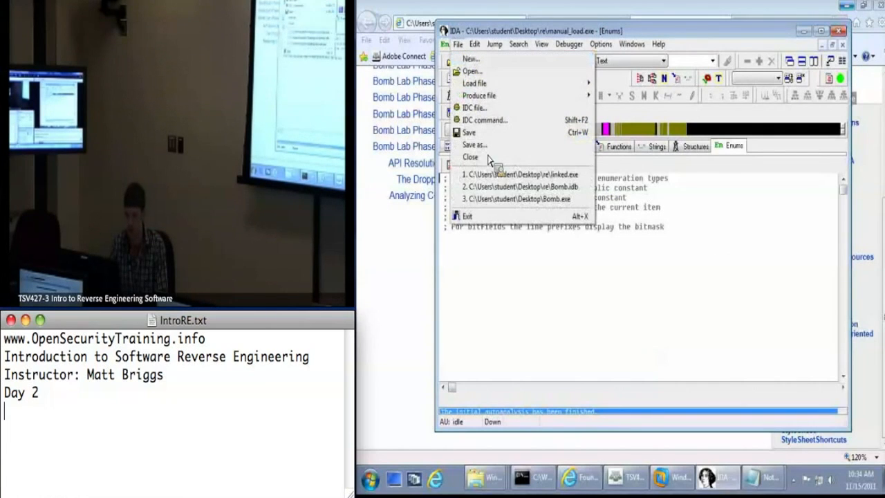
Step: Close and save the manual_load database, then load api_search.exe from the re folder
left_click(470, 132)
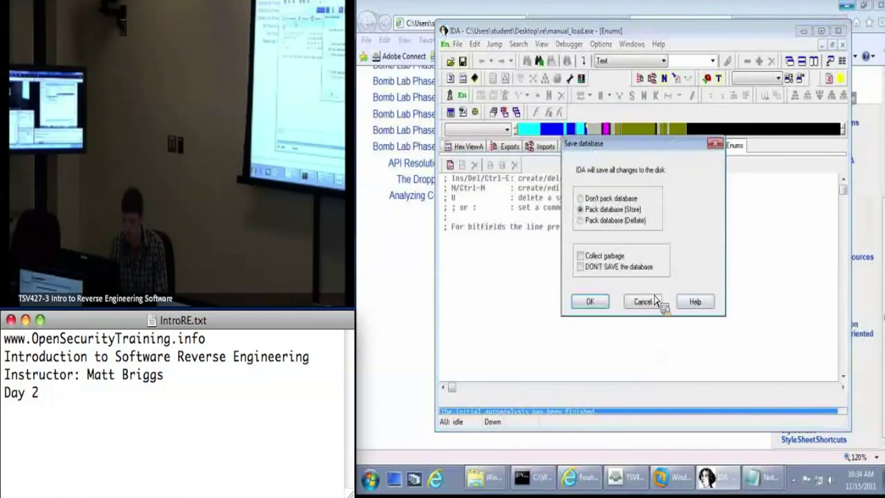
left_click(589, 302)
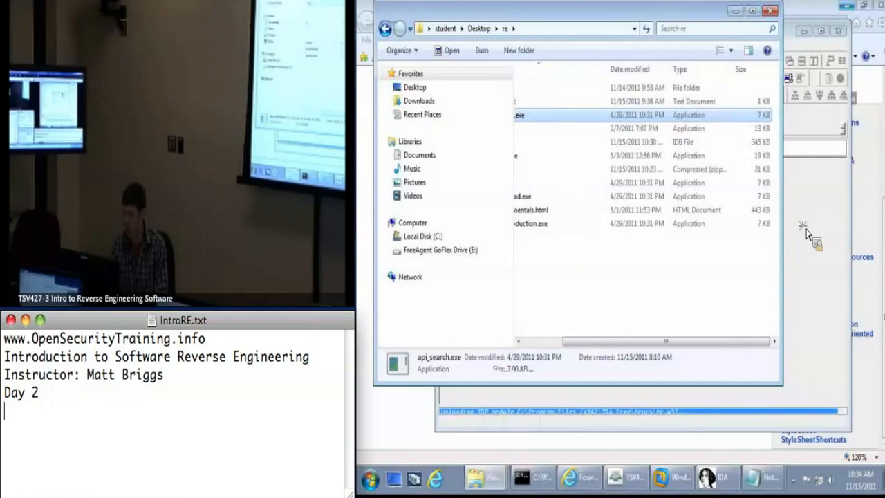
double_click(539, 115)
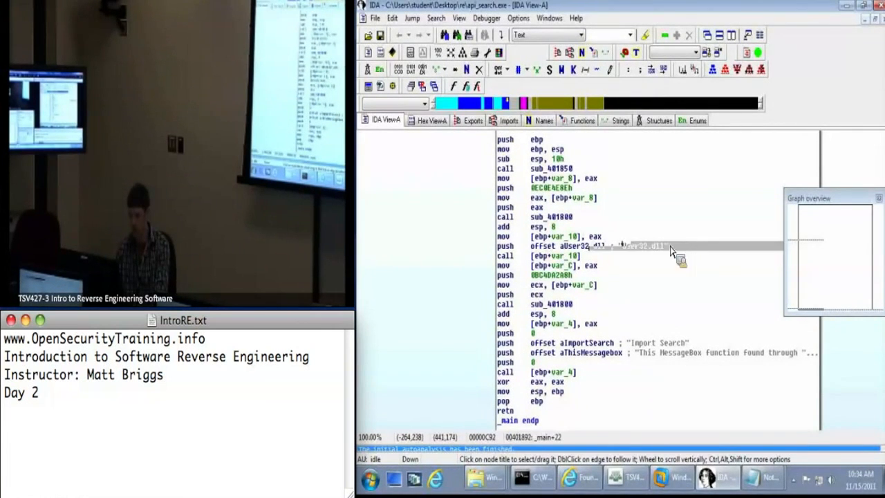
mouse_move(475, 271)
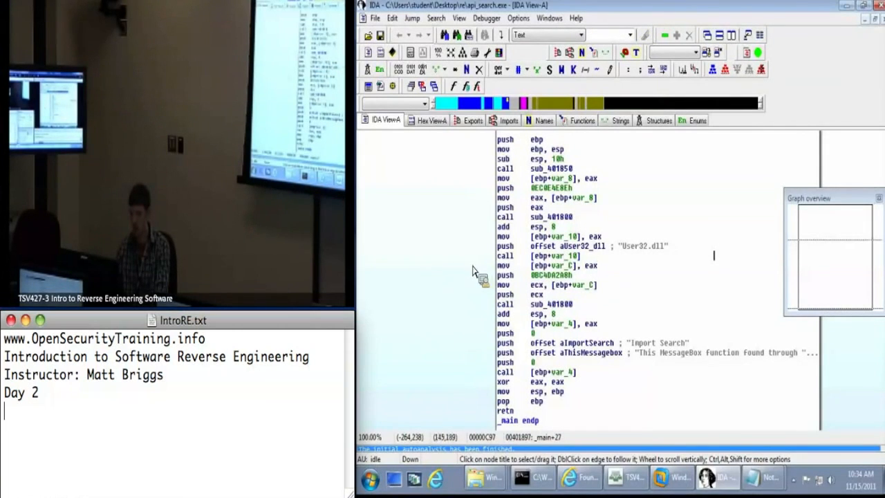
mouse_move(446, 275)
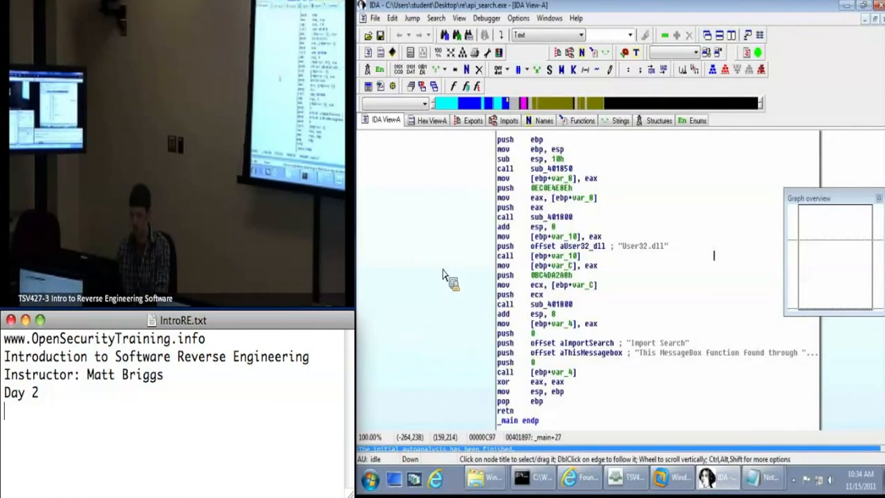
mouse_move(681, 285)
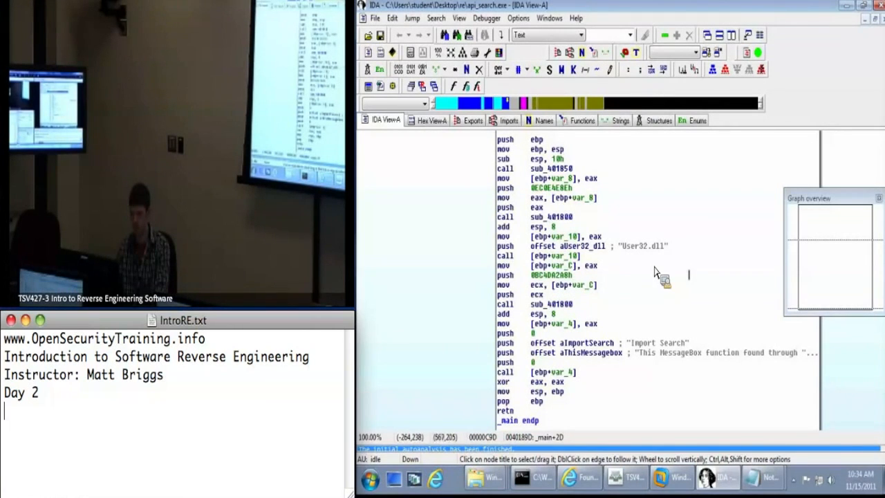
mouse_move(546, 339)
type("call")
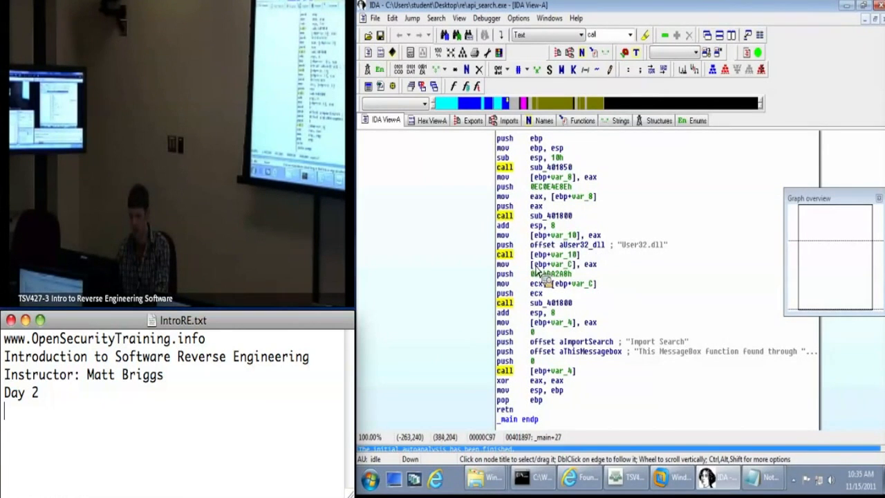
Step: Mark all call instructions in api_search.exe's main, then both calls to sub_401000
left_click(553, 255)
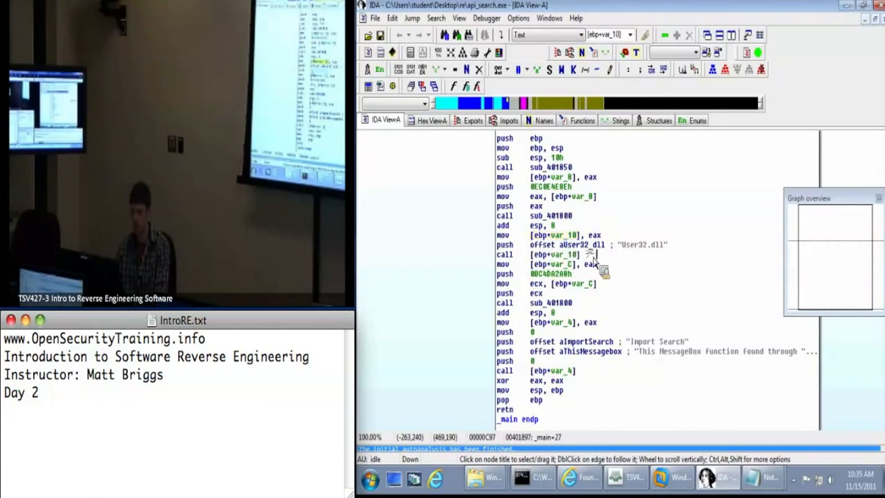
mouse_move(611, 311)
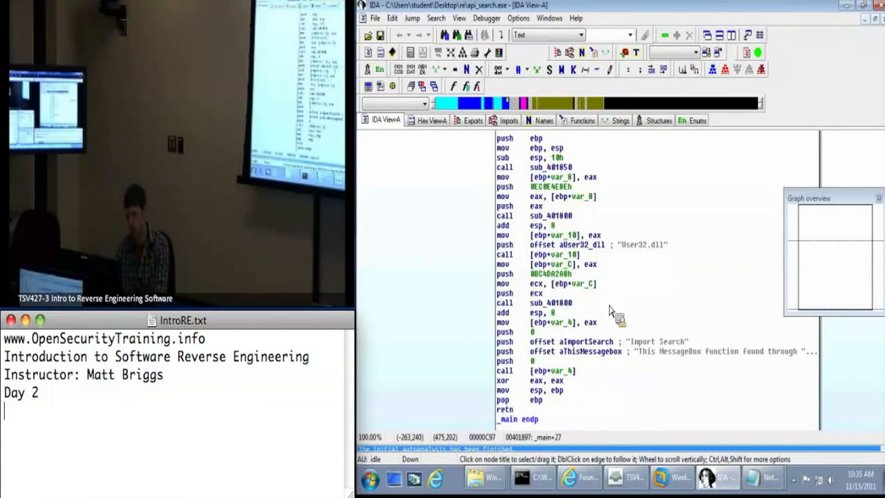
mouse_move(611, 249)
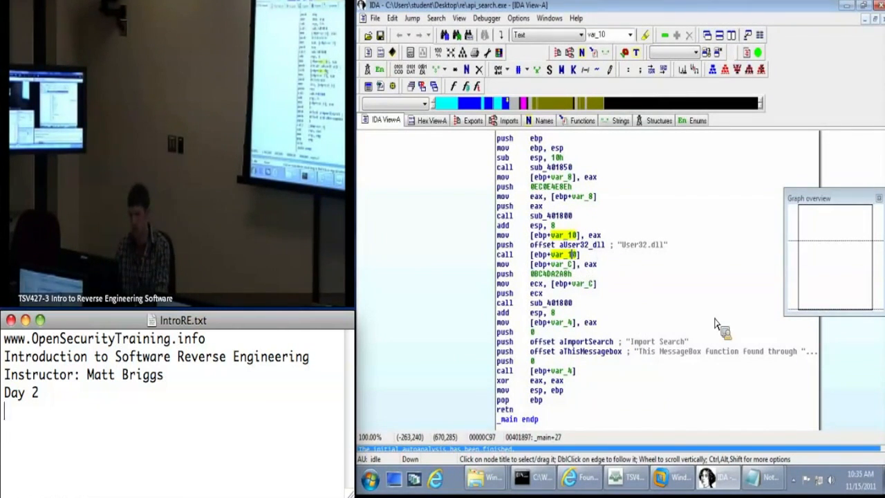
mouse_move(597, 343)
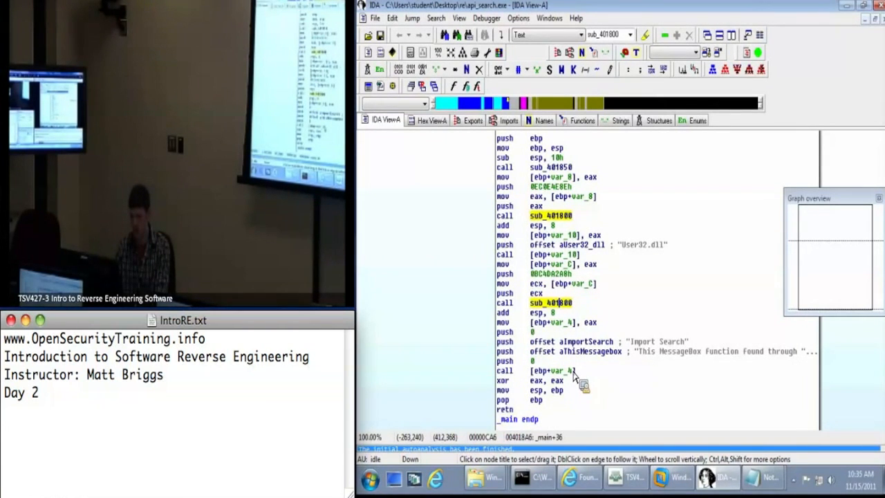
left_click(553, 371)
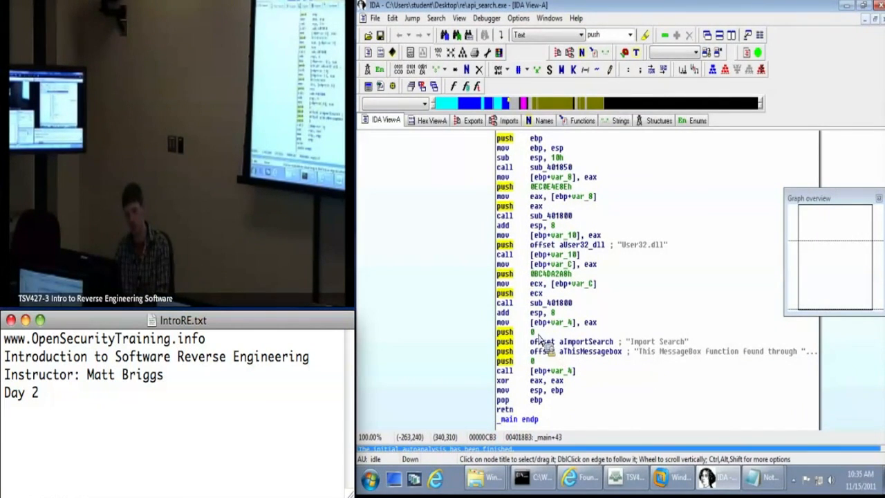
Step: Mark main's push instructions to see 'Import Search' and the MessageBox text feeding the var_4 call
left_click(559, 371)
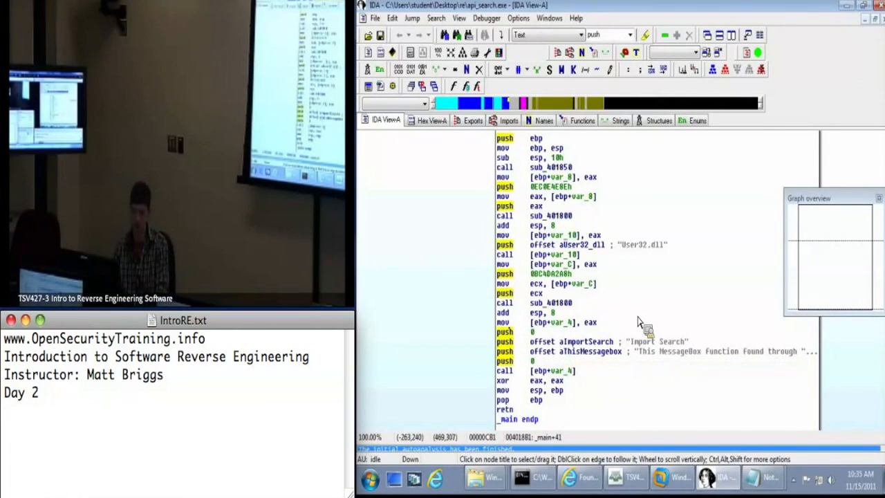
left_click(554, 371)
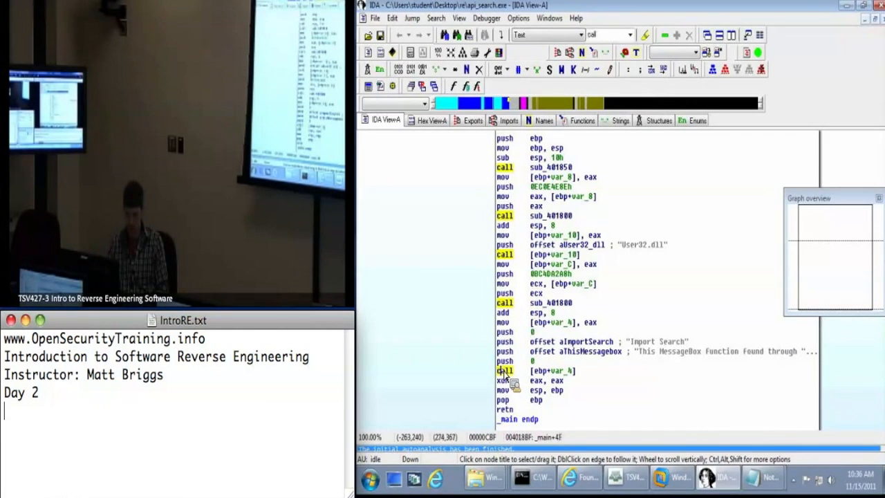
mouse_move(564, 282)
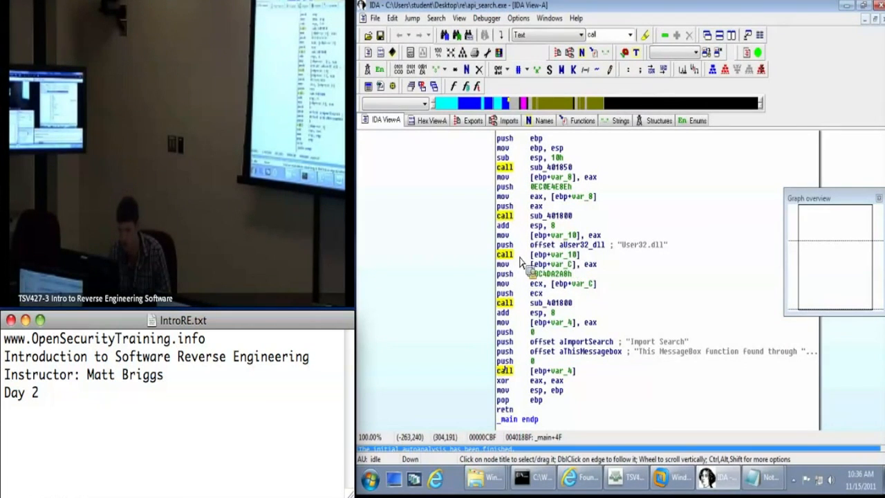
mouse_move(584, 264)
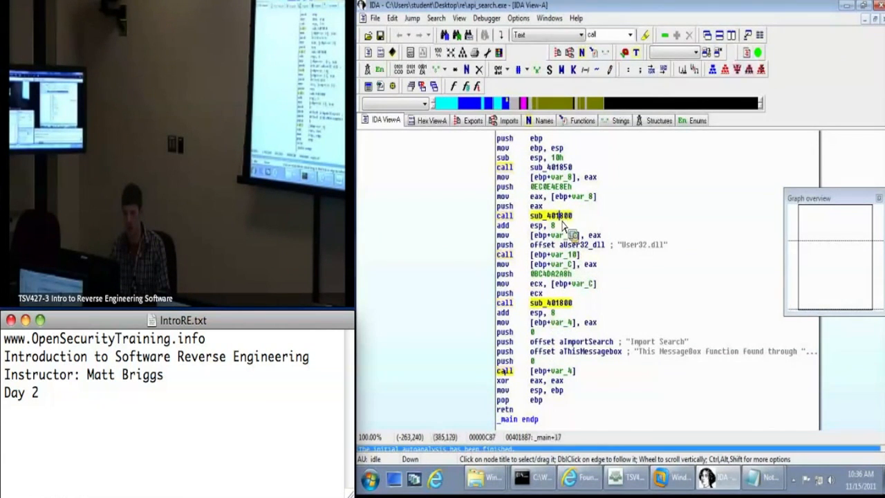
mouse_move(565, 224)
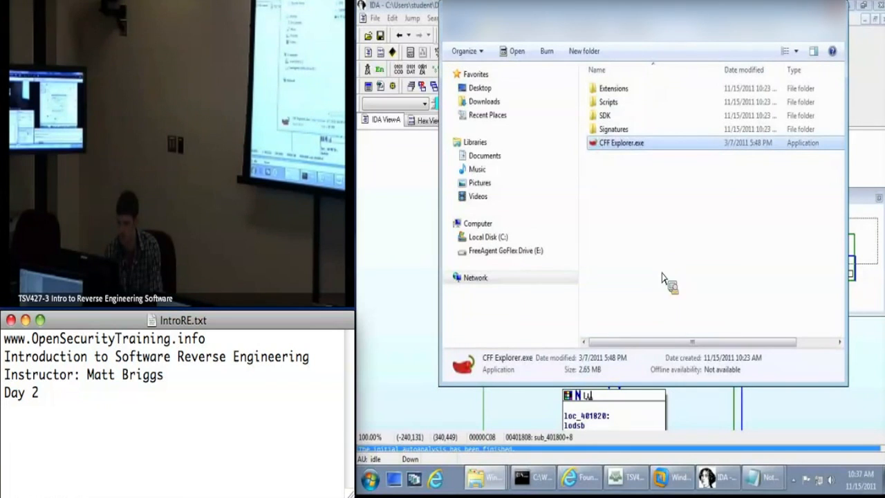
Step: Load api_search.exe in CFF Explorer, expand its NT Headers and place the window beside IDA
double_click(615, 142)
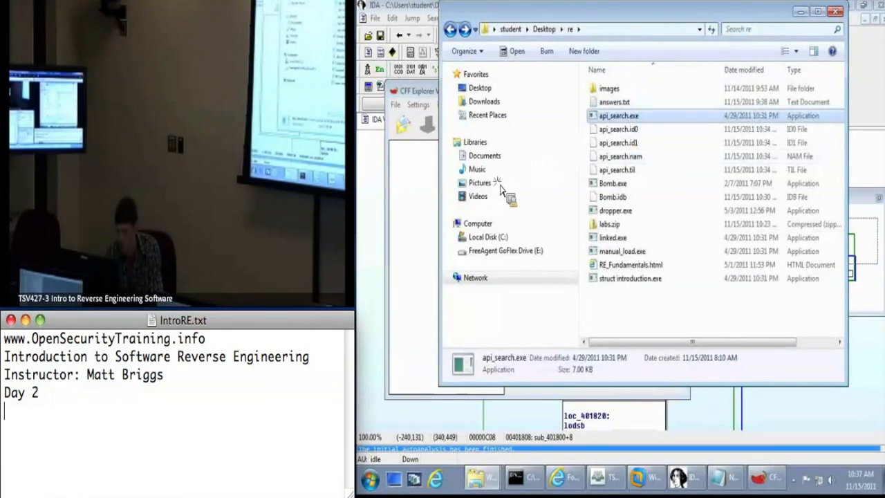
double_click(618, 116)
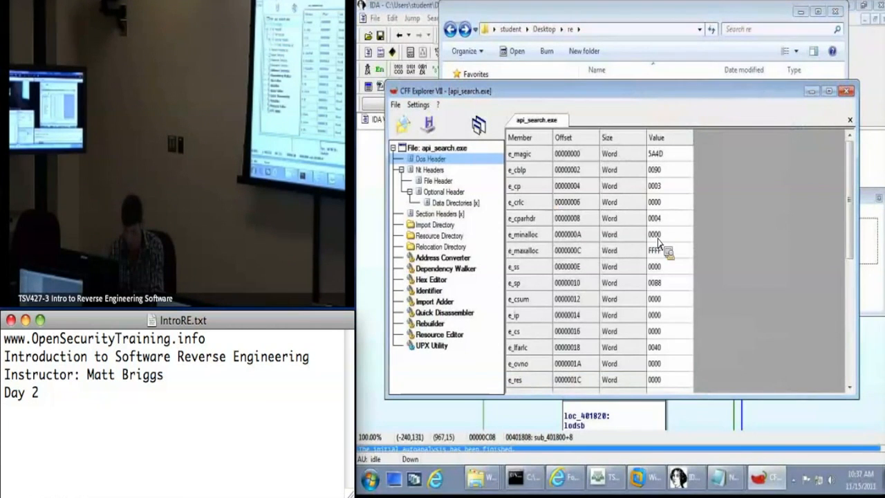
scroll("down", 3)
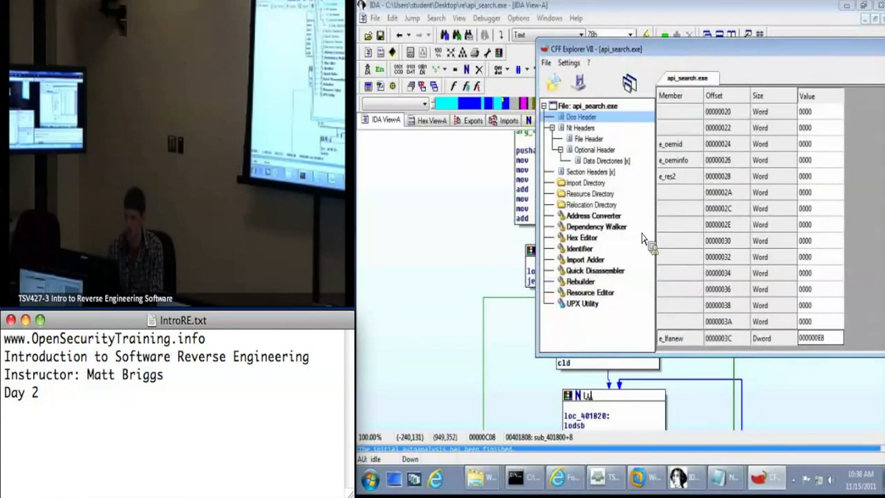
left_click(581, 127)
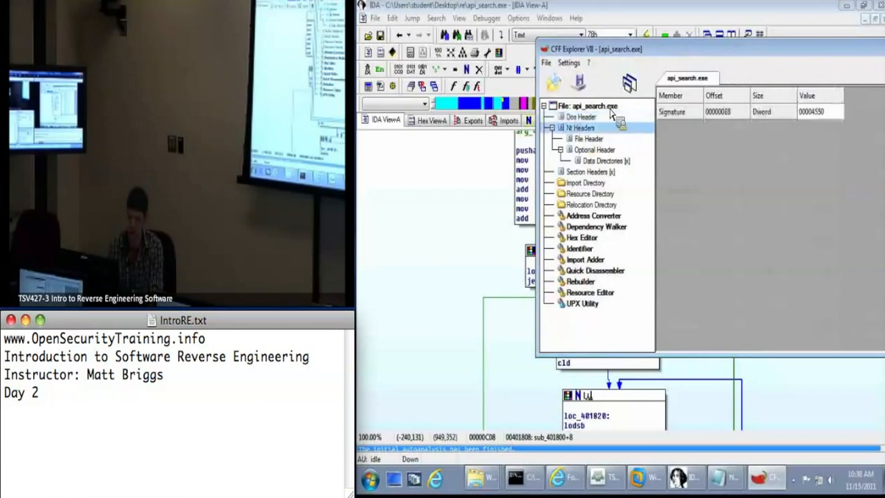
left_click_drag(597, 48, 678, 33)
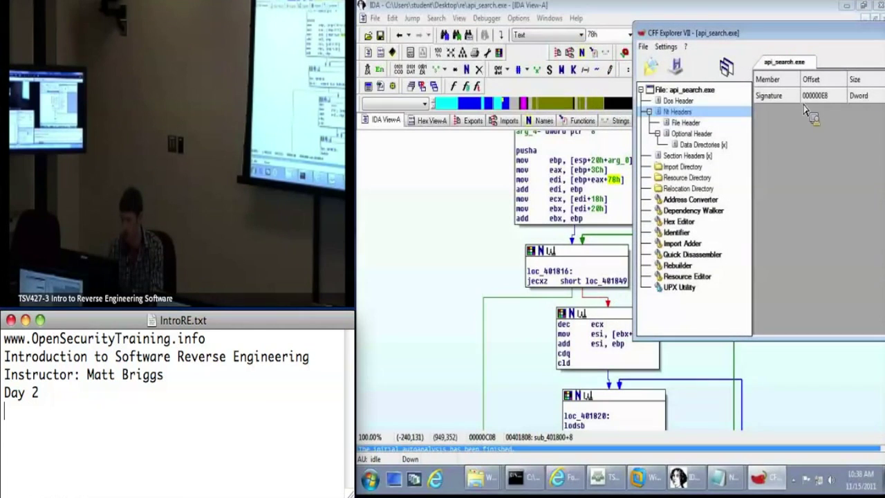
mouse_move(783, 83)
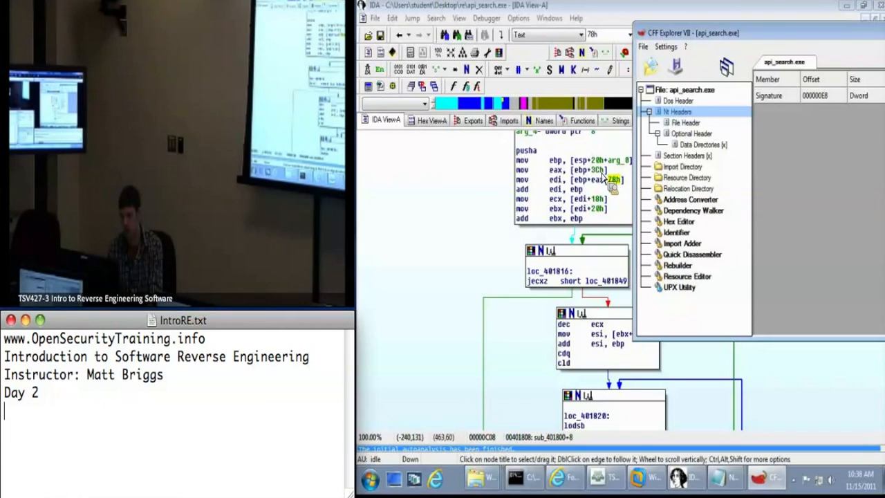
mouse_move(597, 194)
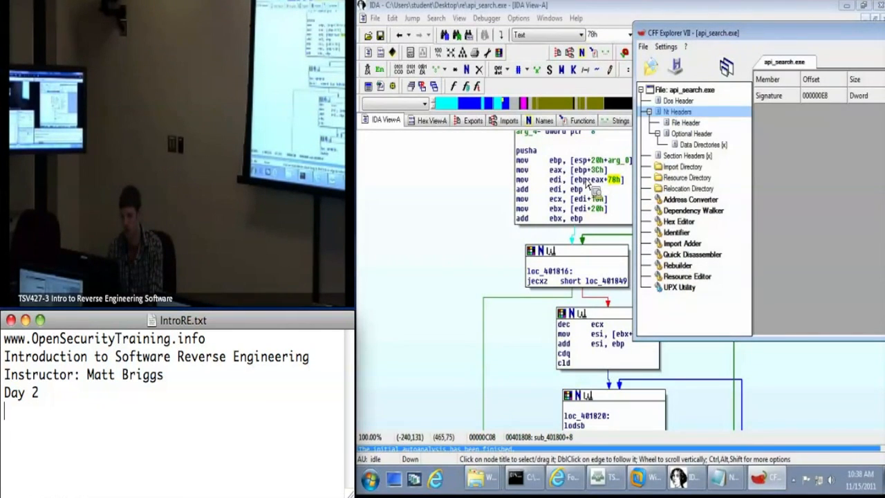
mouse_move(616, 192)
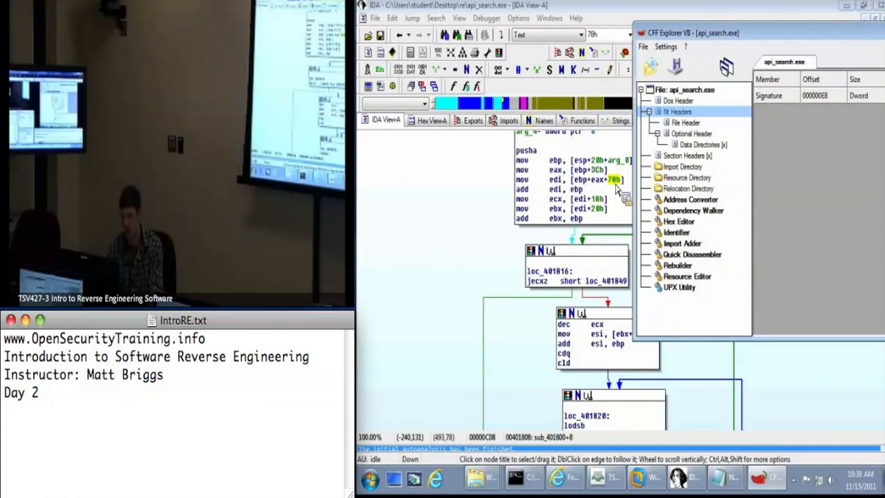
mouse_move(600, 188)
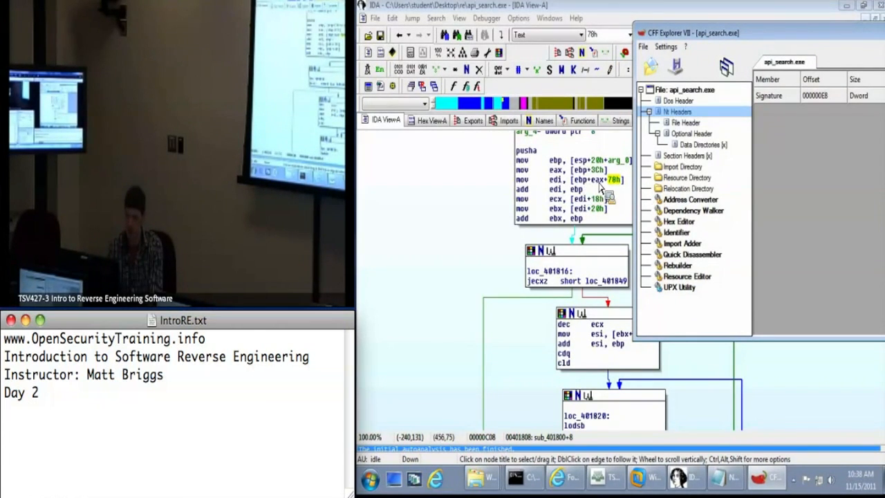
mouse_move(620, 192)
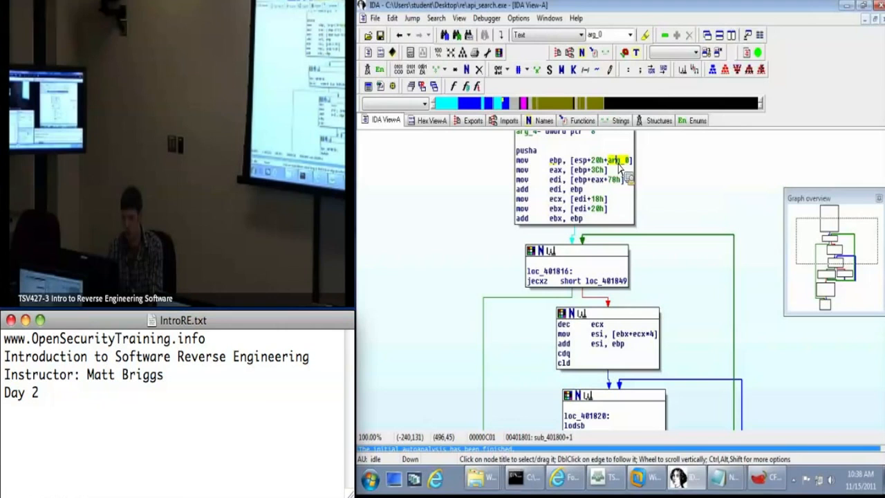
mouse_move(629, 173)
type("base_addr")
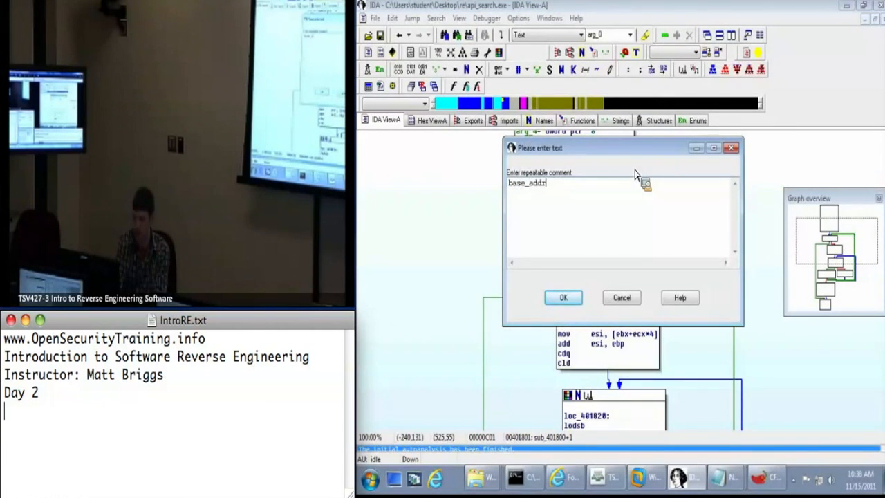
Step: Confirm the repeatable 'base_addr' comment on sub_401000's first mov and highlight eax uses
left_click(564, 297)
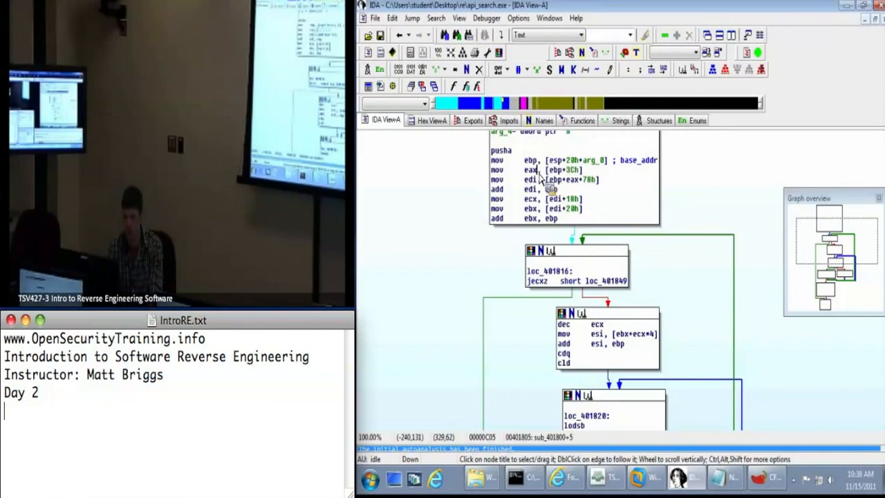
left_click(528, 168)
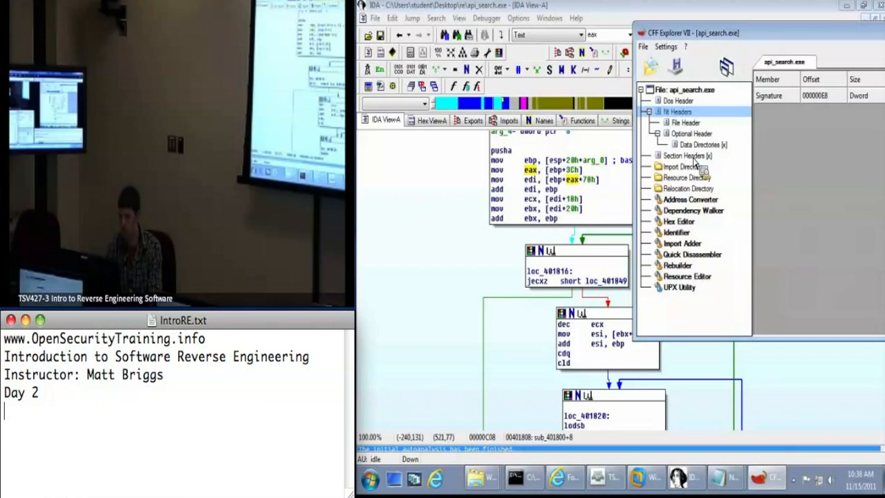
Step: Show api_search.exe's Data Directories with export and import directory RVAs and sizes
left_click(697, 144)
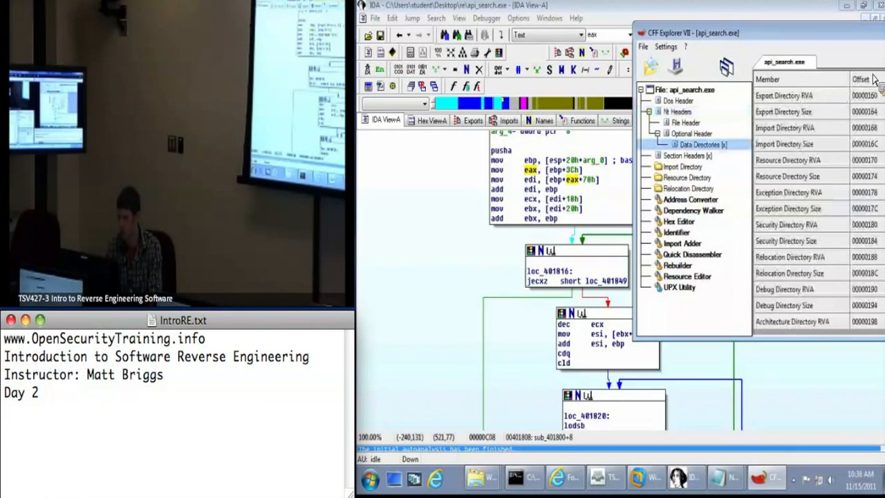
mouse_move(868, 40)
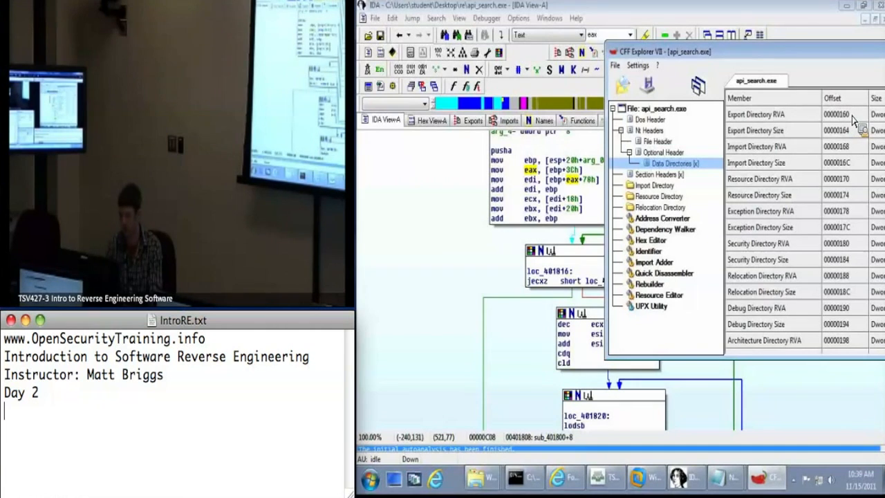
mouse_move(840, 126)
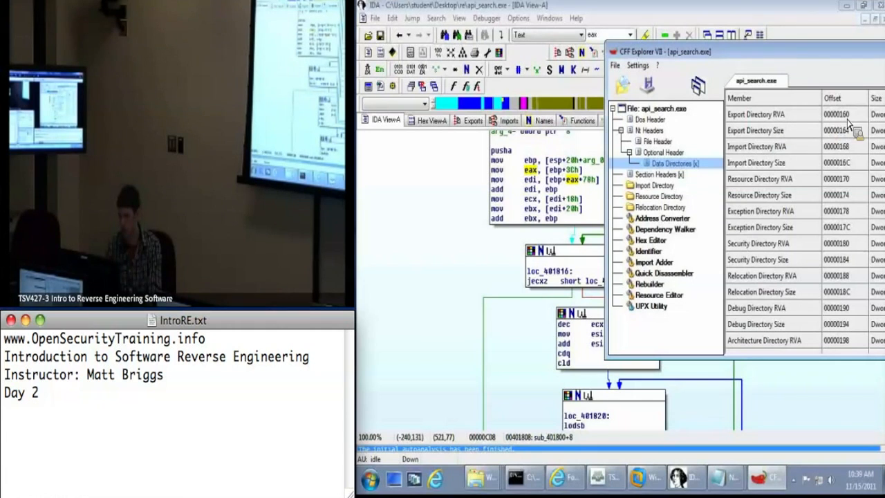
mouse_move(813, 124)
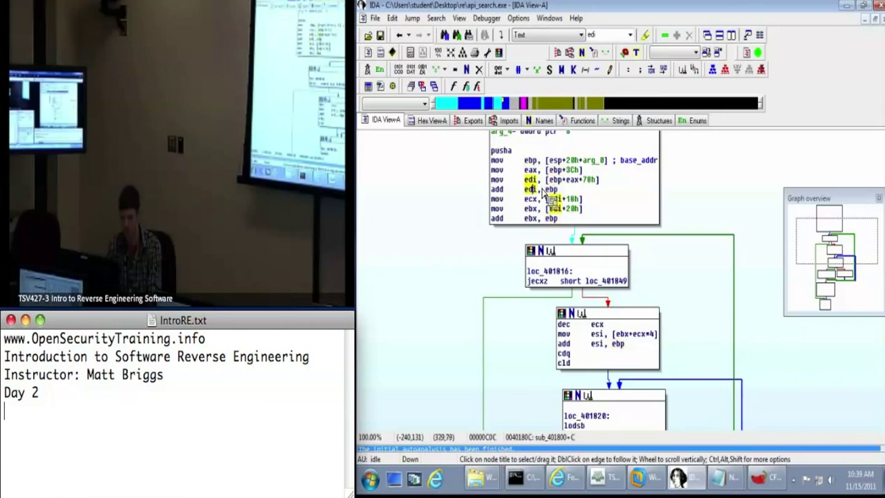
mouse_move(532, 201)
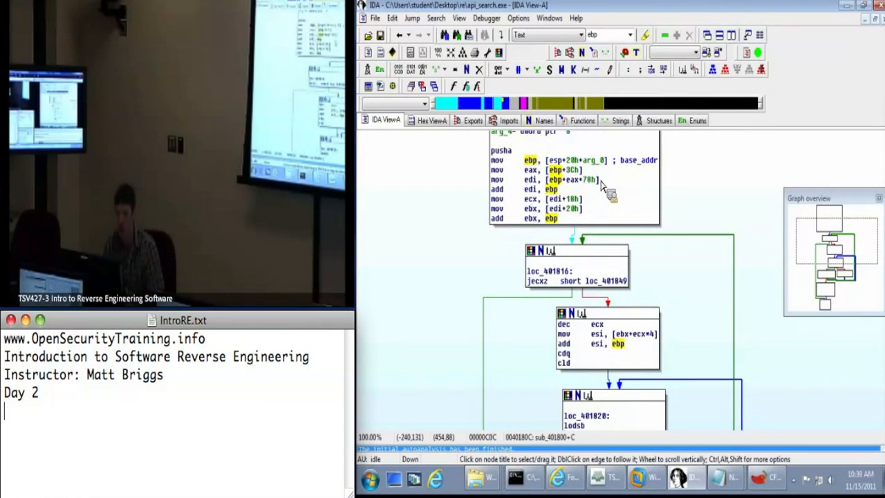
mouse_move(678, 211)
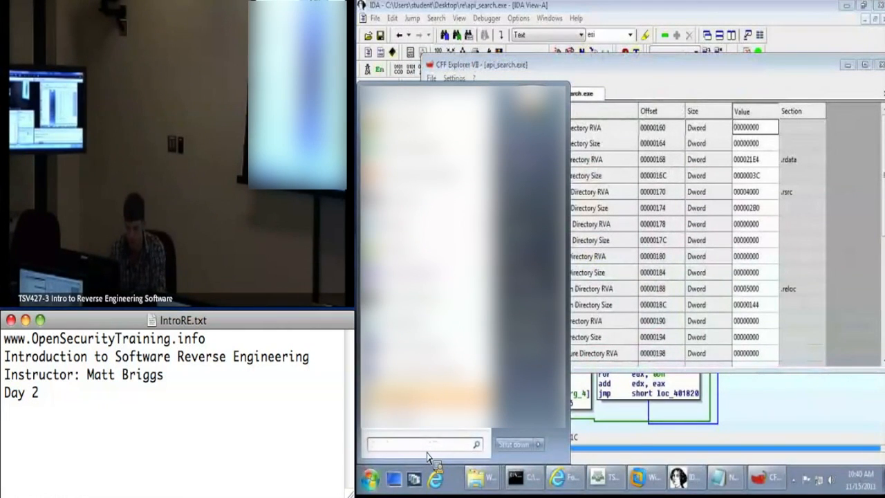
Step: Browse to c:\windows\system32 and open kernel32.dll in CFF Explorer
type("windows\\s")
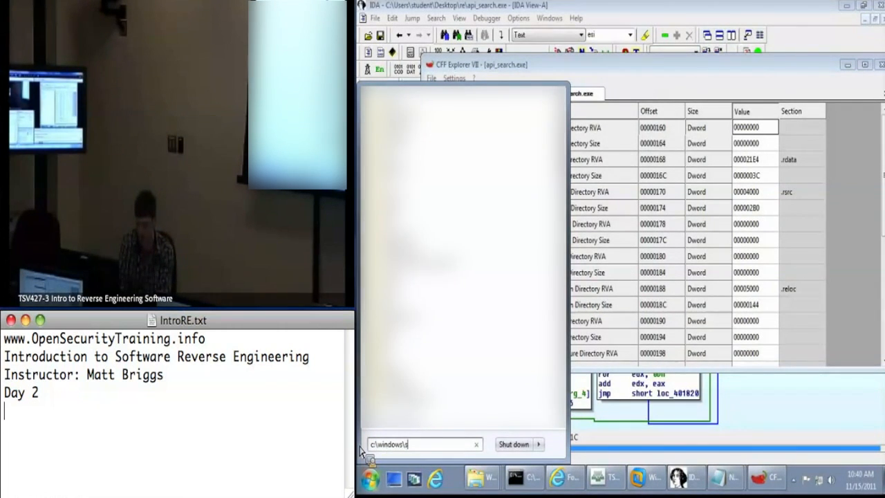
type("ystem32")
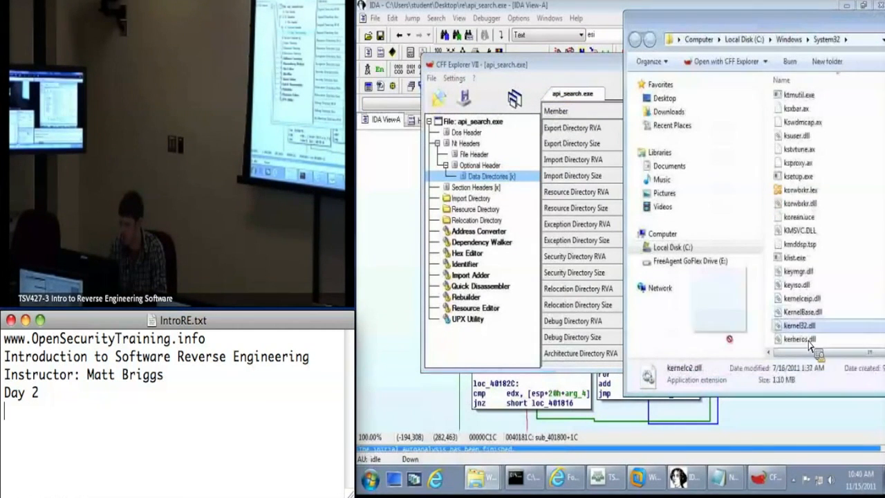
left_click(799, 333)
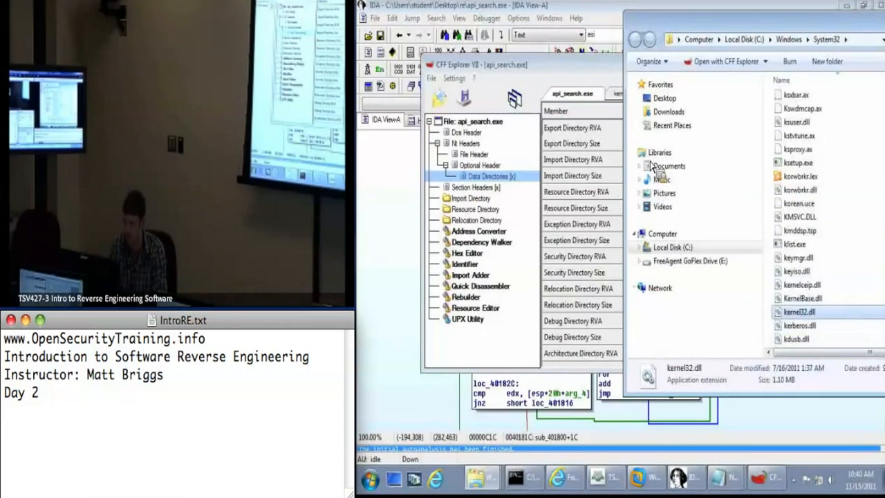
double_click(800, 311)
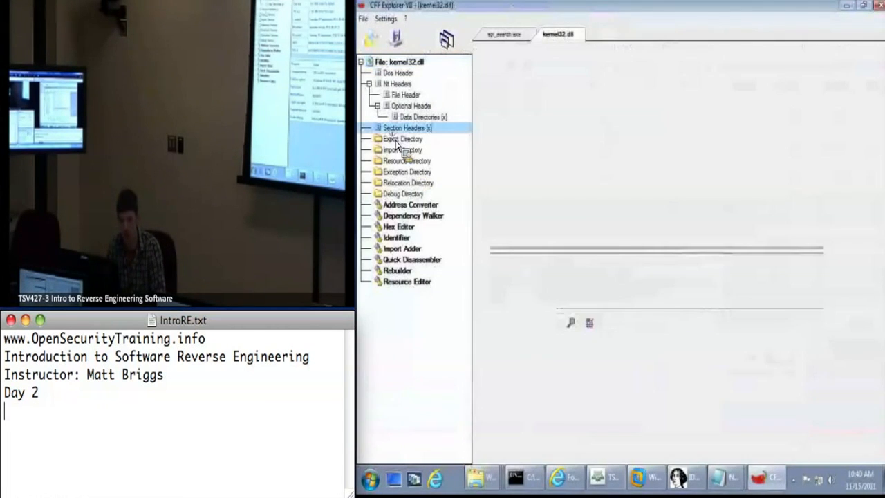
Step: View kernel32.dll's Export Directory and select the AcquireSRWLockExclusive export entry
left_click(401, 138)
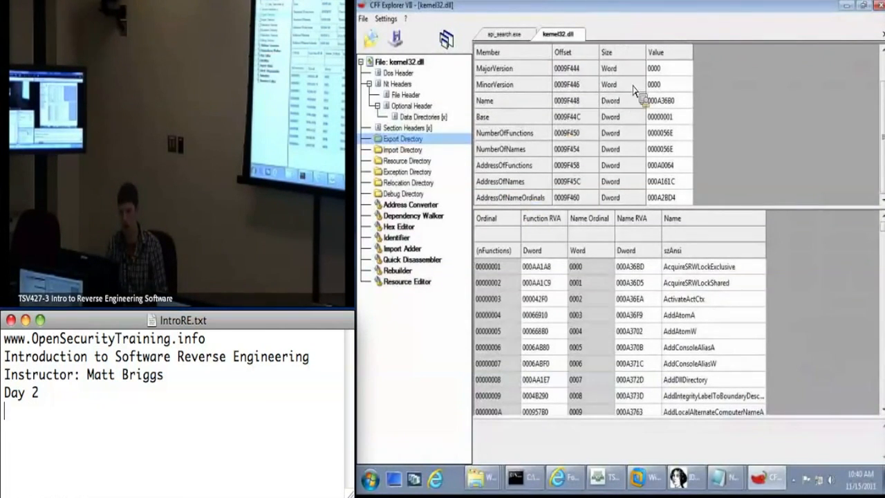
mouse_move(501, 174)
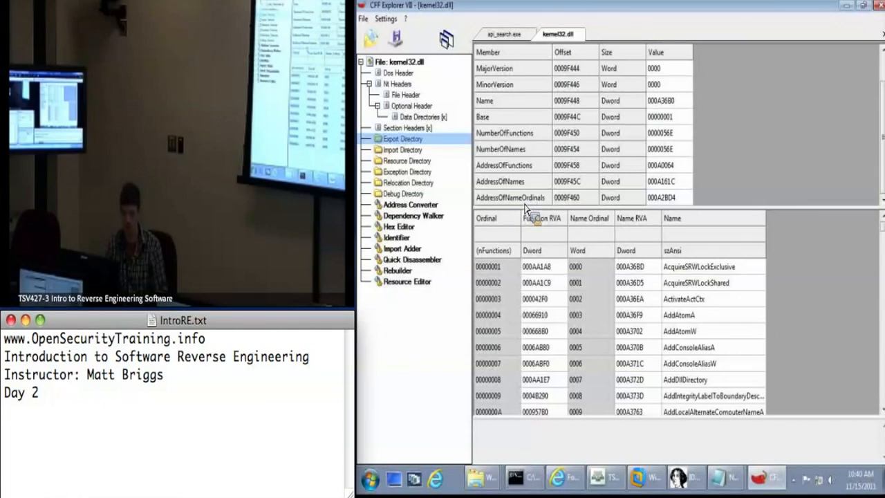
mouse_move(536, 173)
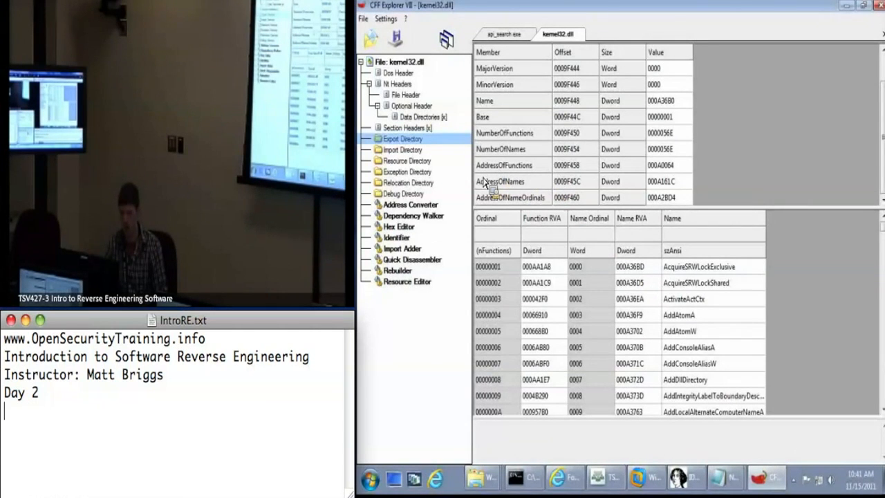
mouse_move(686, 273)
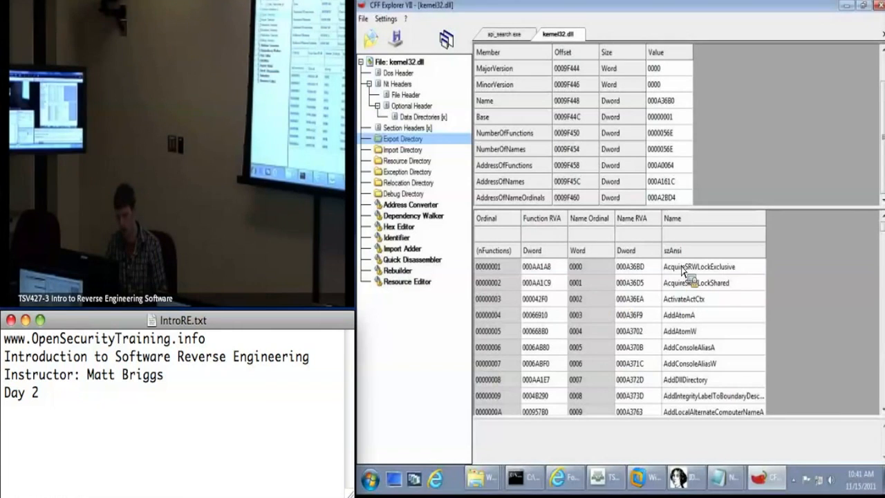
left_click(691, 265)
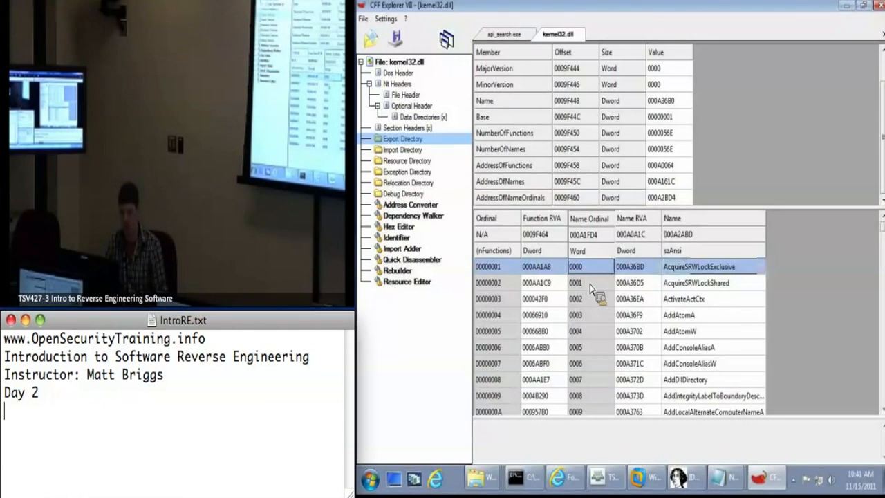
mouse_move(529, 169)
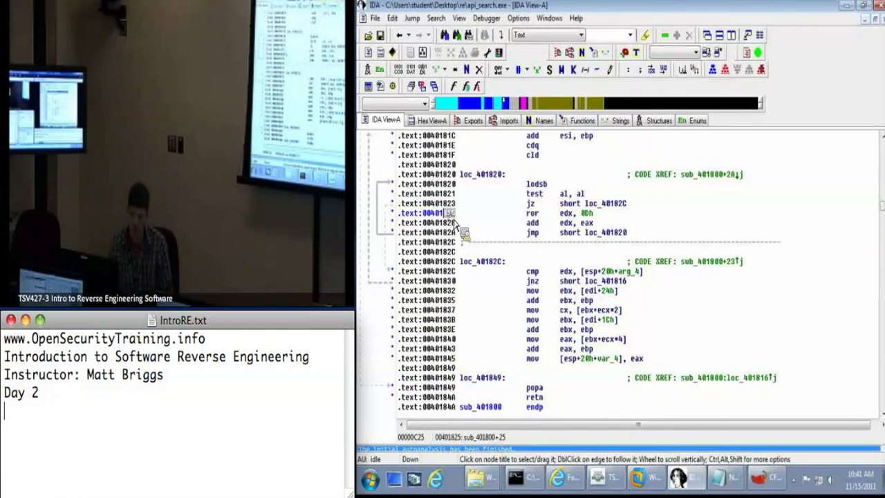
left_click(436, 213)
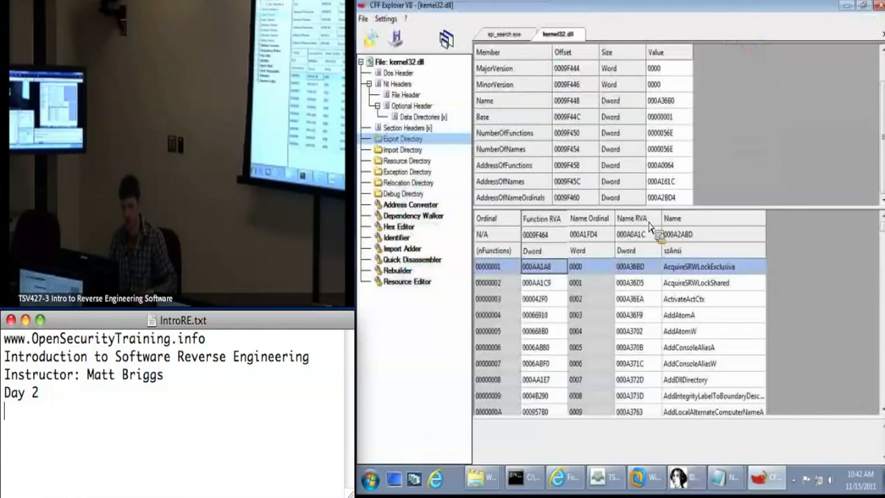
mouse_move(455, 123)
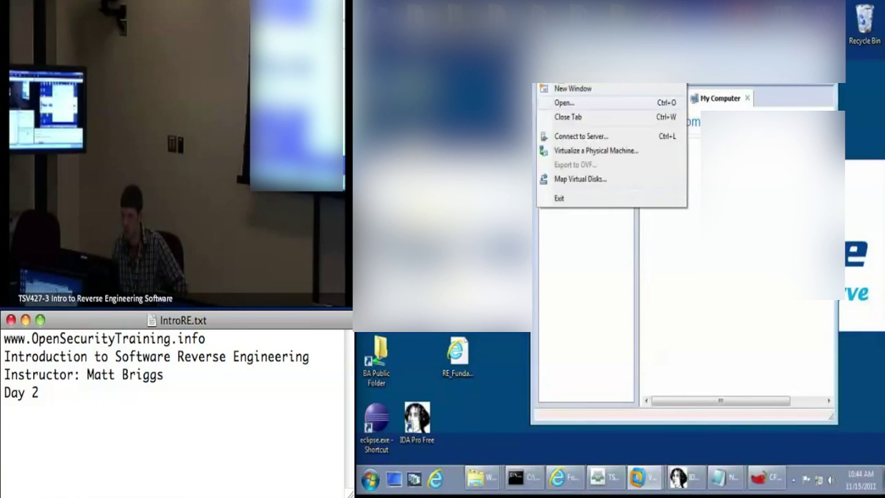
Step: Open the existing virtual machine file, raising the 'appears to be in use' warning
left_click(561, 102)
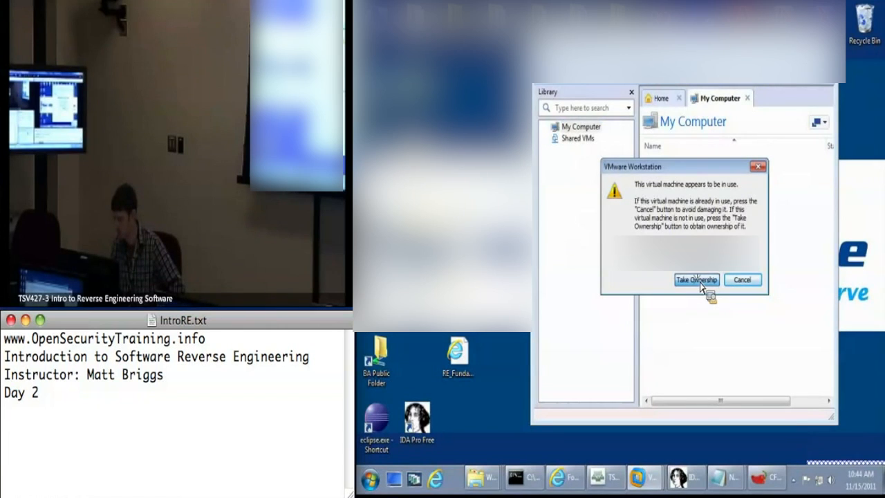
Step: Take ownership of the in-use VM and dismiss the ownership failure message
left_click(697, 280)
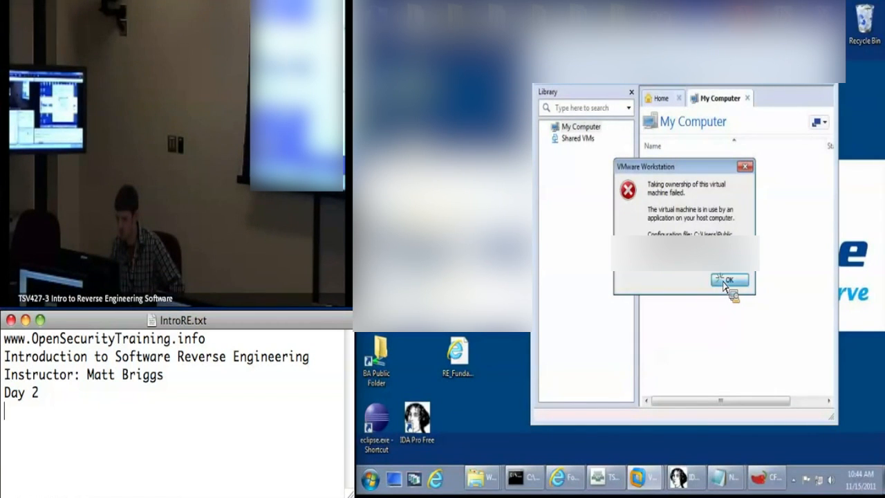
left_click(731, 279)
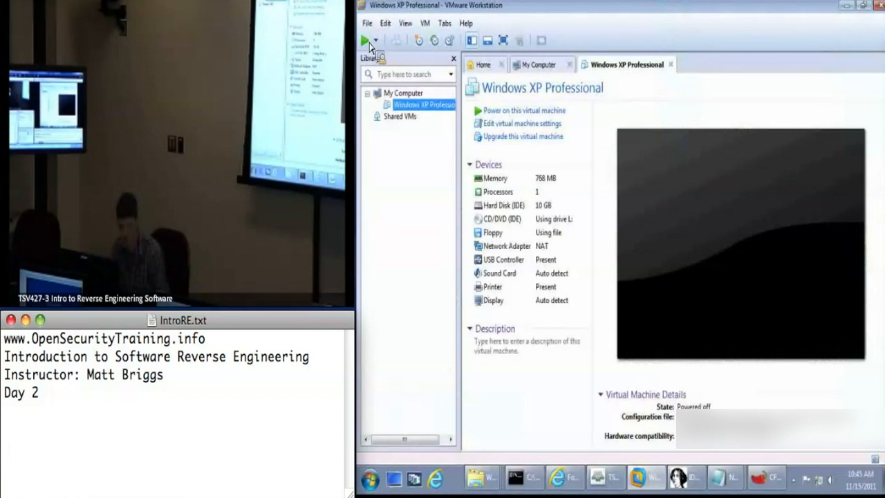
Step: Power on the Windows XP VM and dismiss the Removable Devices notice so it boots
left_click(362, 39)
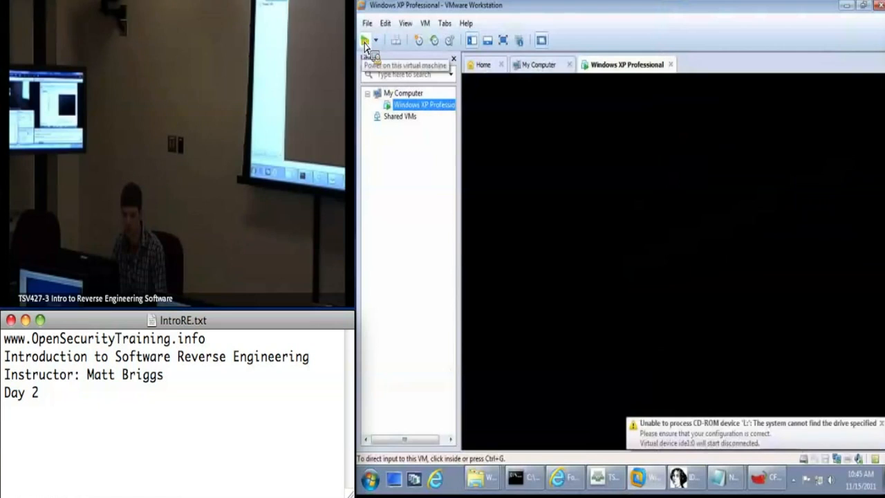
left_click(363, 39)
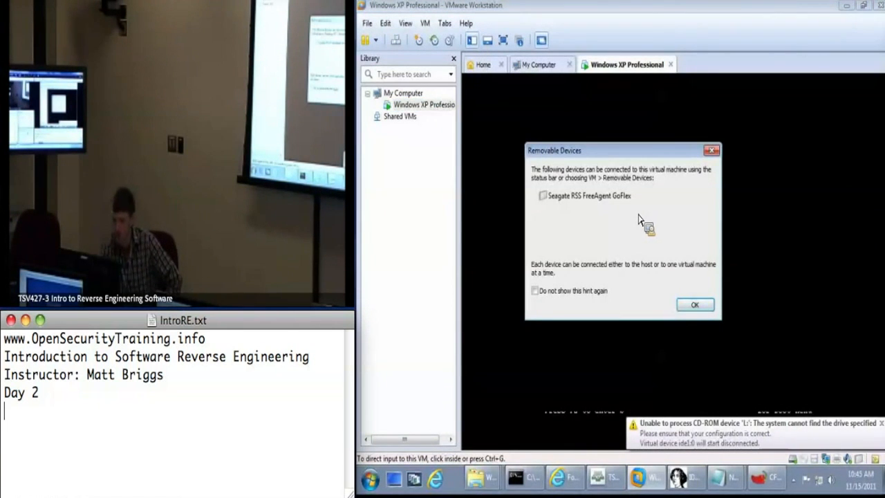
left_click(694, 305)
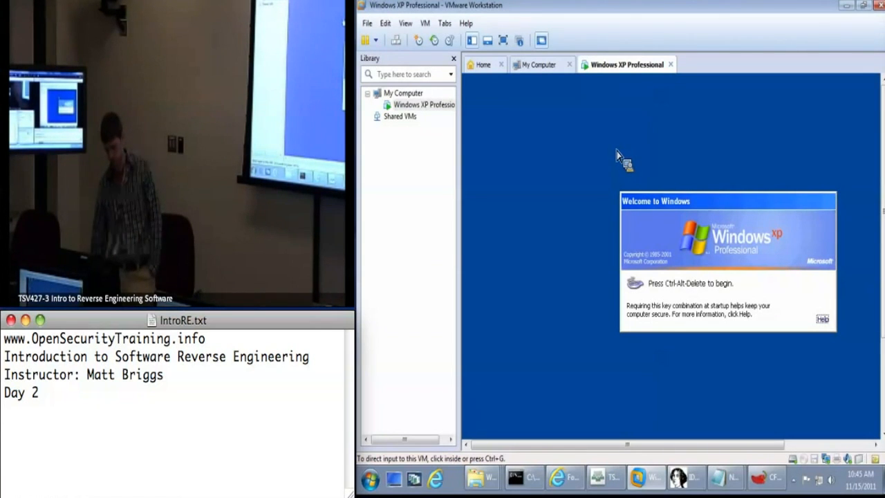
mouse_move(429, 132)
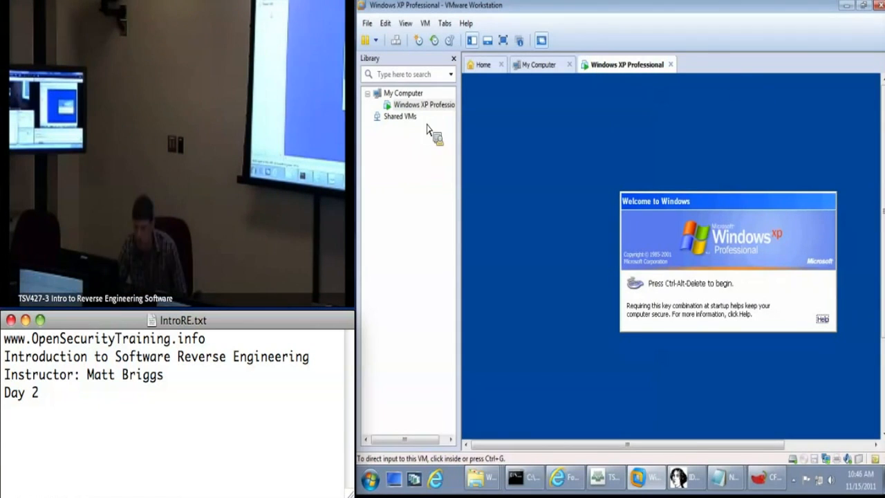
Step: Open Virtual Machine Settings for the running Windows XP VM from the VM menu
left_click(430, 22)
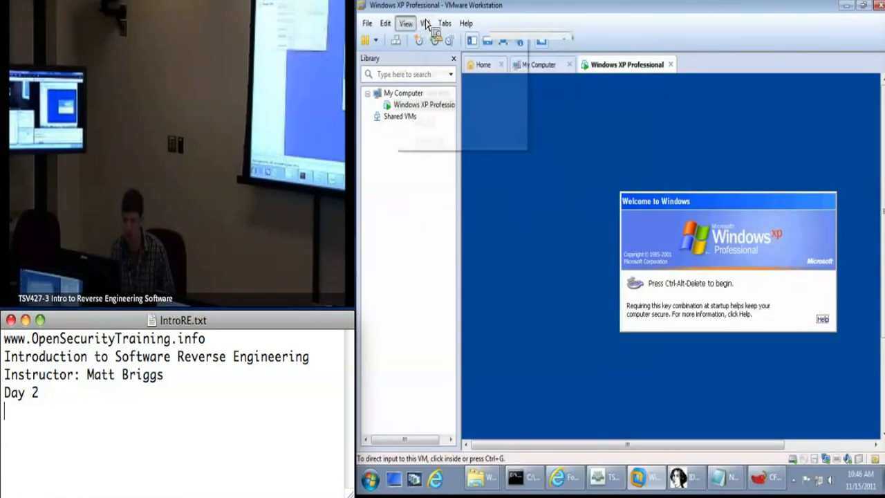
left_click(423, 24)
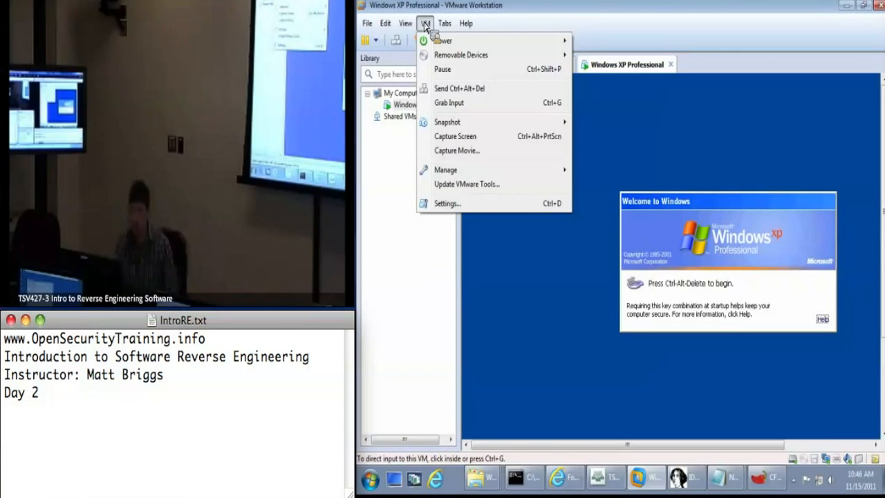
mouse_move(448, 131)
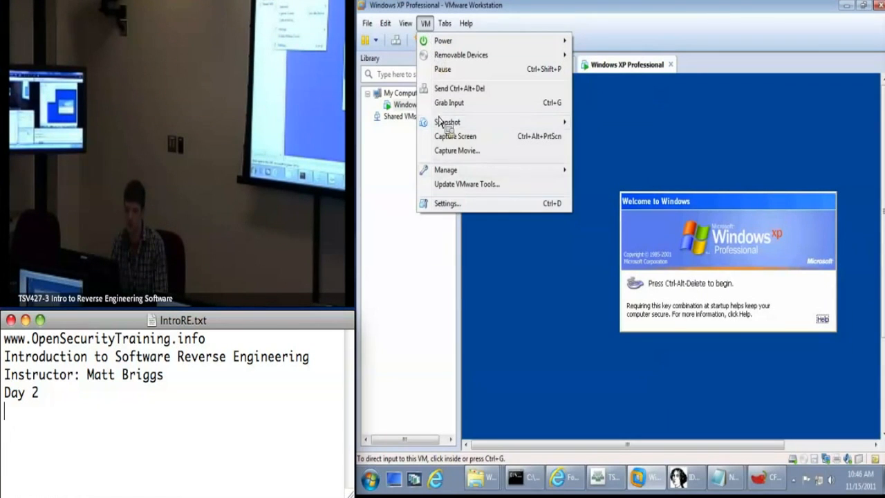
mouse_move(449, 209)
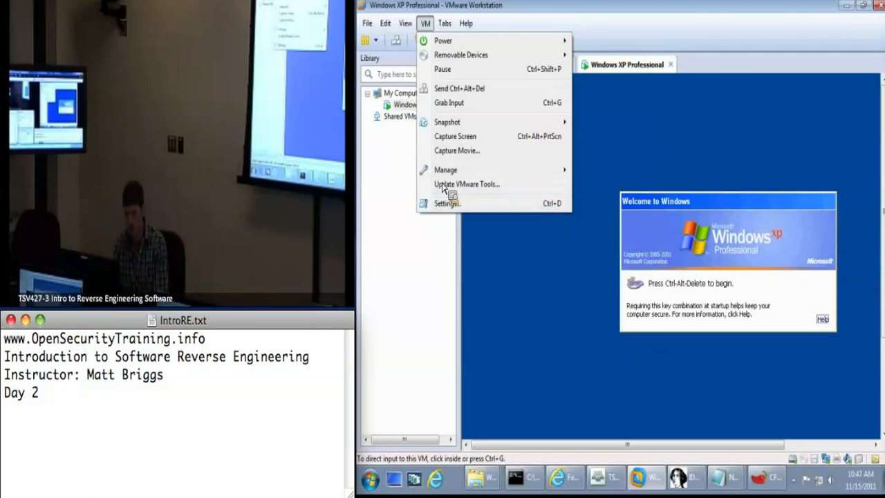
left_click(447, 202)
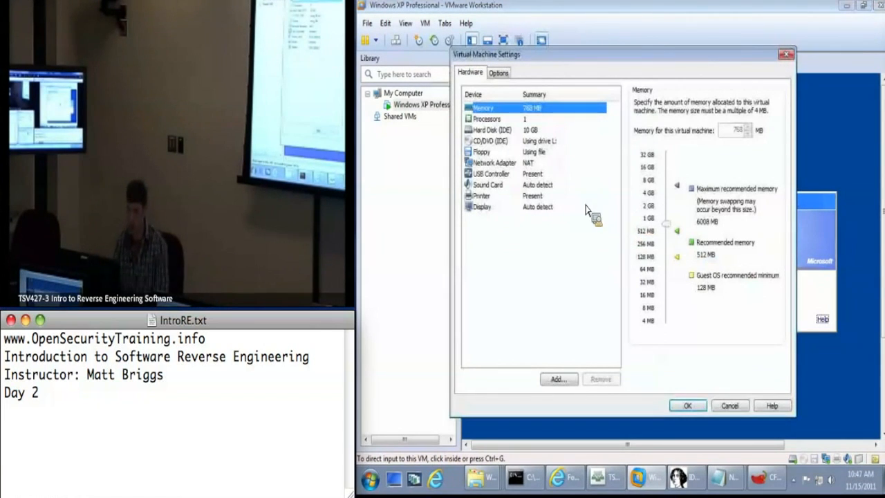
Step: Set Shared Folders to always enabled under Options and start the Add Shared Folder Wizard
left_click(498, 72)
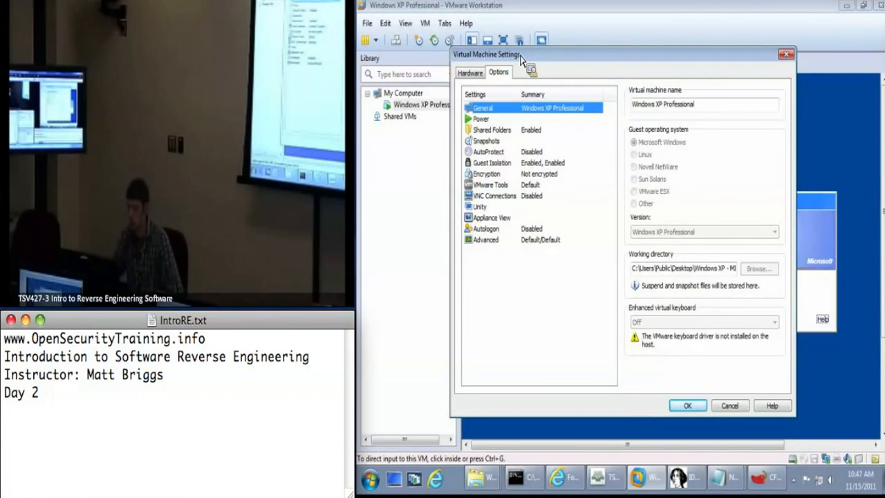
mouse_move(431, 43)
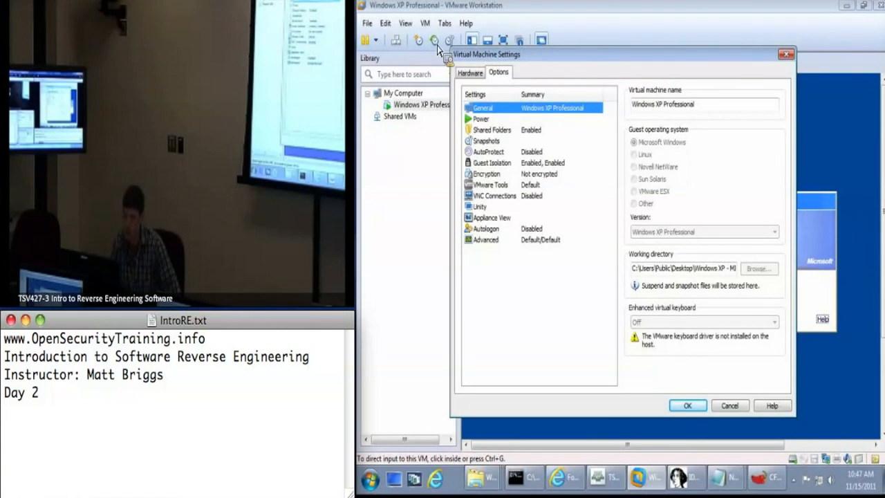
left_click(489, 130)
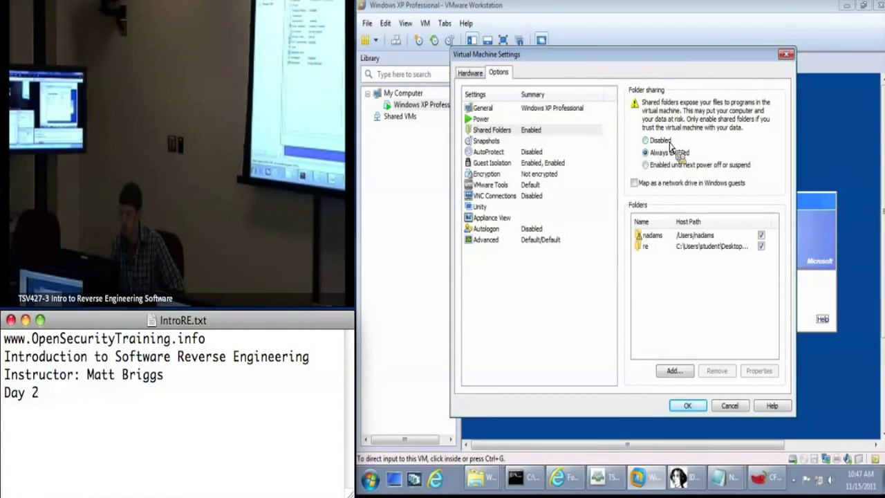
left_click(645, 152)
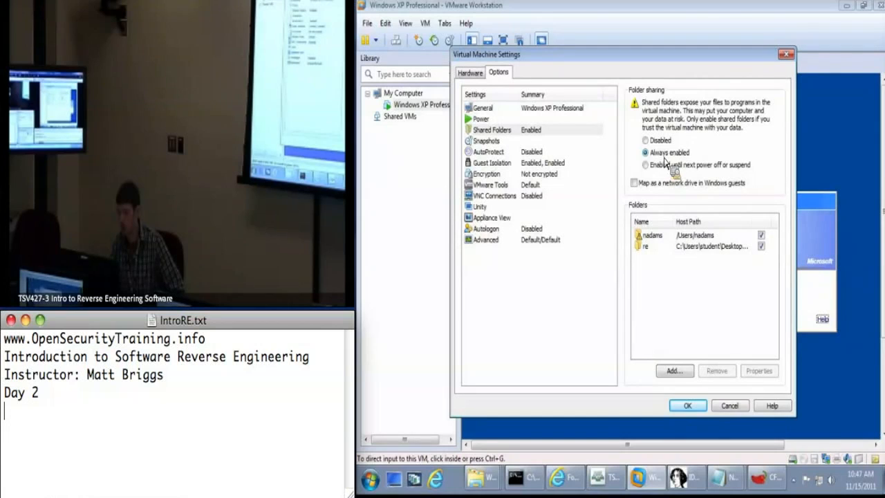
mouse_move(617, 233)
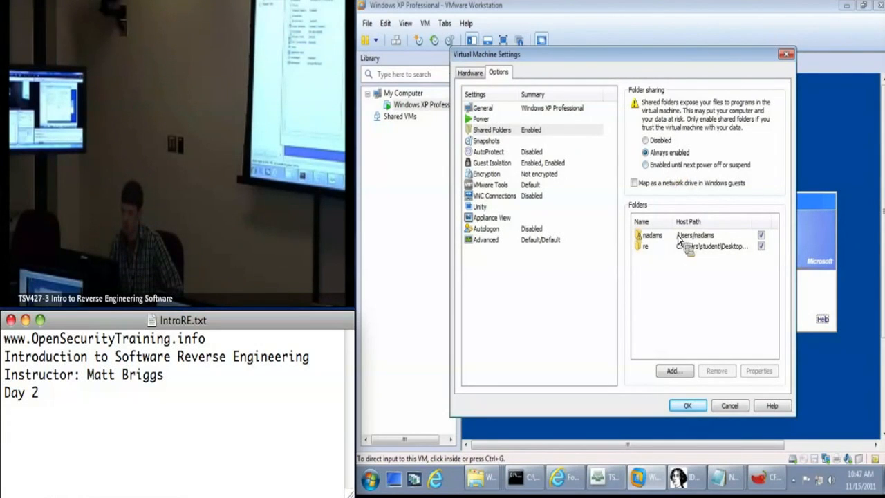
left_click(675, 371)
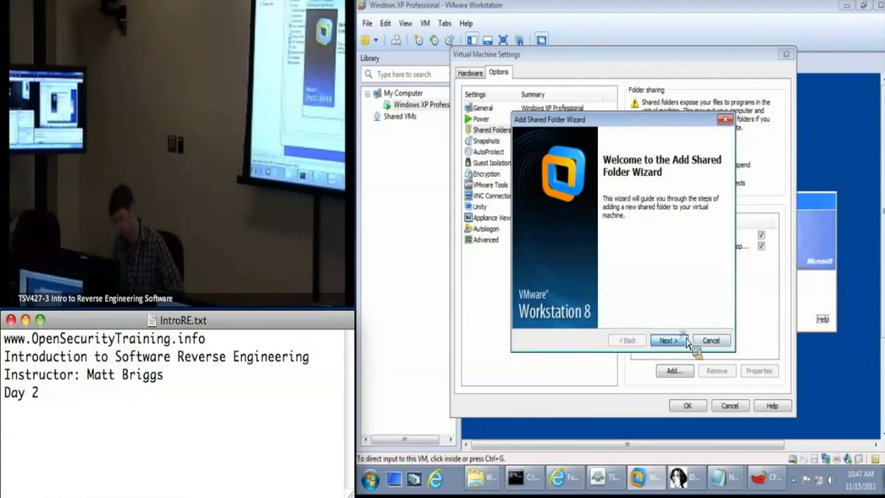
Step: Share C:\Users\student\Desktop\re as 're-2' with the share enabled, then save the settings
left_click(668, 341)
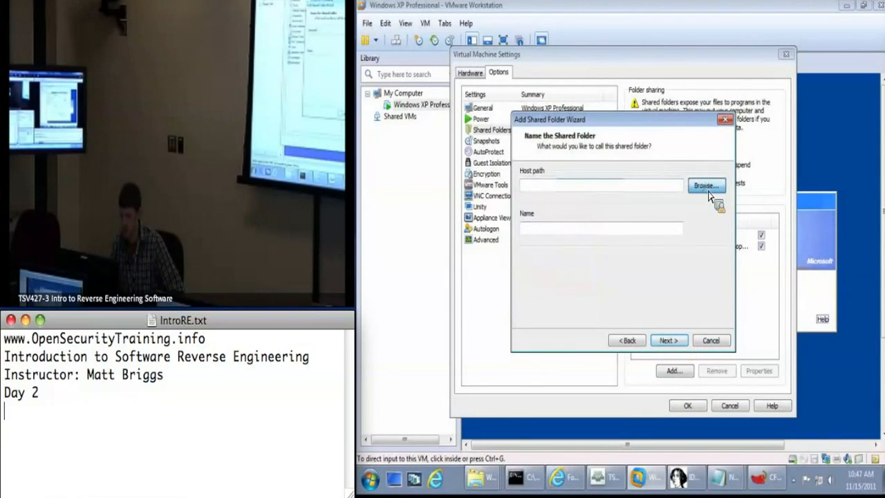
left_click(711, 185)
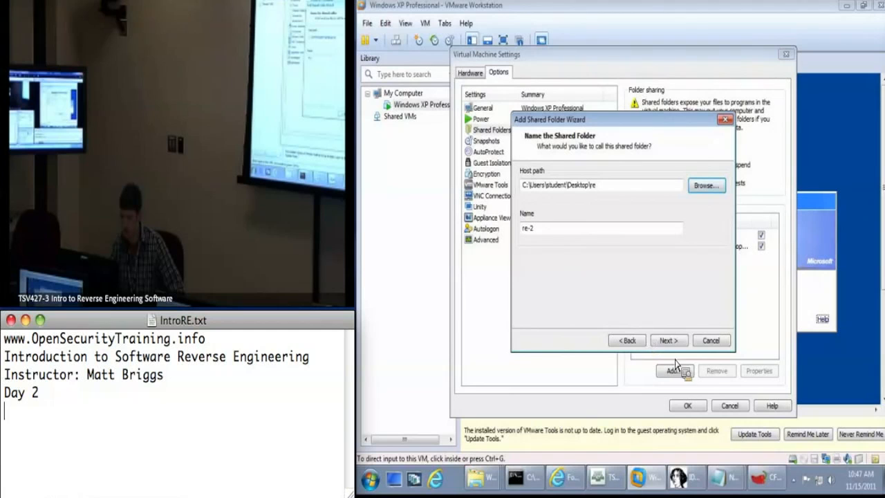
mouse_move(579, 234)
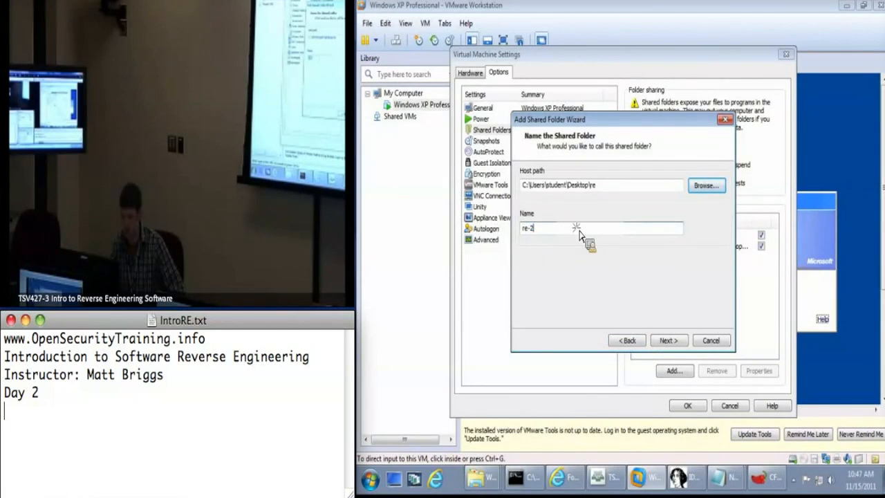
key("BackSpace")
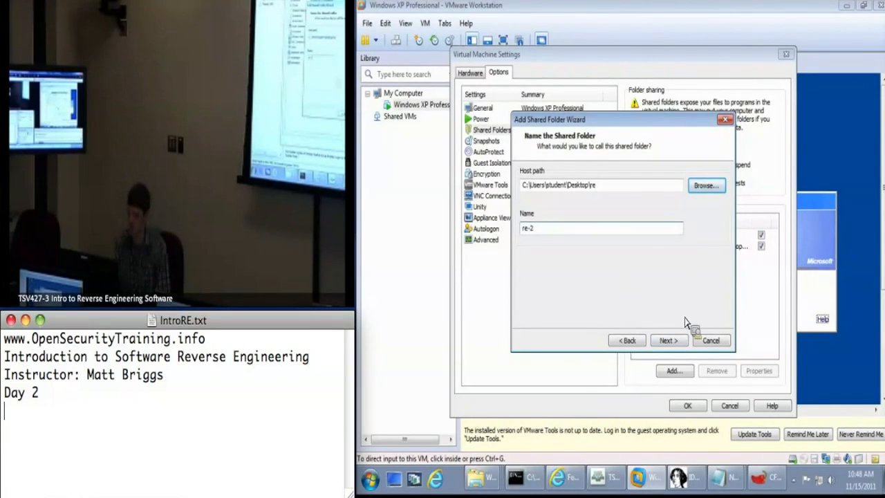
left_click(669, 340)
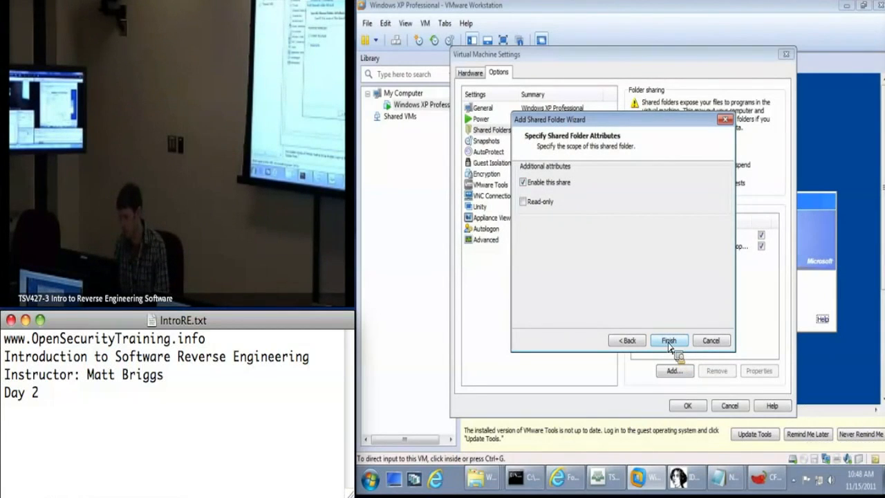
left_click(670, 340)
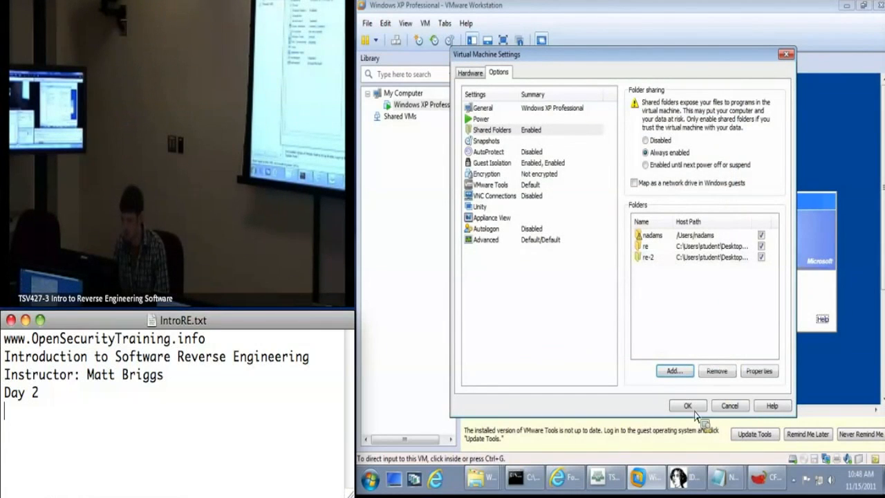
left_click(687, 405)
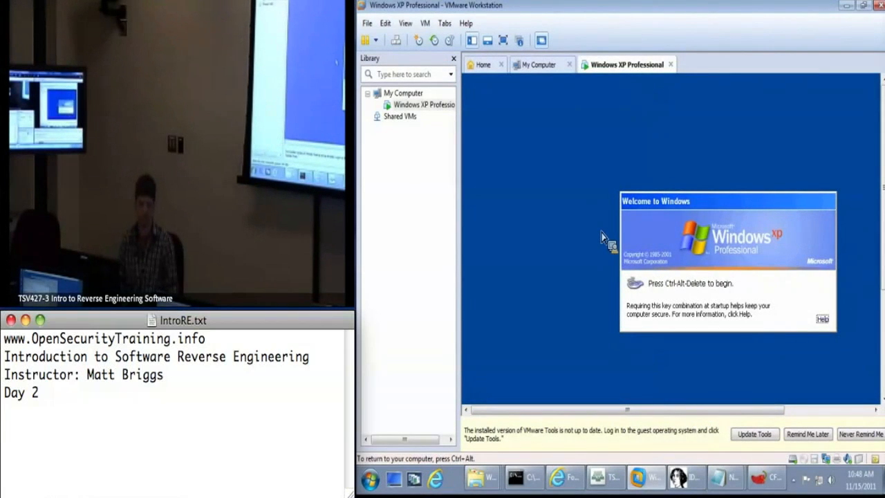
Step: Log on to the Windows XP guest via Ctrl+Alt+Del and show it full screen
key("ctrl+alt+delete")
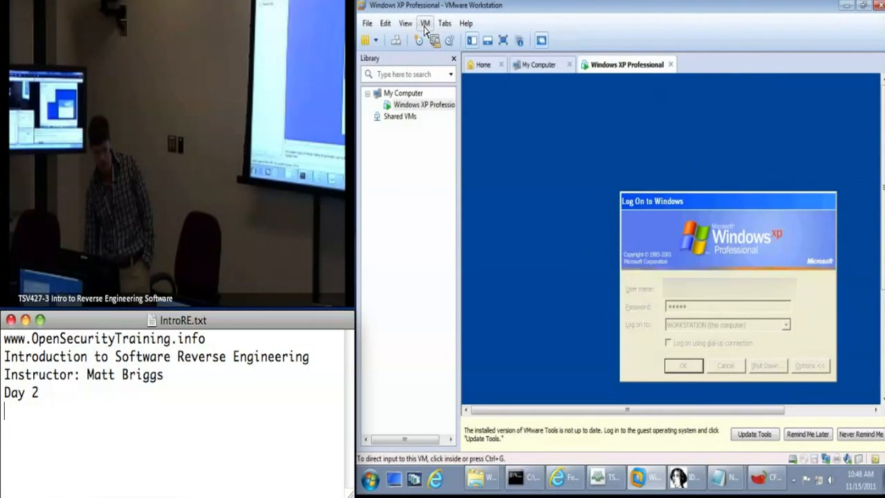
left_click(424, 22)
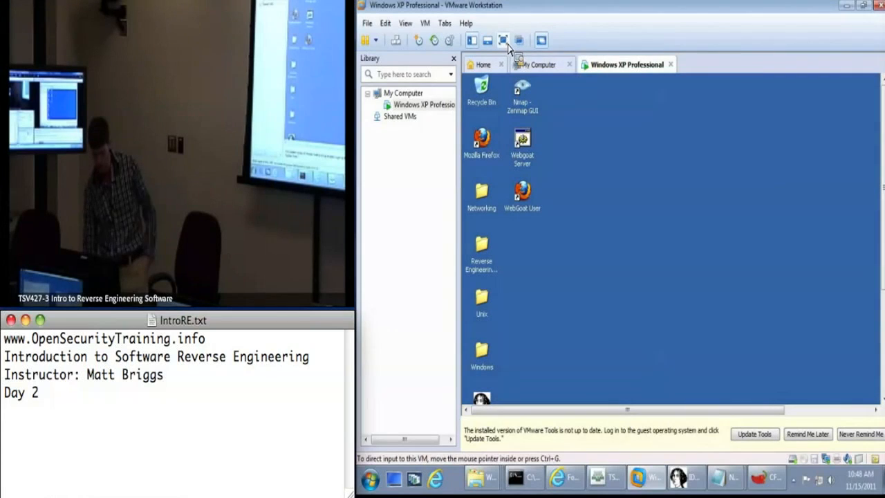
mouse_move(509, 47)
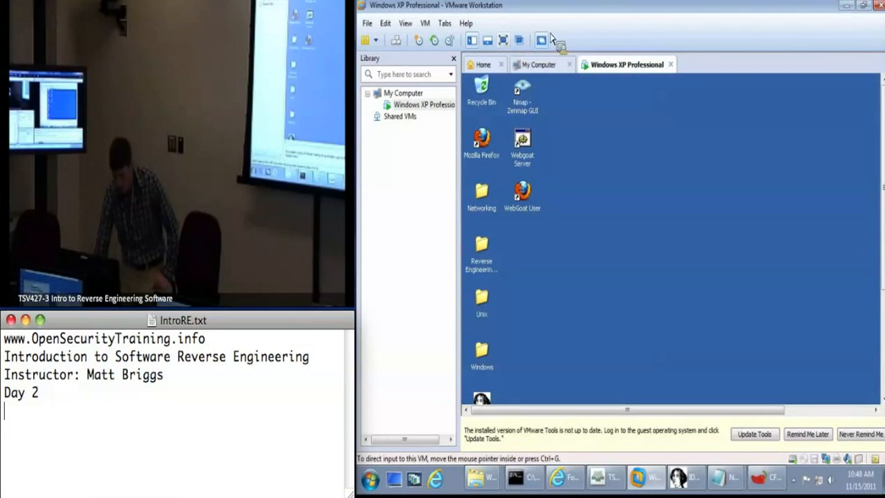
mouse_move(508, 40)
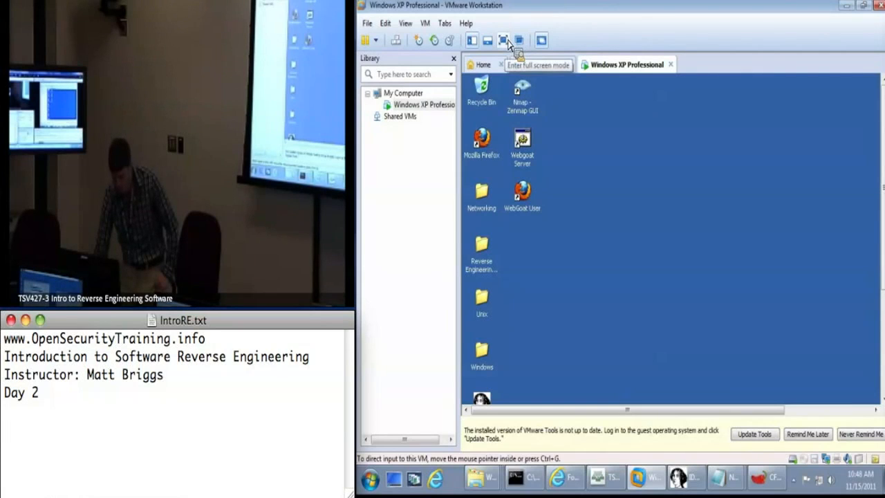
left_click(509, 37)
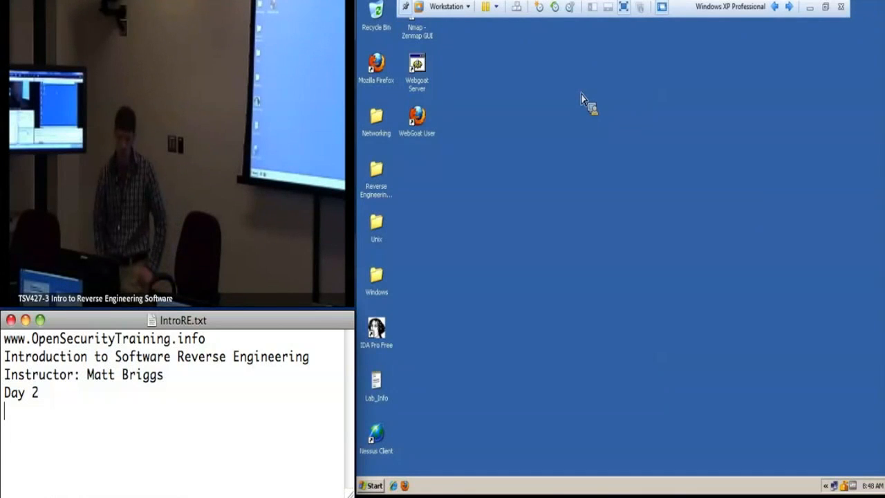
mouse_move(541, 216)
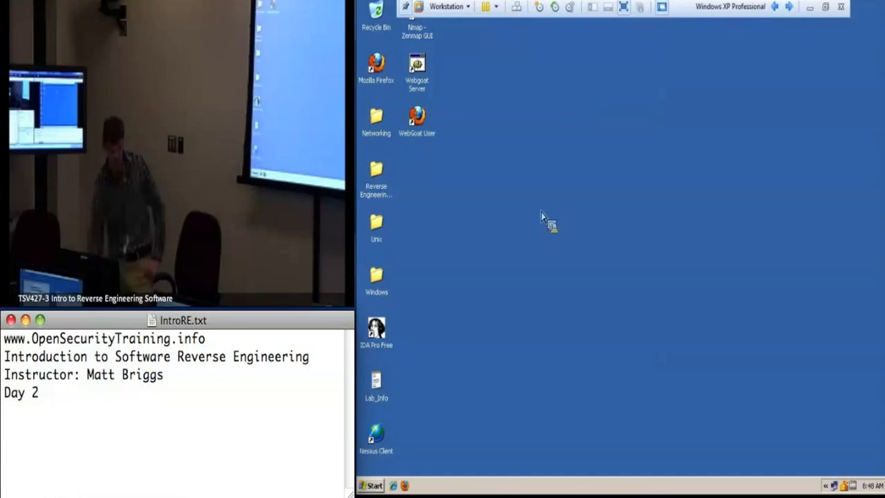
mouse_move(379, 285)
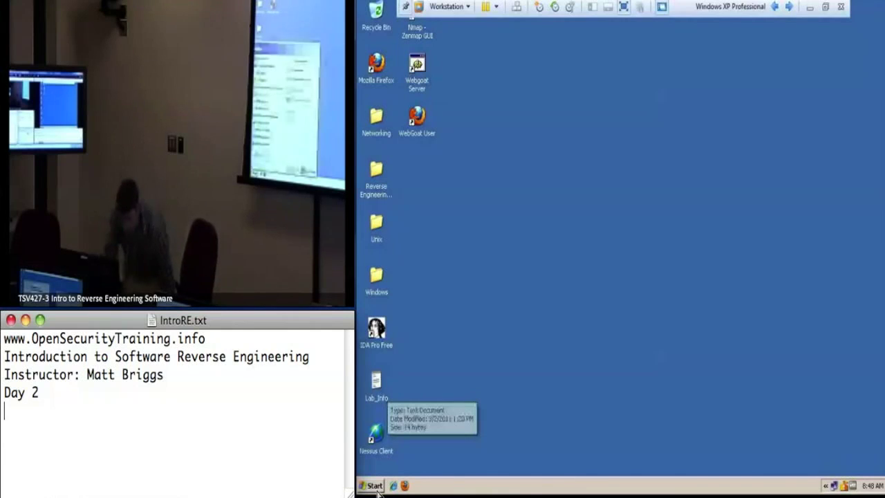
Step: Bring up the guest's Start menu listing Wireshark, Command Prompt and Burp Suite
left_click(373, 487)
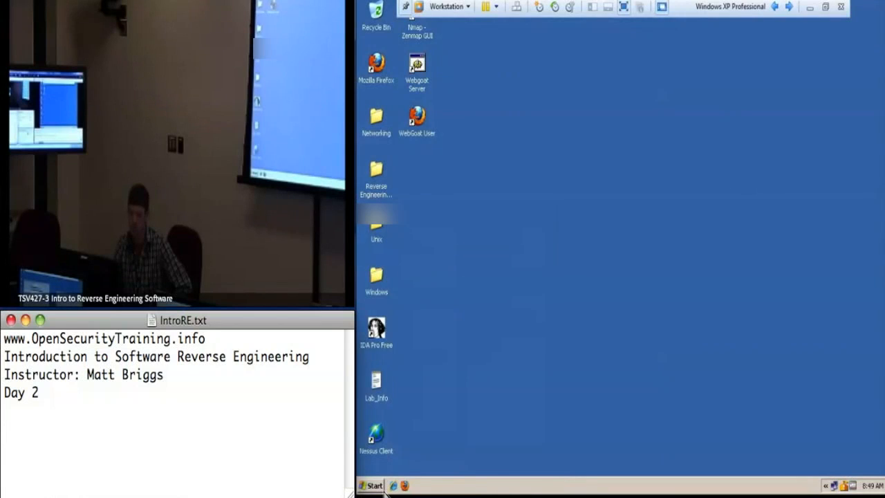
left_click(372, 485)
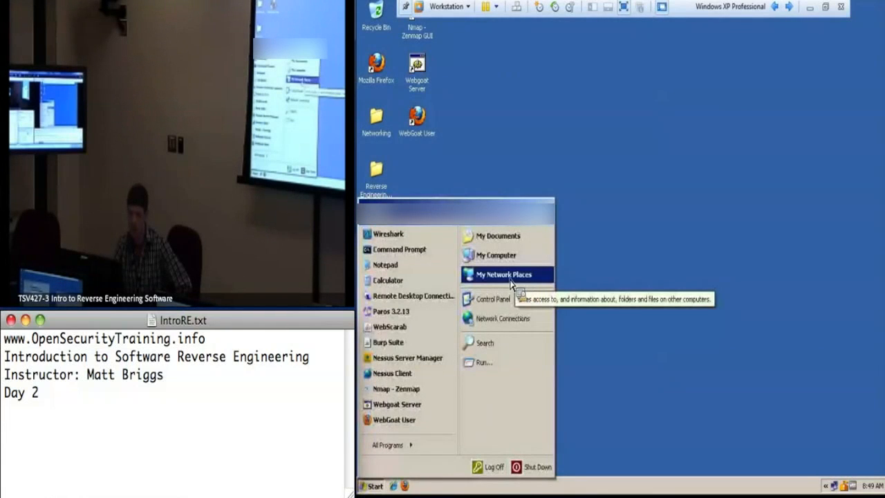
mouse_move(505, 289)
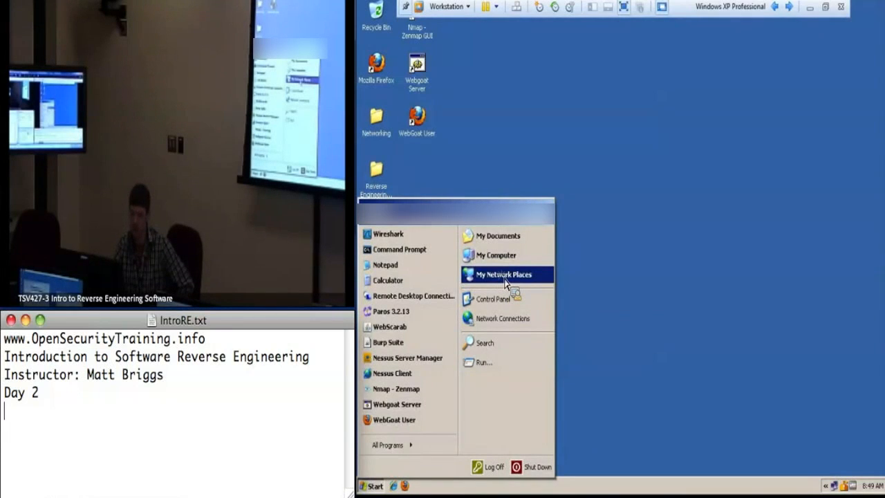
Step: Browse My Network Places to the host's shared 're' folder and select the dropper file
left_click(503, 274)
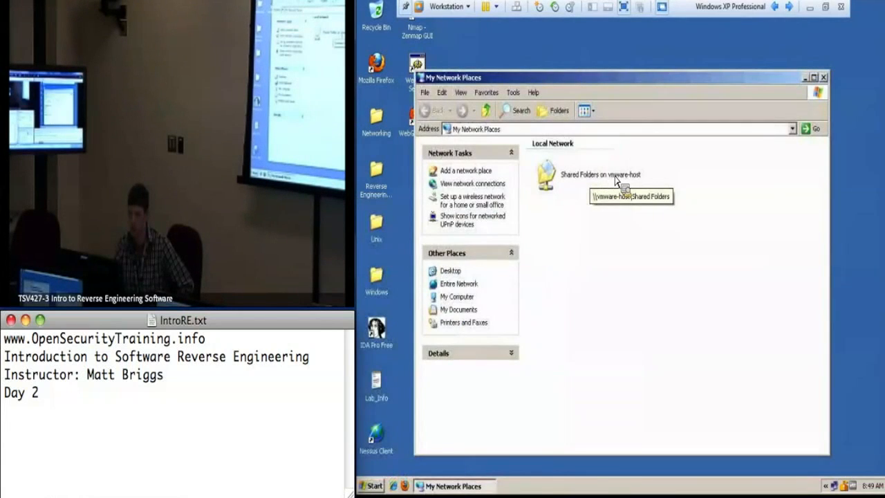
double_click(546, 174)
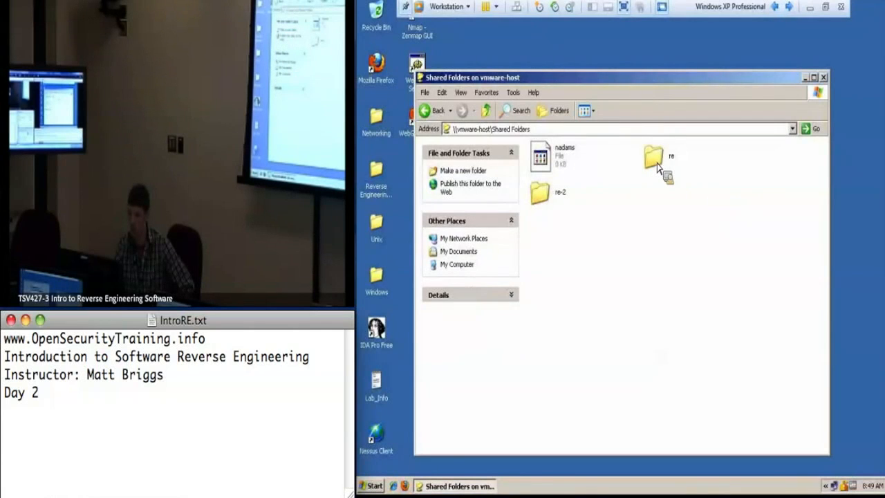
left_click(658, 158)
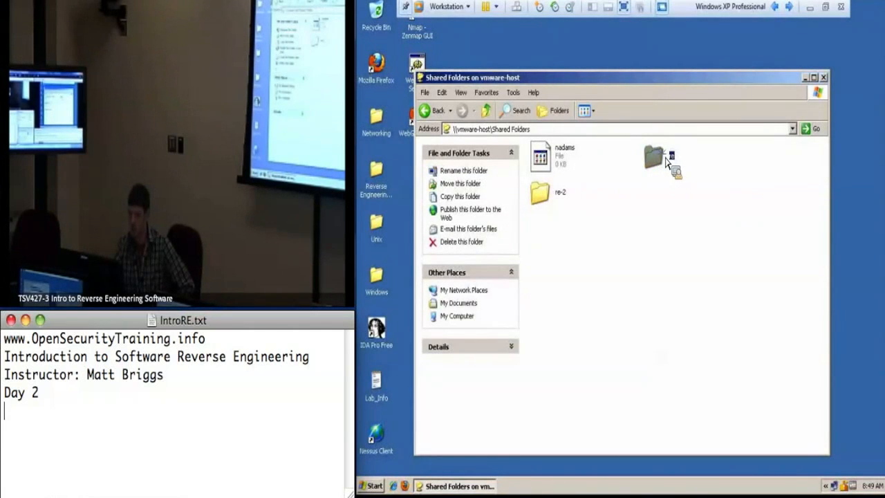
double_click(665, 159)
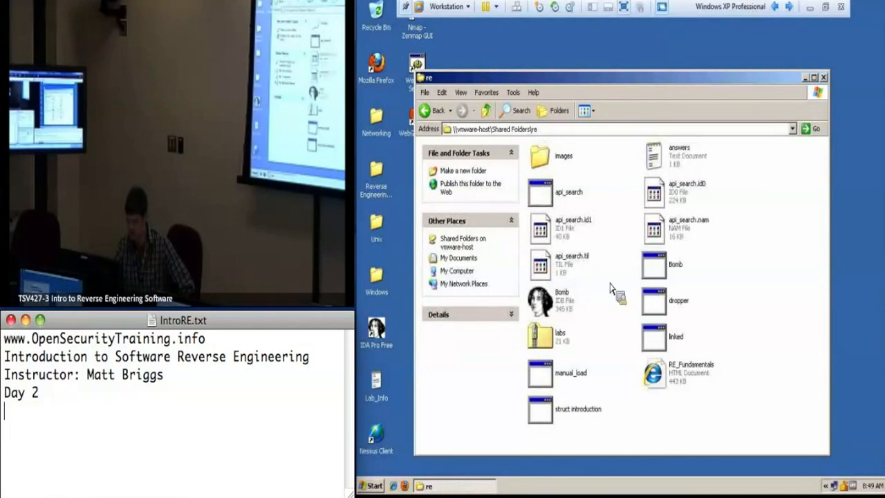
left_click(655, 296)
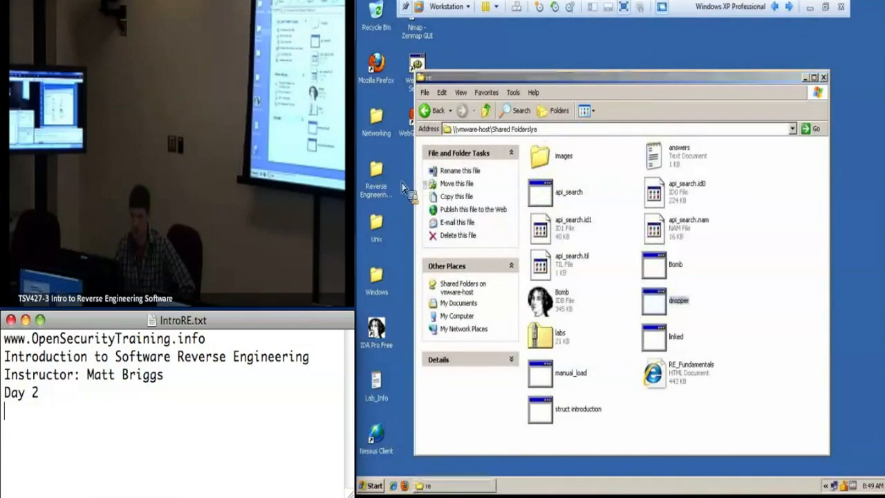
left_click(653, 300)
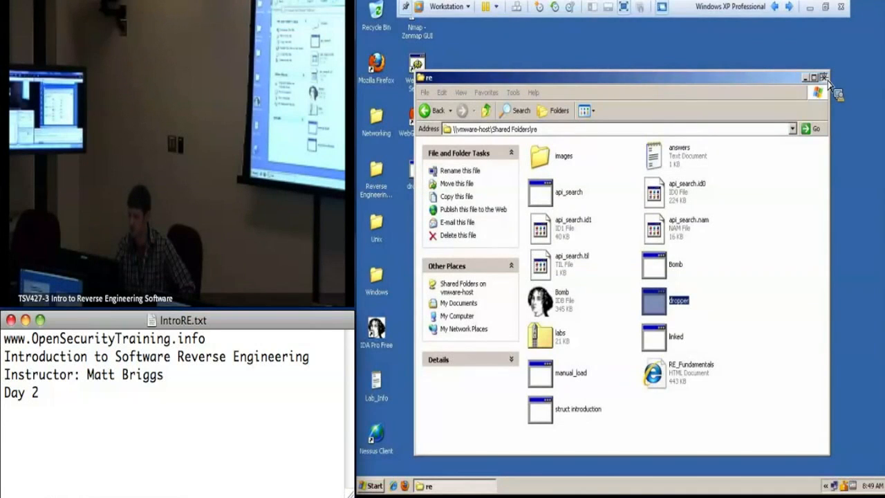
mouse_move(435, 145)
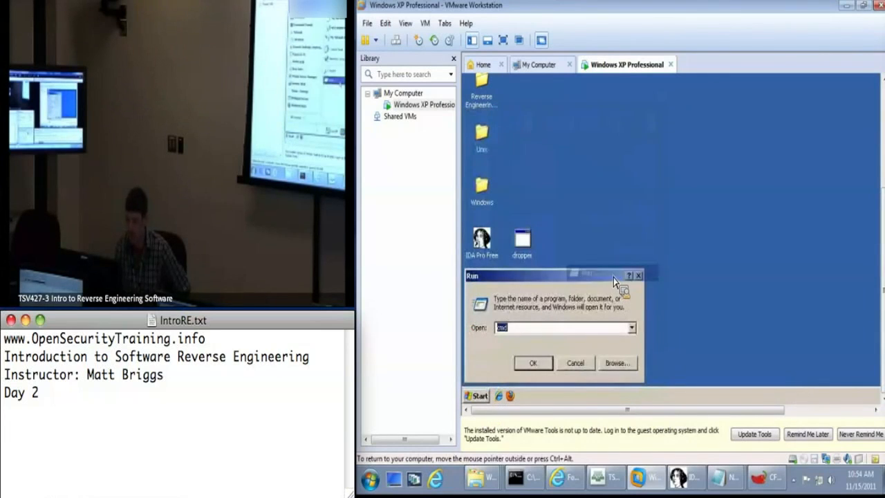
Step: In a command prompt run 'cd Desktop' then 'dropper.exe', which opens a taunting Notepad note
left_click(532, 362)
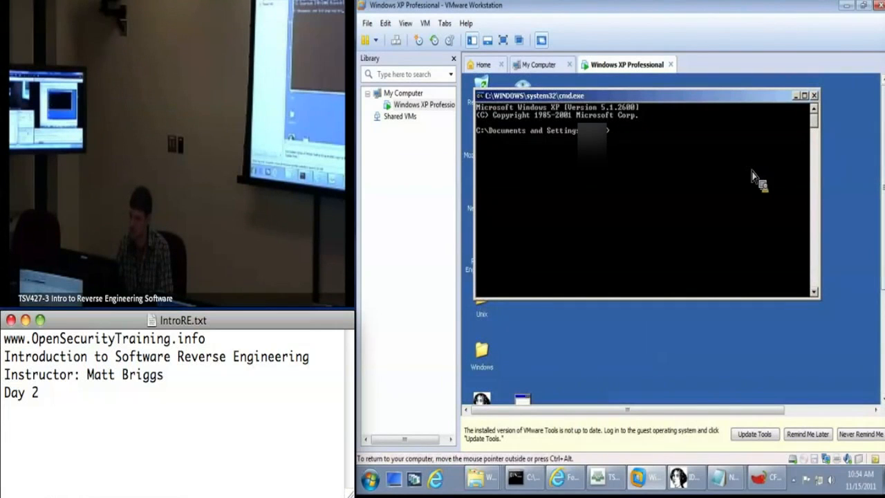
type("cd Desktop")
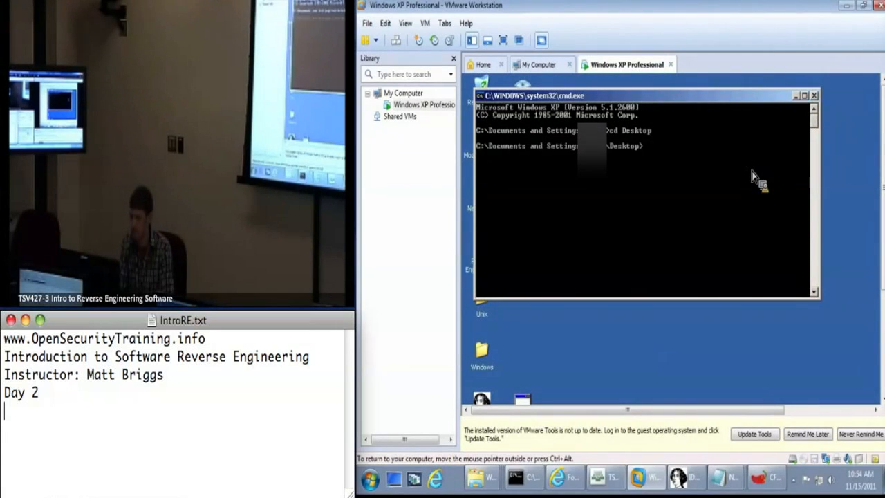
mouse_move(734, 208)
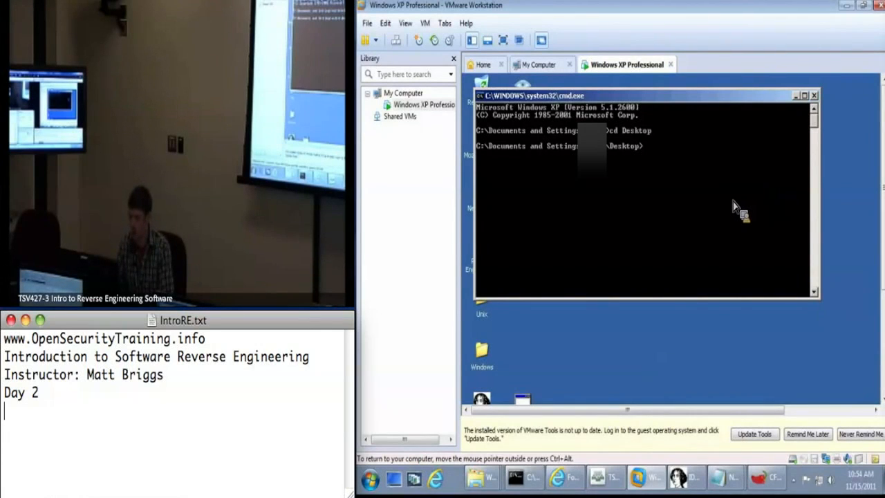
type("dropper.exe")
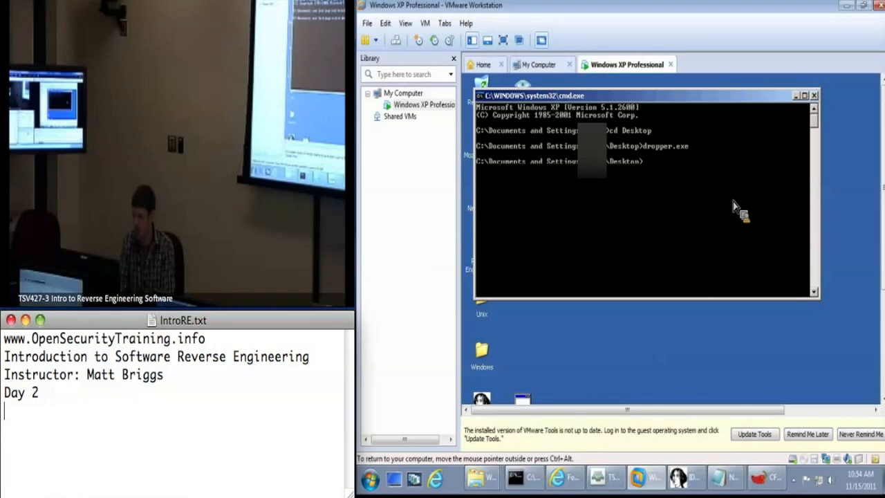
type("dropper.exe")
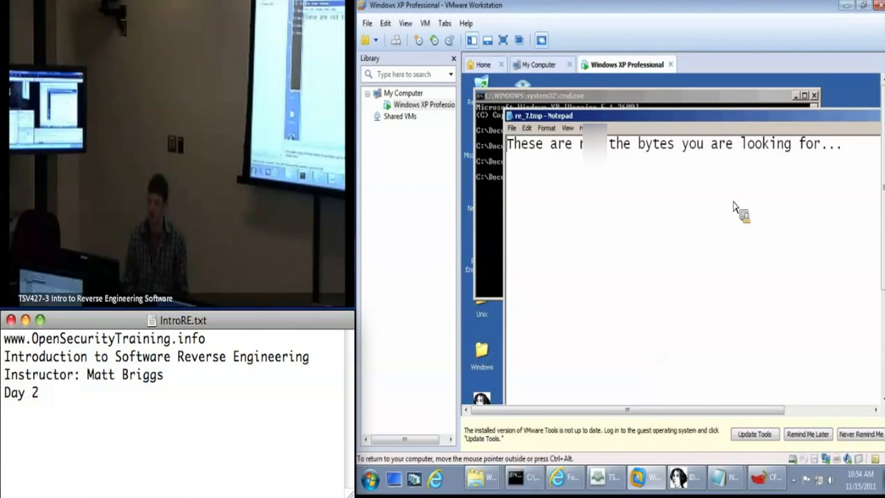
mouse_move(556, 131)
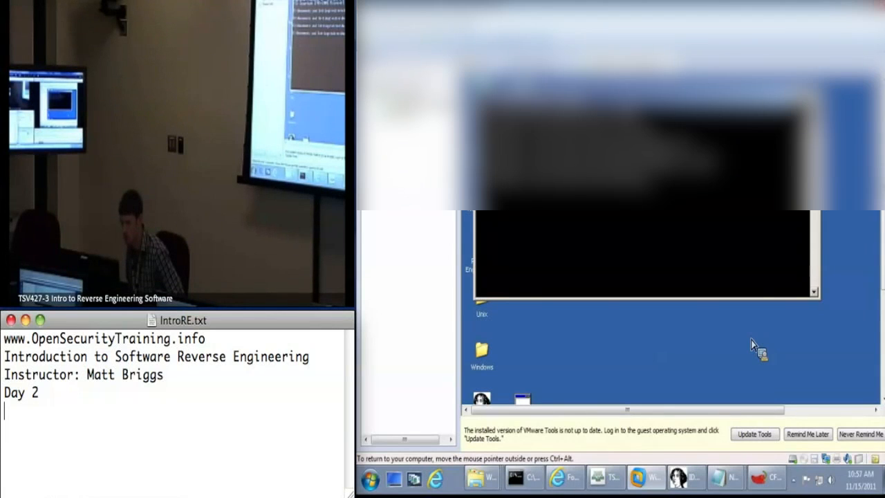
mouse_move(668, 340)
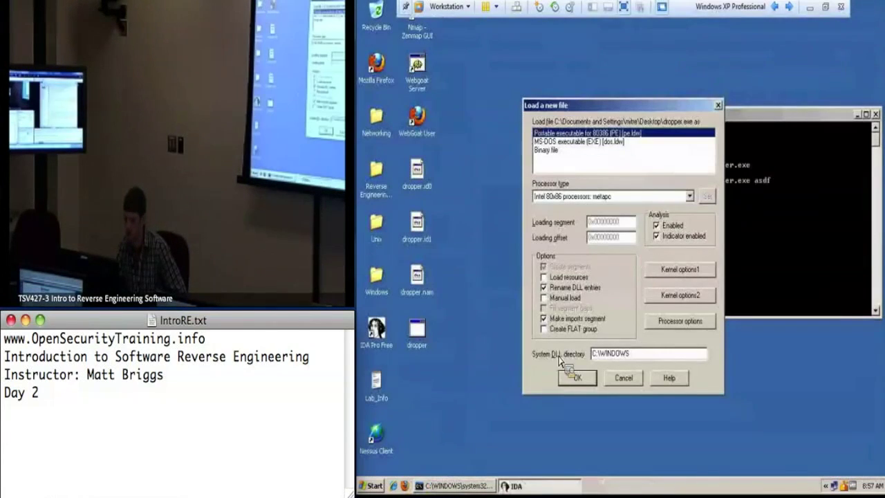
Step: Accept the load settings for dropper.exe and scroll through main's disassembly to dword_4020EC
left_click(576, 377)
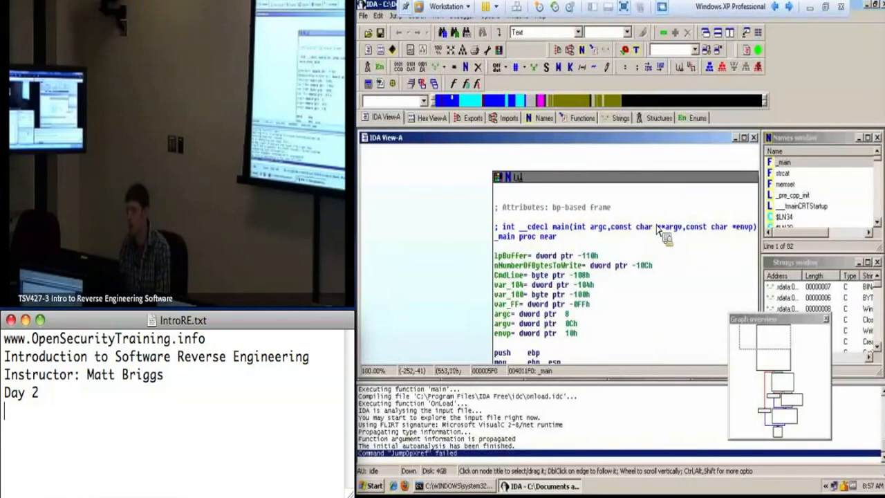
scroll("down", 3)
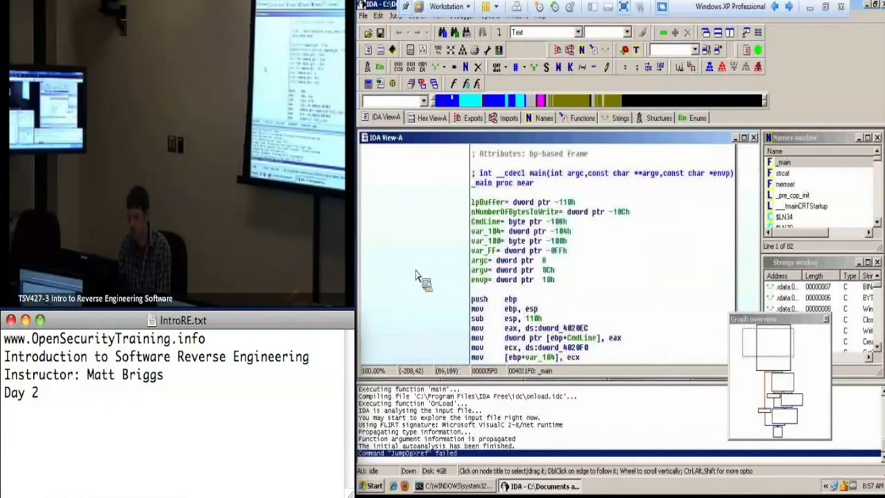
scroll("down", 3)
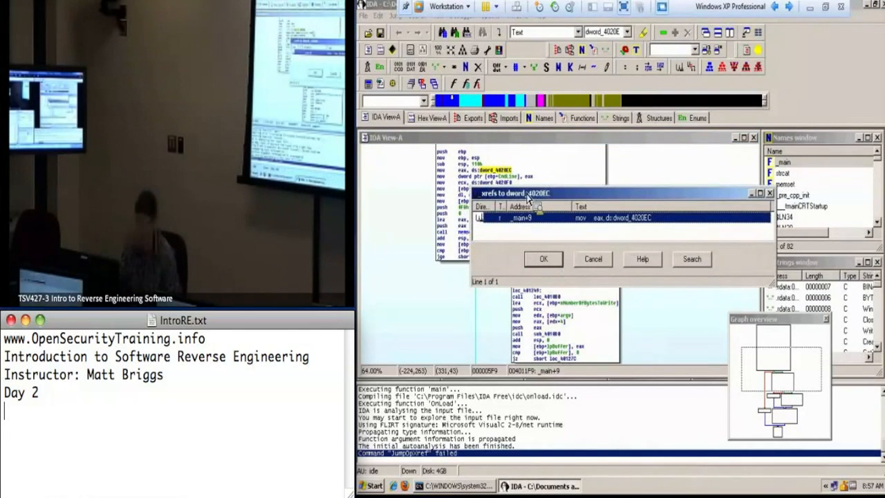
Step: Cancel the xrefs list for dword_4020EC and return to main in IDA View-A
left_click(542, 258)
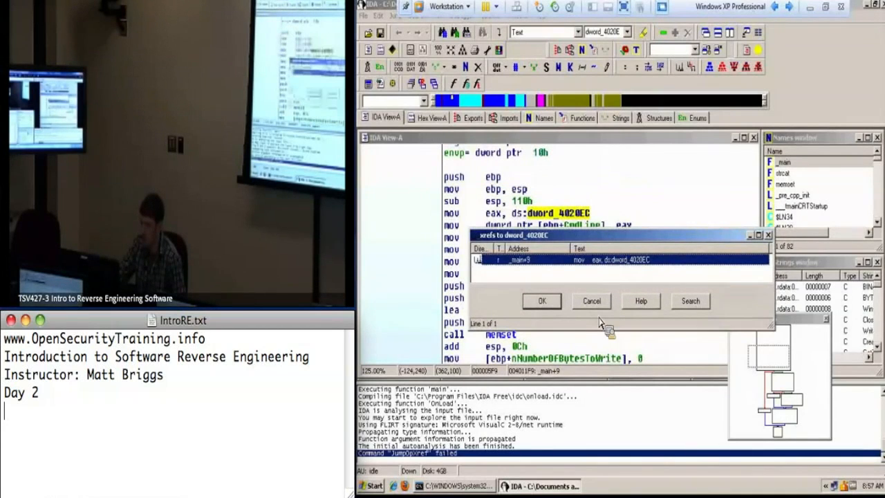
left_click(542, 302)
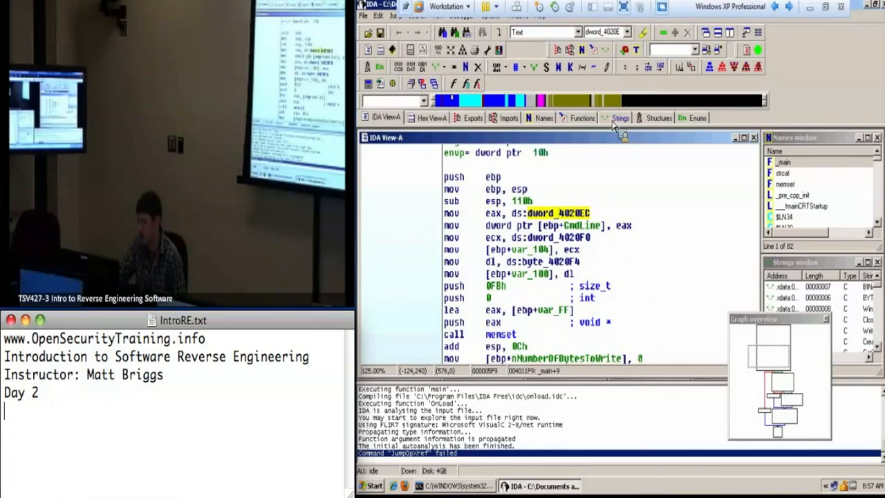
mouse_move(620, 130)
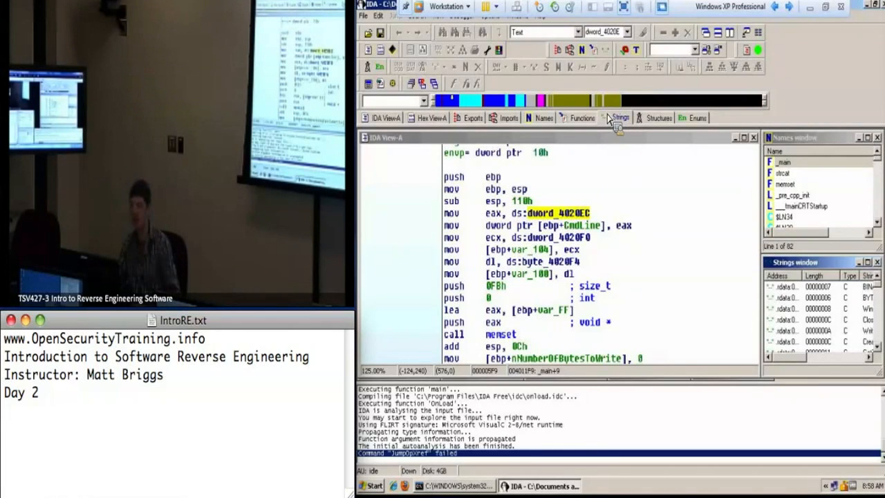
Step: From the Strings window, jump to where the BYTES string (aBytes) is stored
left_click(578, 117)
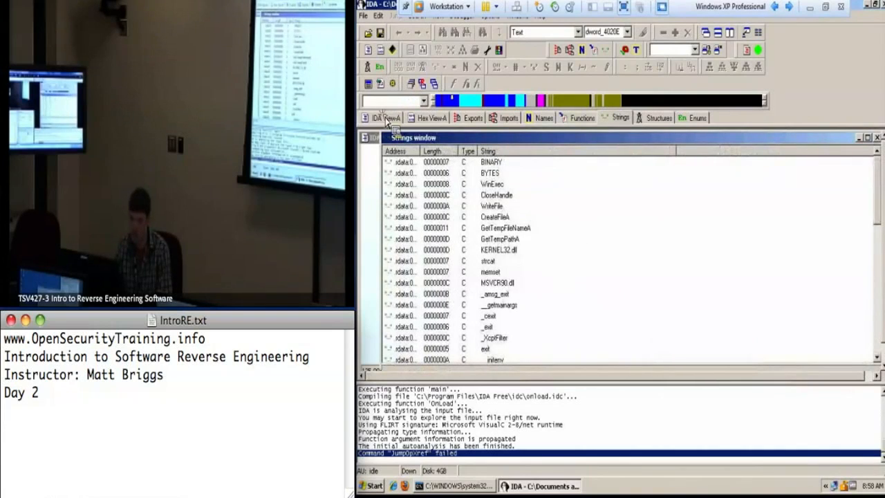
left_click(487, 179)
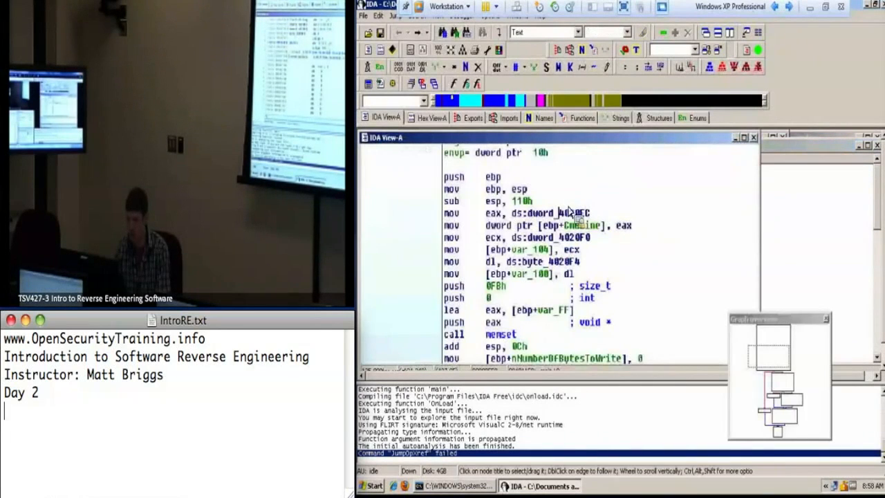
left_click(620, 118)
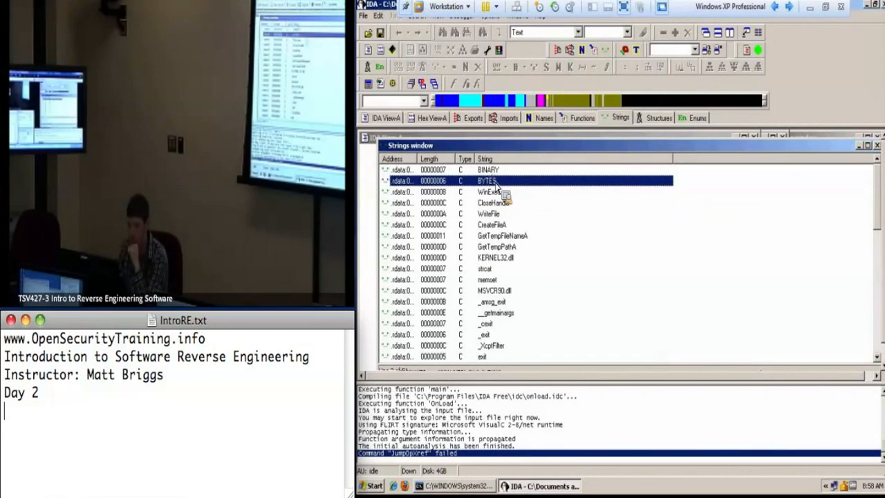
double_click(487, 180)
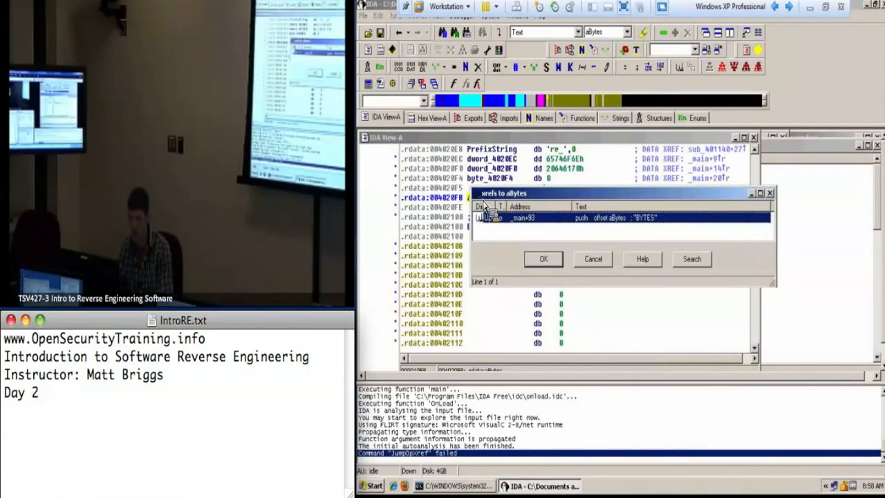
mouse_move(644, 219)
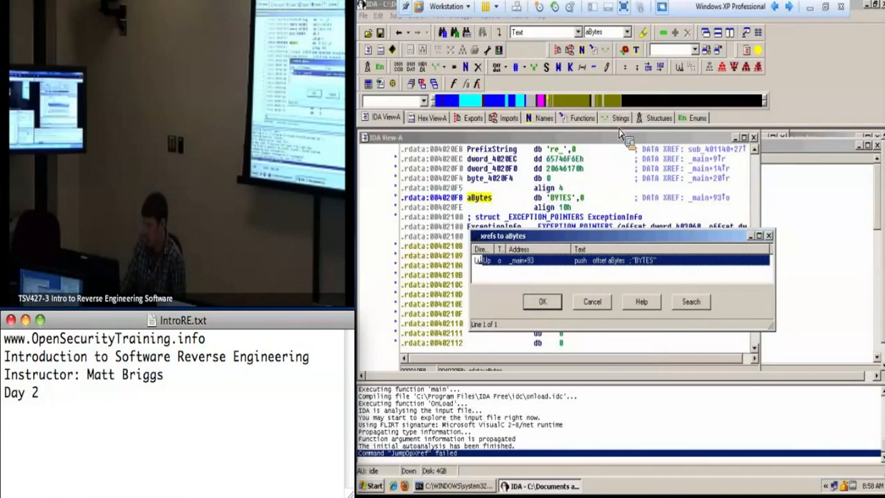
mouse_move(592, 344)
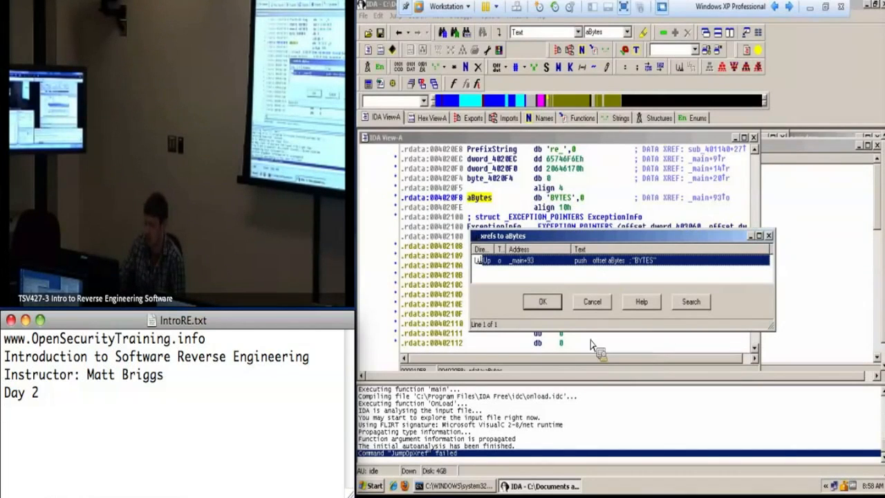
Step: Follow the _main reference of BYTES into main's graph, then bring up the Strings window again
left_click(542, 302)
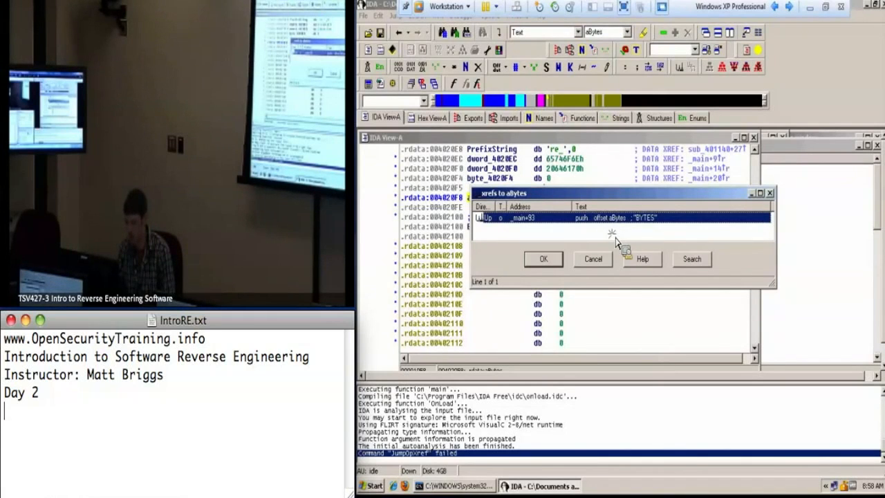
left_click(542, 260)
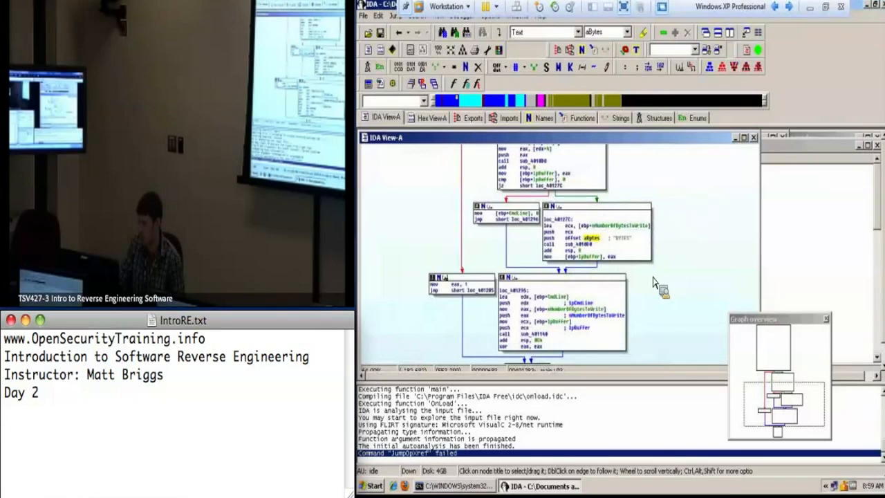
mouse_move(636, 135)
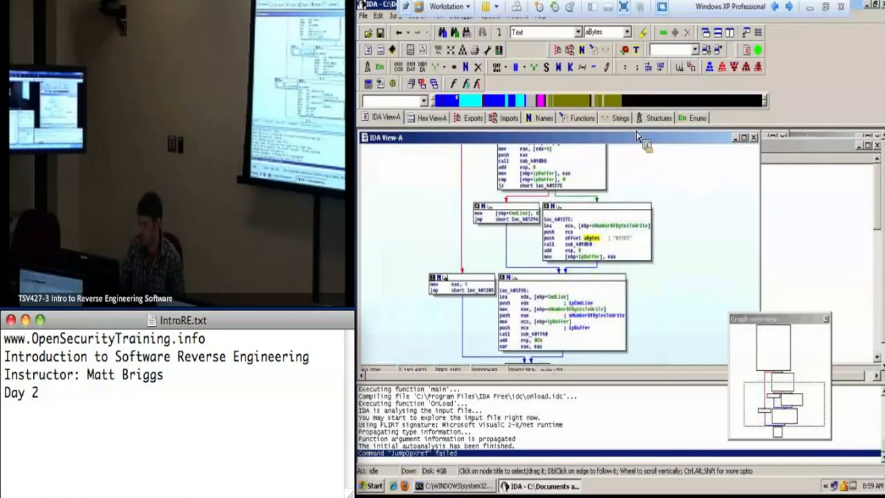
left_click(620, 117)
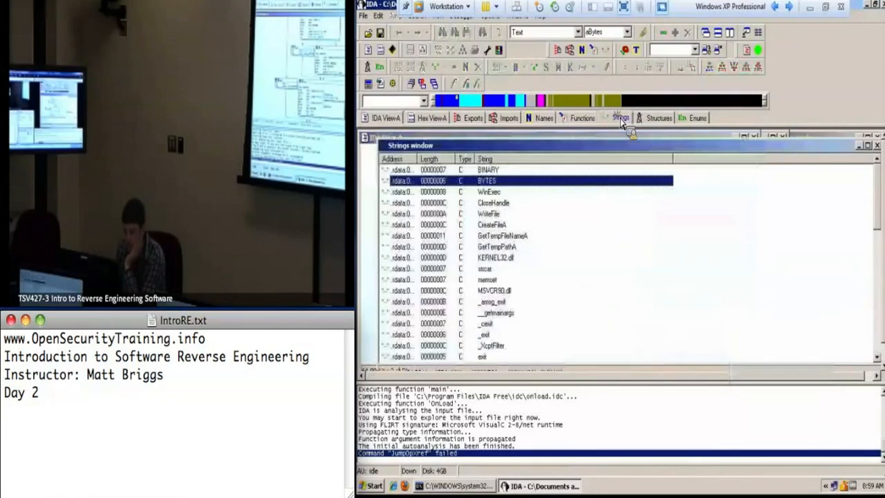
Step: Jump from a Strings entry to the .rdata bytes and select the aCreateFileA string name
left_click(495, 258)
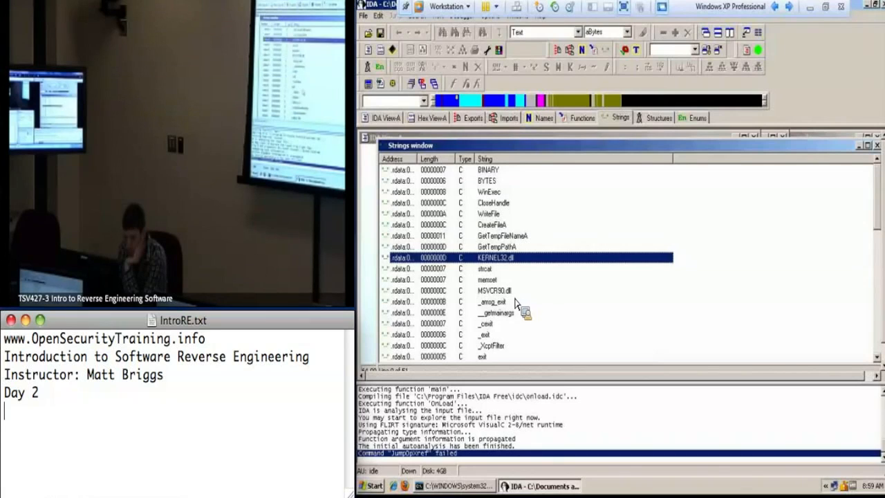
scroll("down", 3)
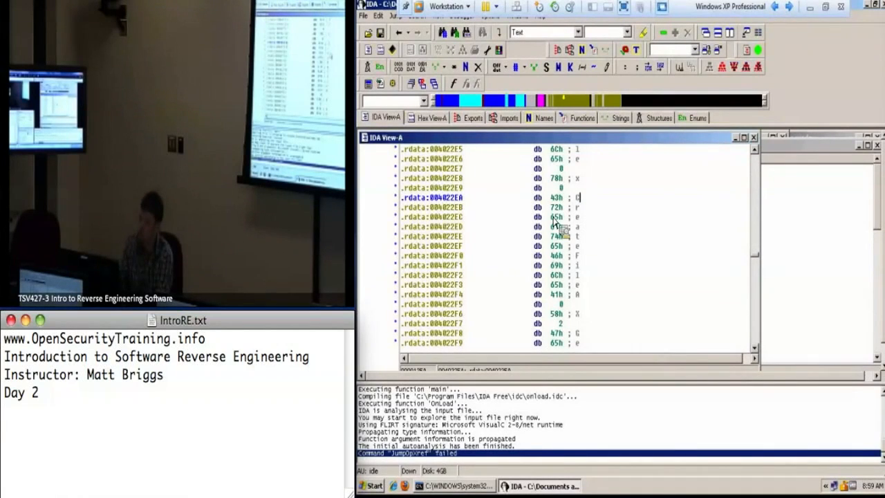
mouse_move(568, 202)
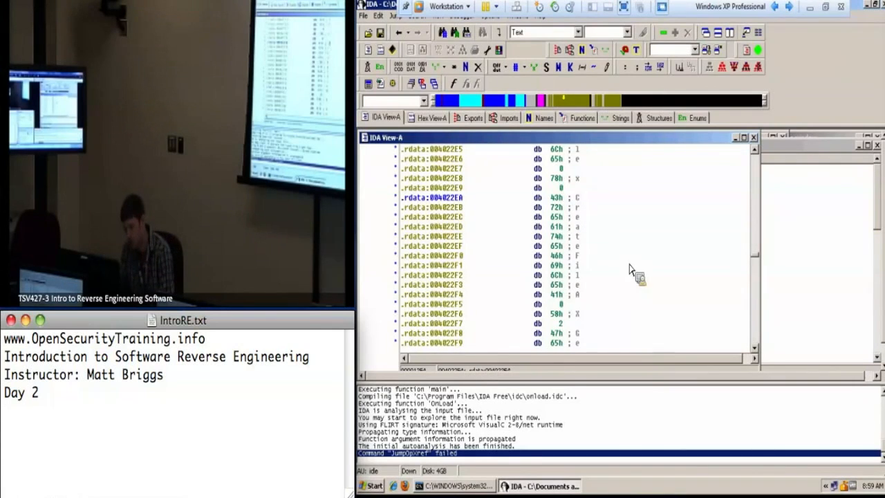
mouse_move(589, 203)
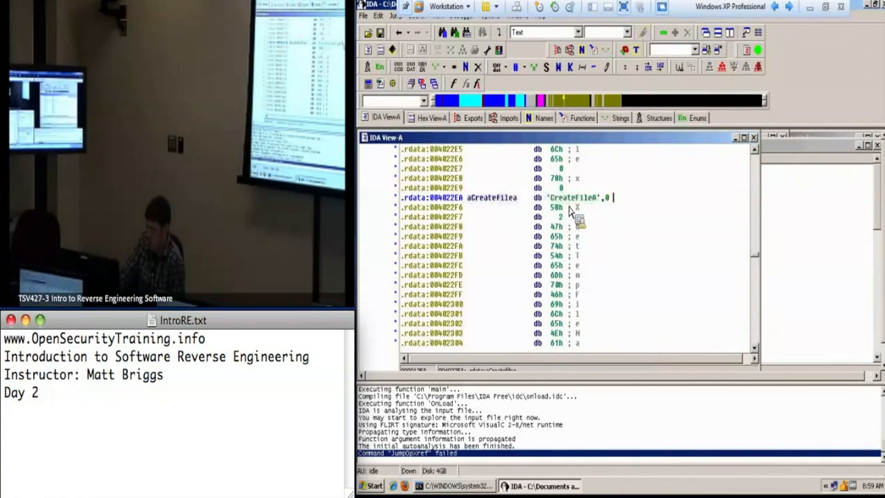
left_click(491, 198)
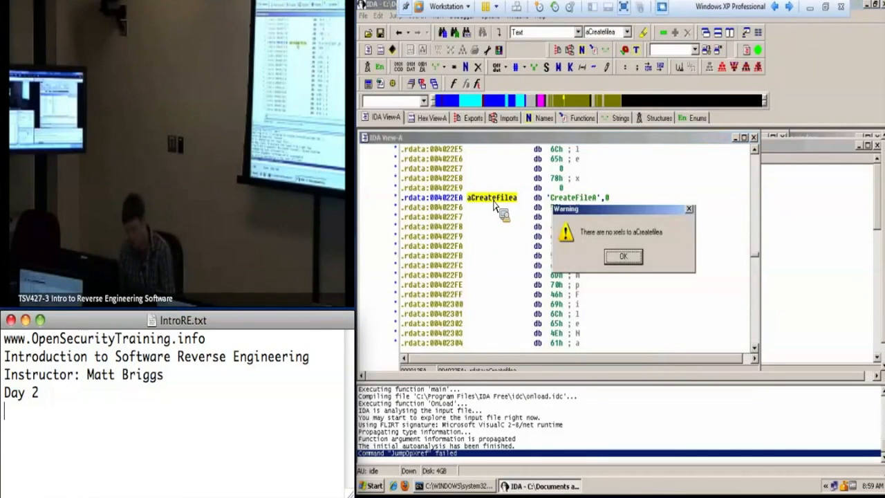
mouse_move(639, 260)
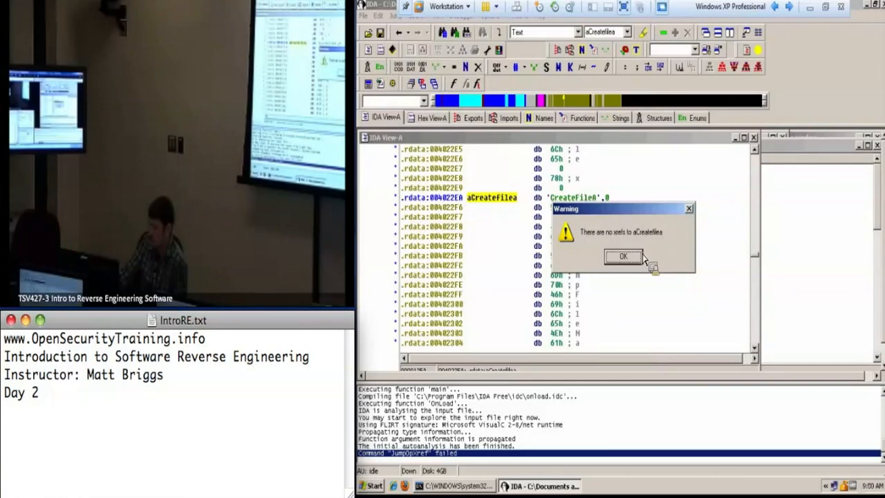
mouse_move(641, 244)
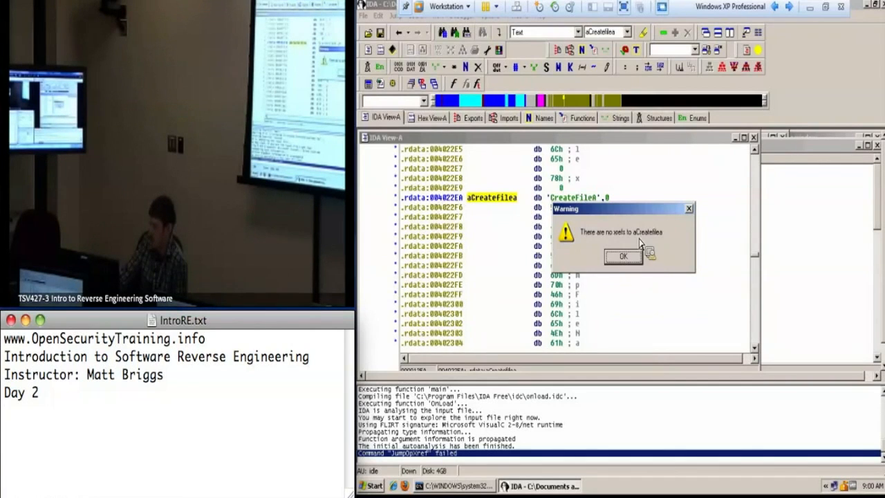
Step: Dismiss the 'no xrefs' warning for aCreateFileA and bring up the Imports list
left_click(622, 256)
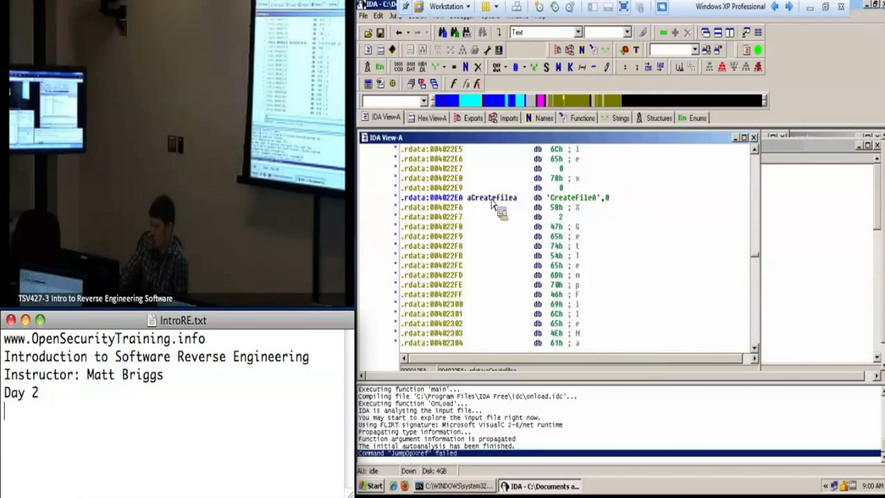
left_click(490, 196)
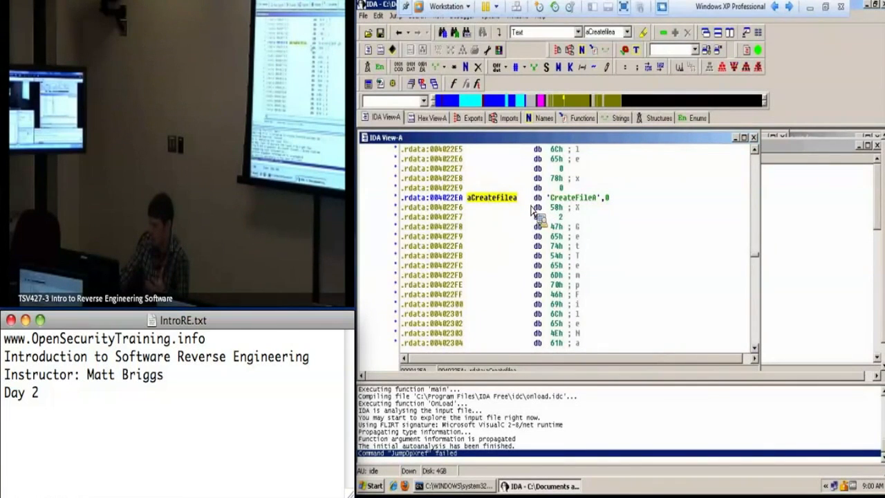
mouse_move(522, 213)
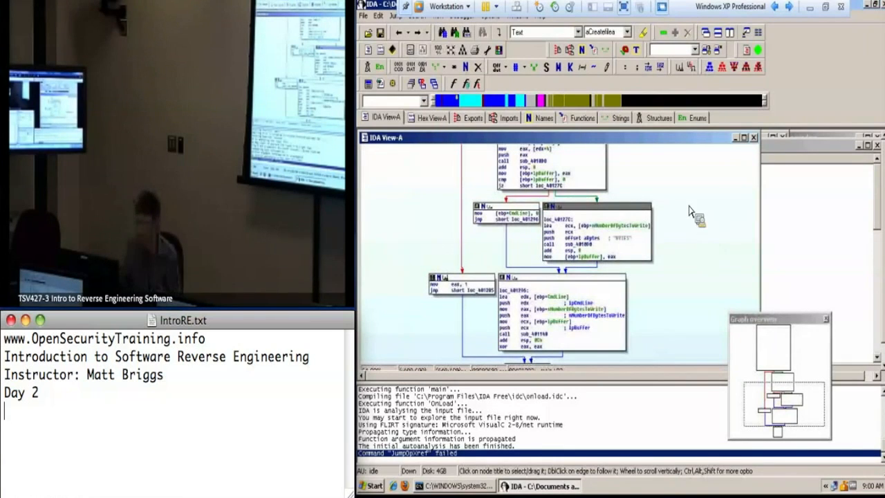
left_click(509, 117)
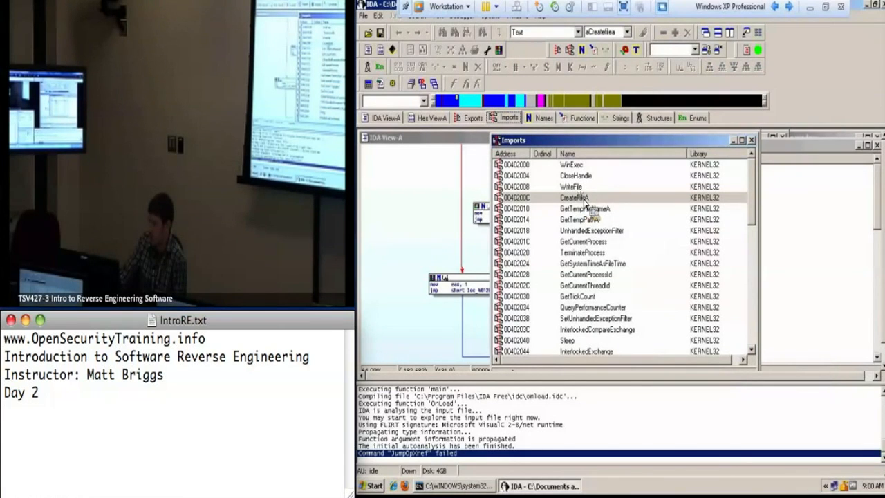
Step: Jump from the KERNEL32 CreateFileA import to its .idata extern entry
left_click(578, 196)
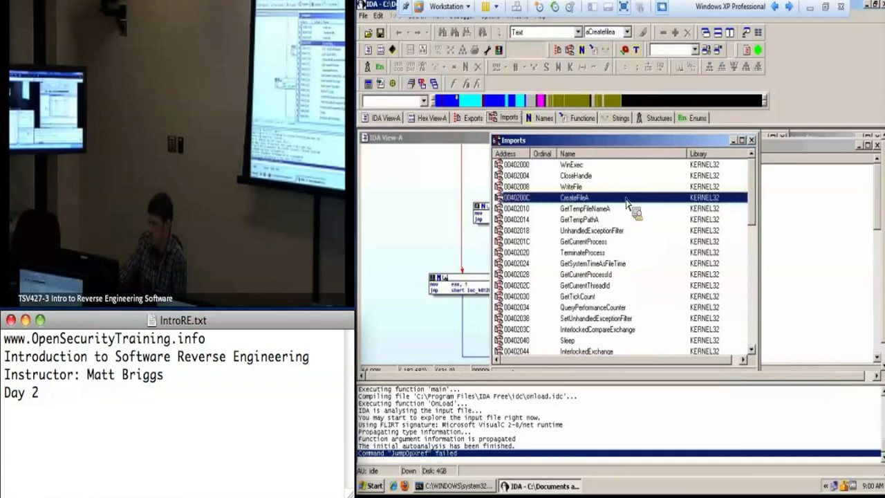
double_click(574, 197)
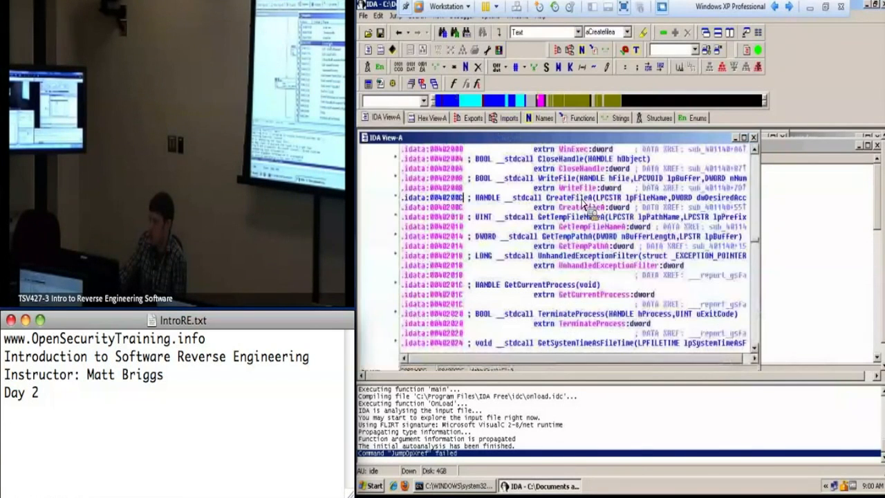